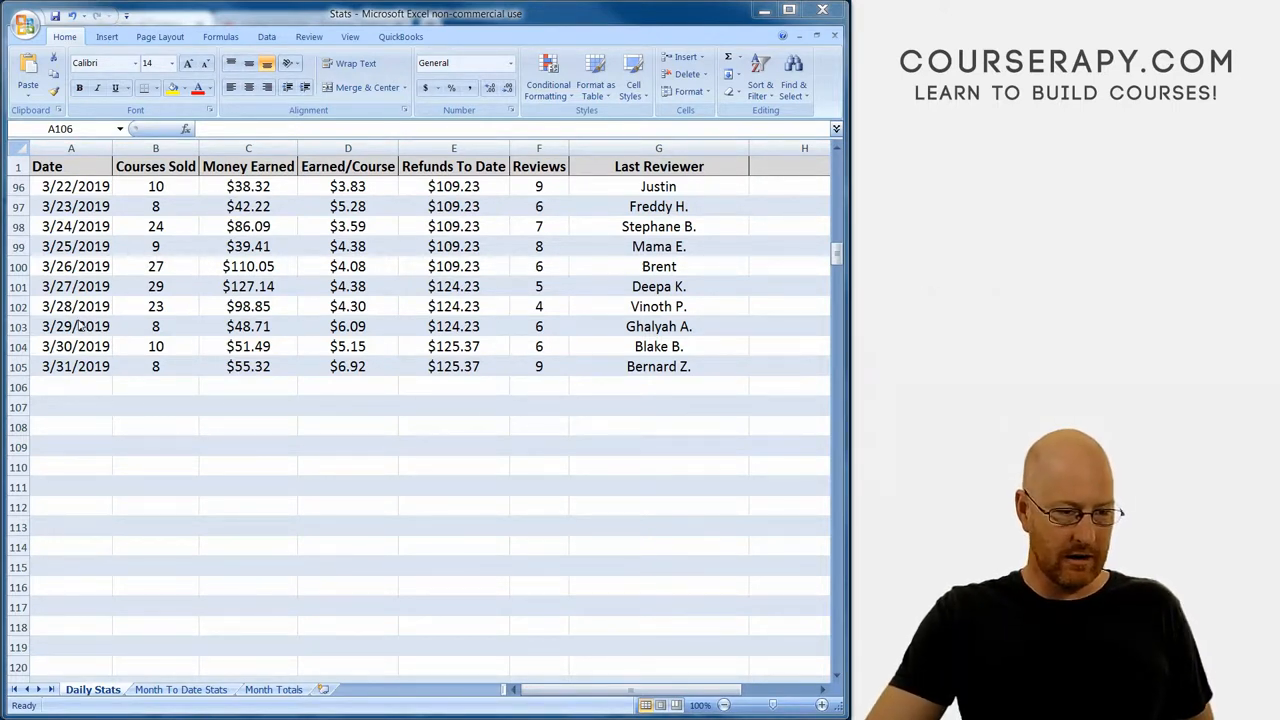
Review the 3/29/2019 row: courses sold, earnings, per-course formula, refunds and reviews.
left_click(71, 346)
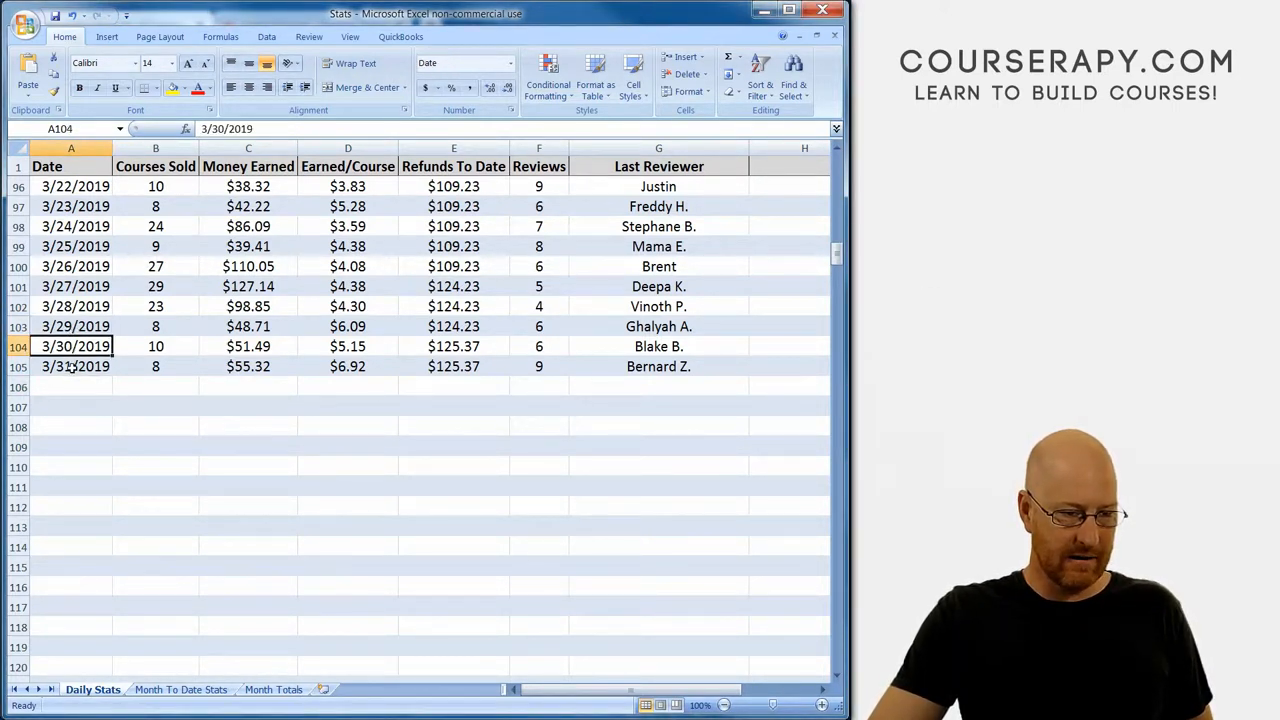
left_click(71, 326)
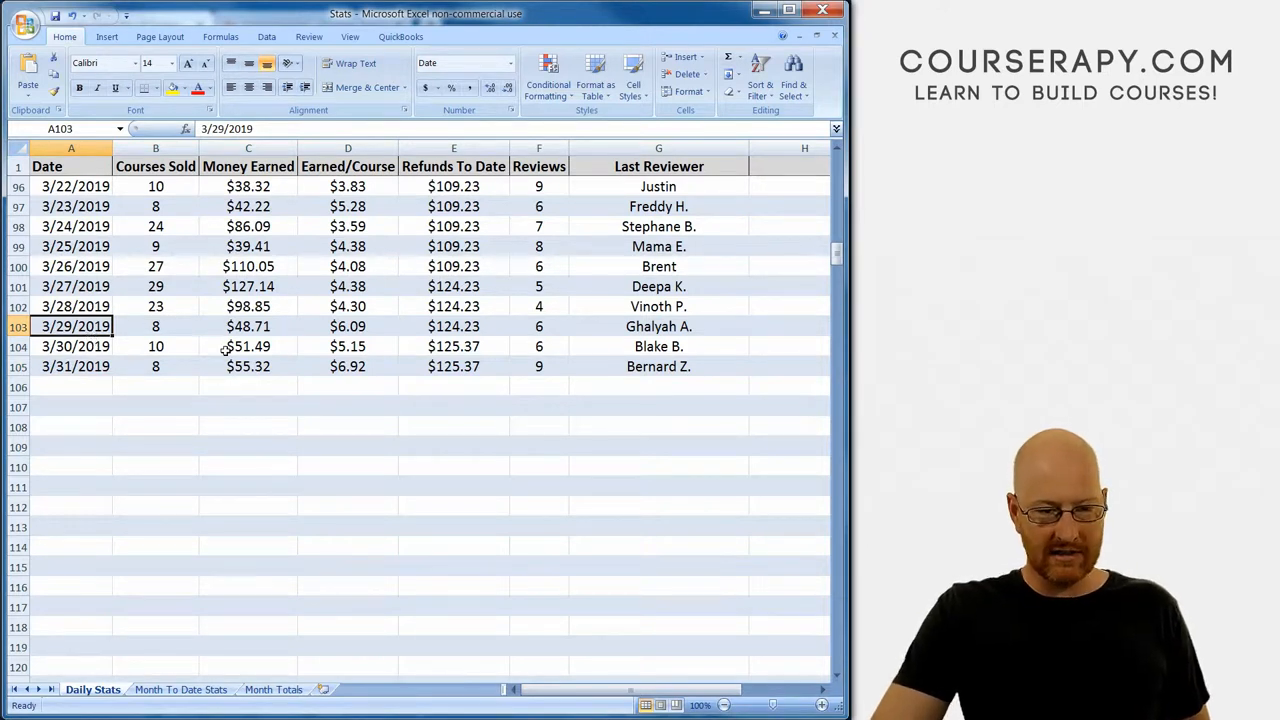
left_click(155, 326)
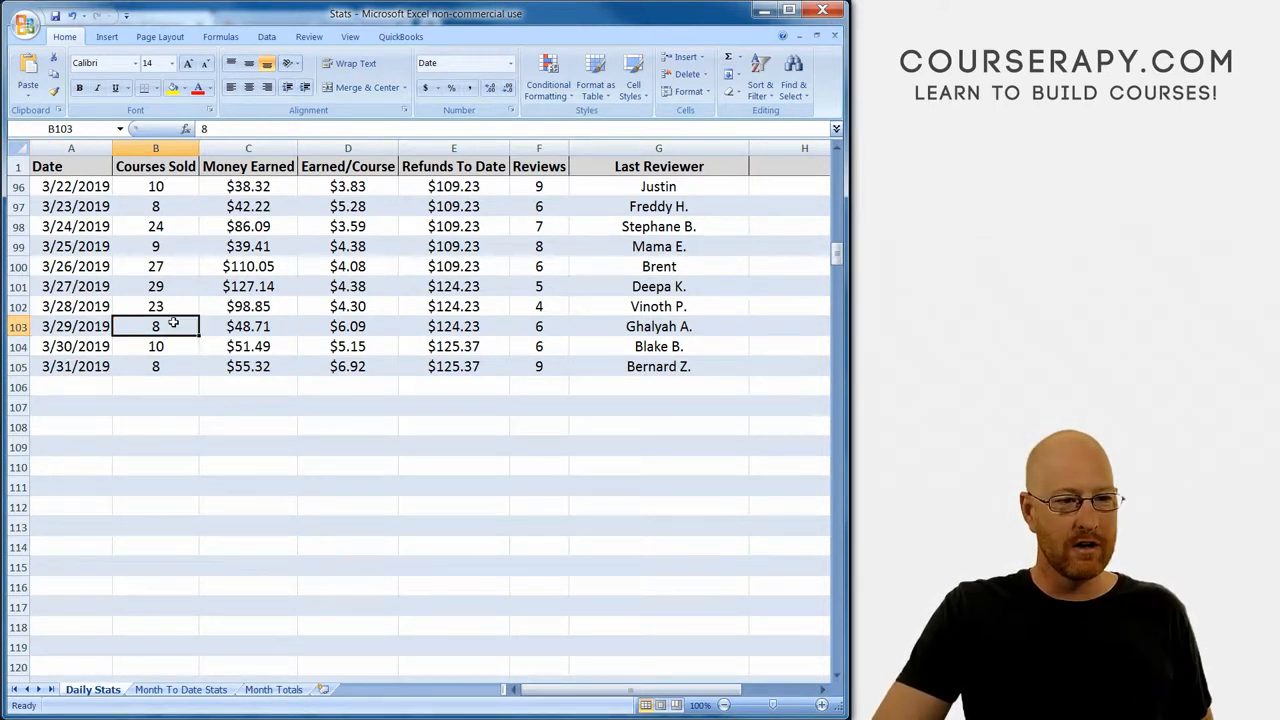
left_click(248, 326)
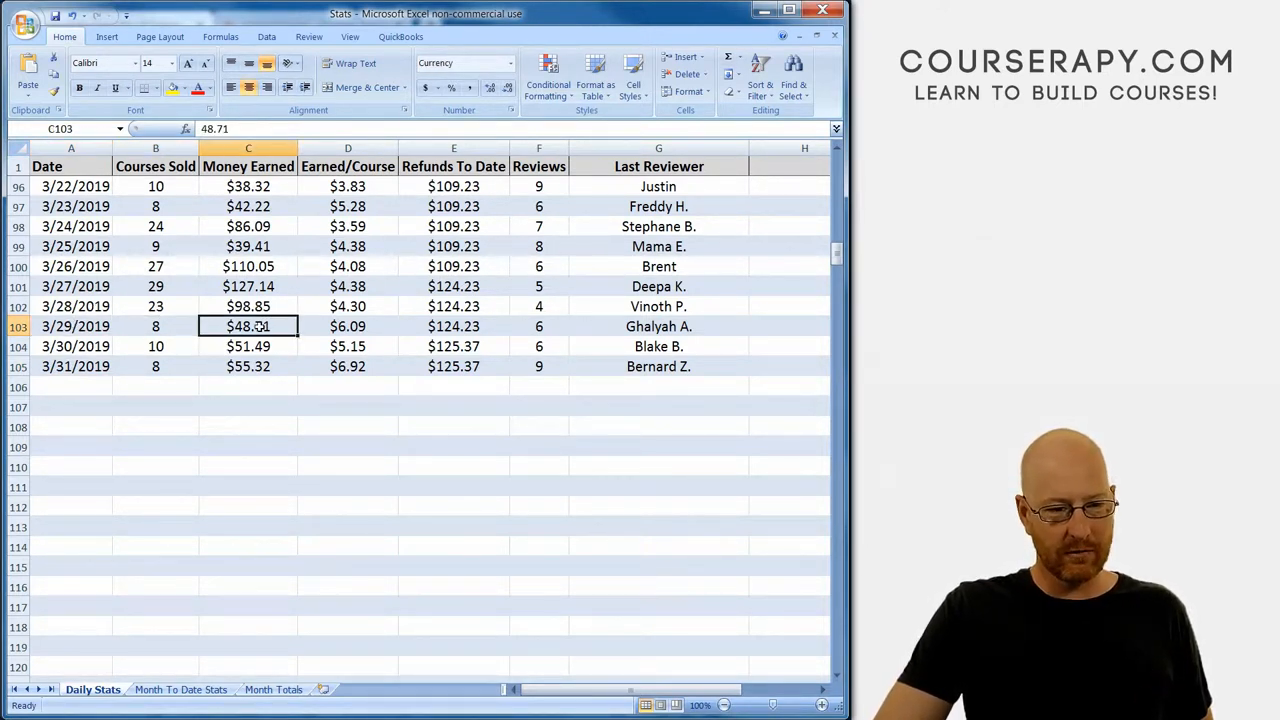
left_click(348, 326)
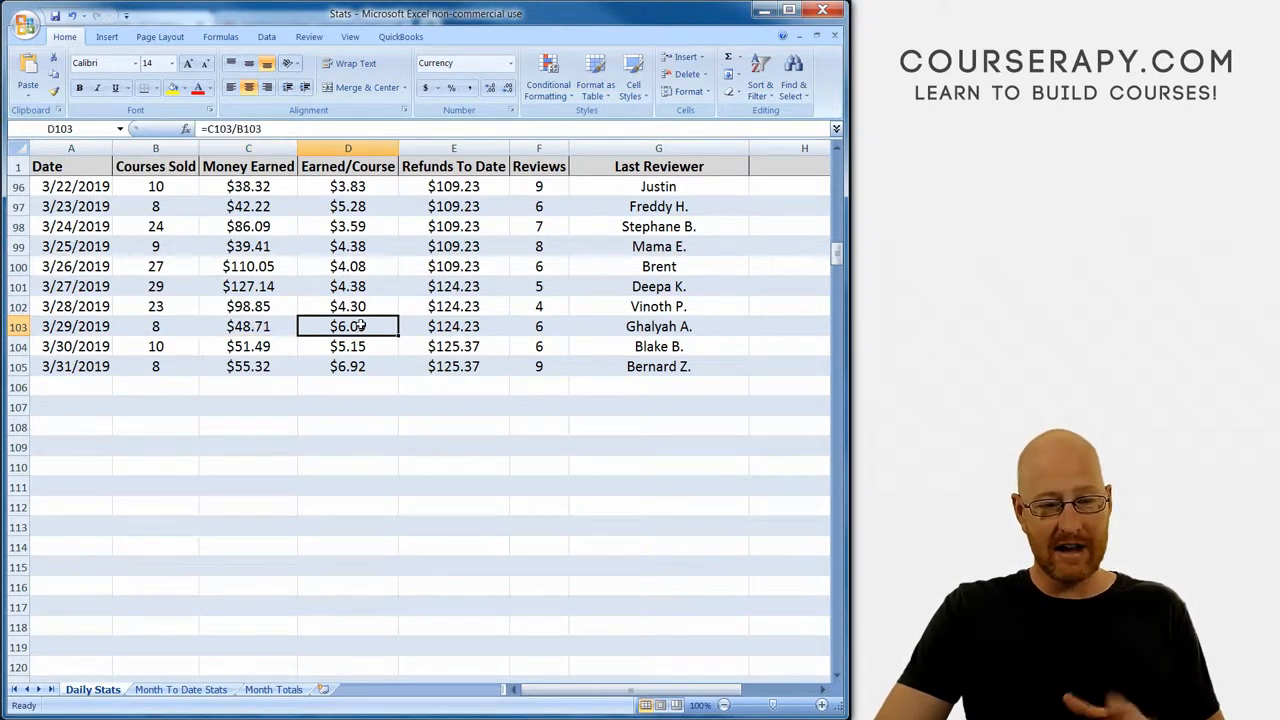
mouse_move(402, 337)
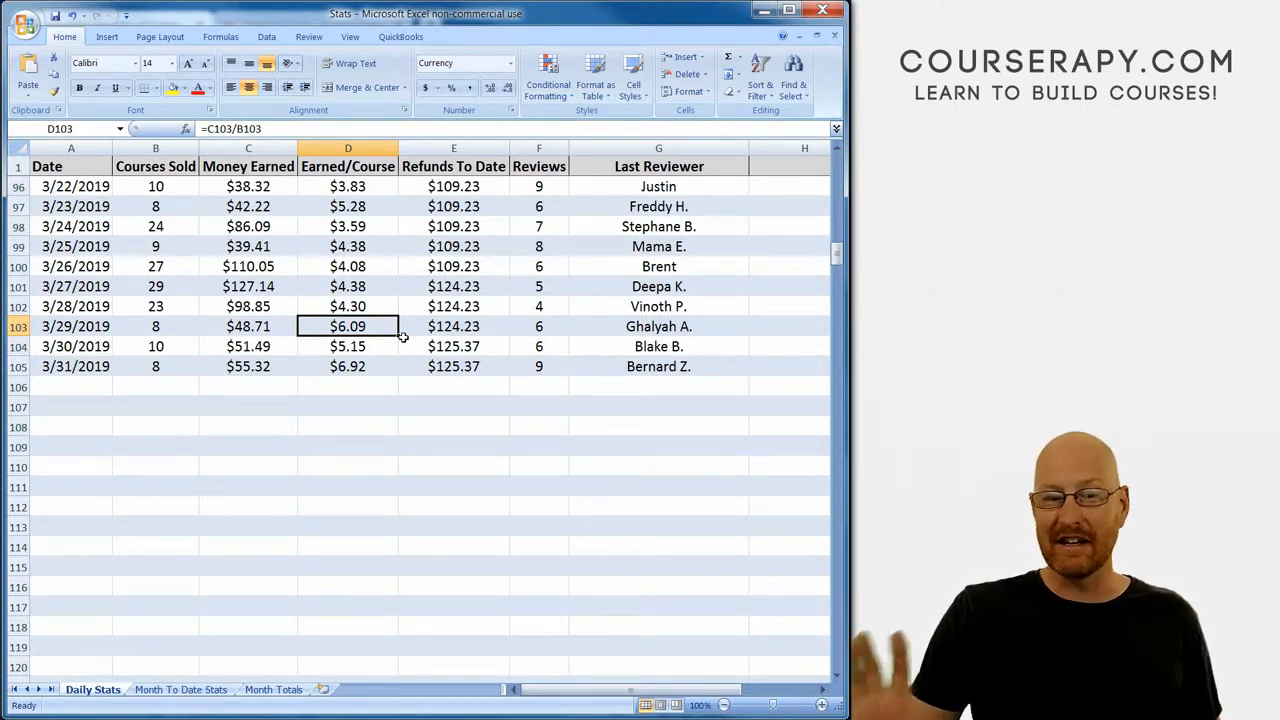
left_click(453, 326)
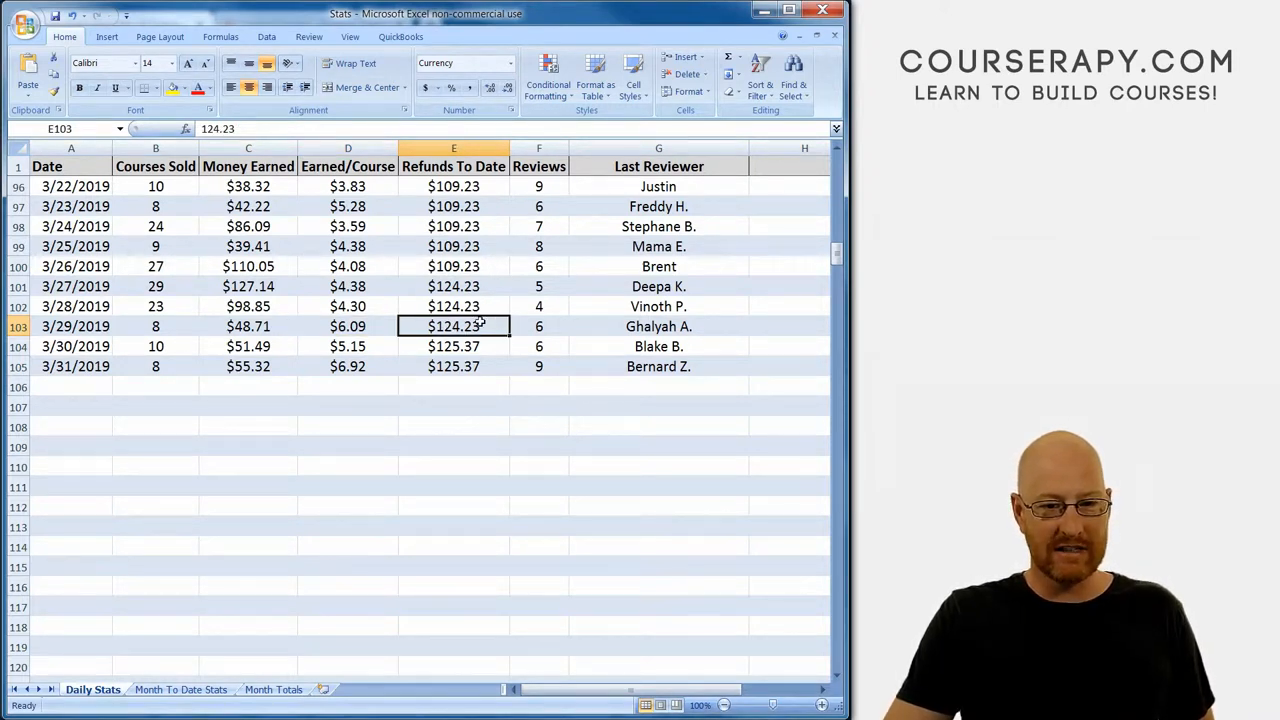
left_click(538, 326)
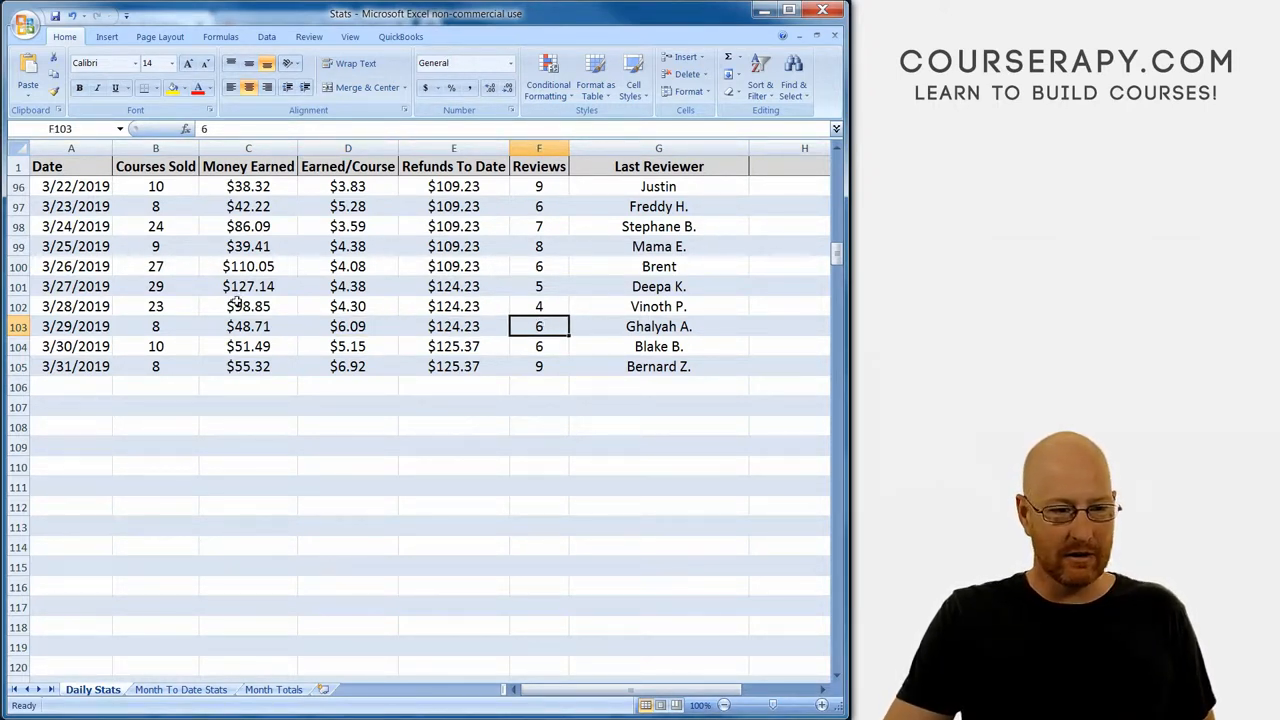
Review the 3/30/2019 courses sold, earnings, per-course formula, refunds and reviews.
left_click(155, 346)
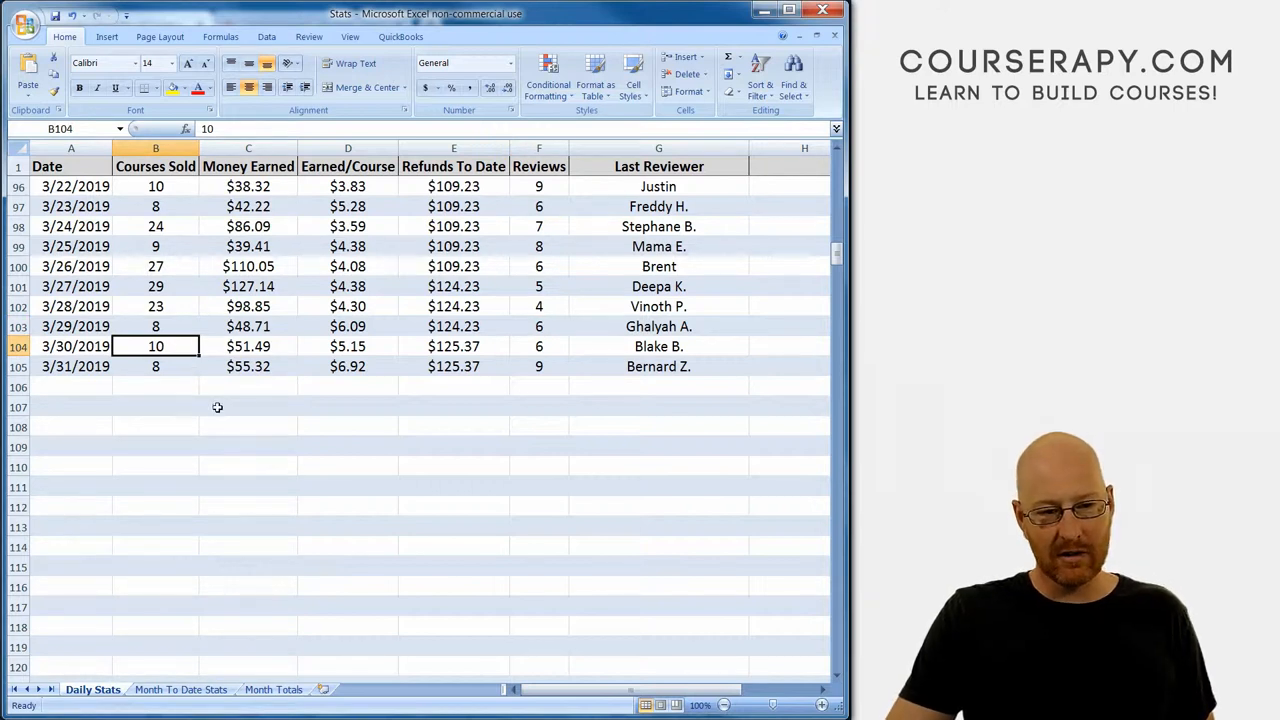
left_click(248, 346)
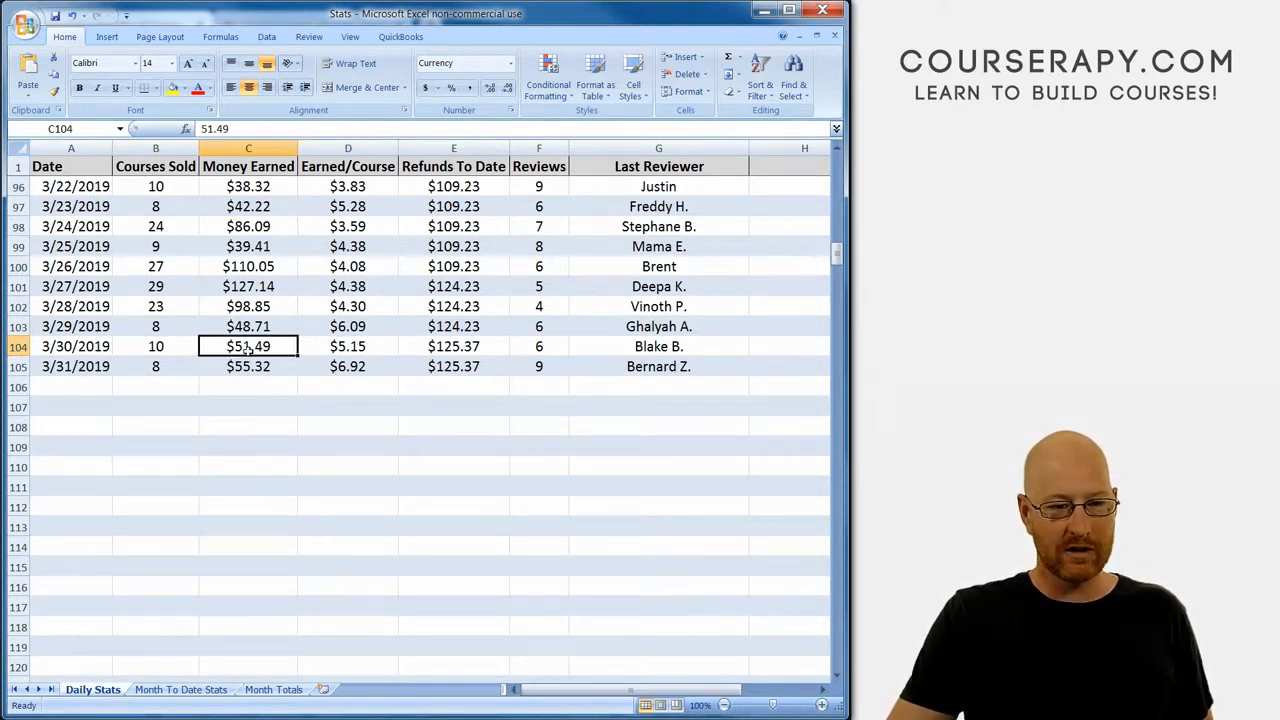
left_click(348, 346)
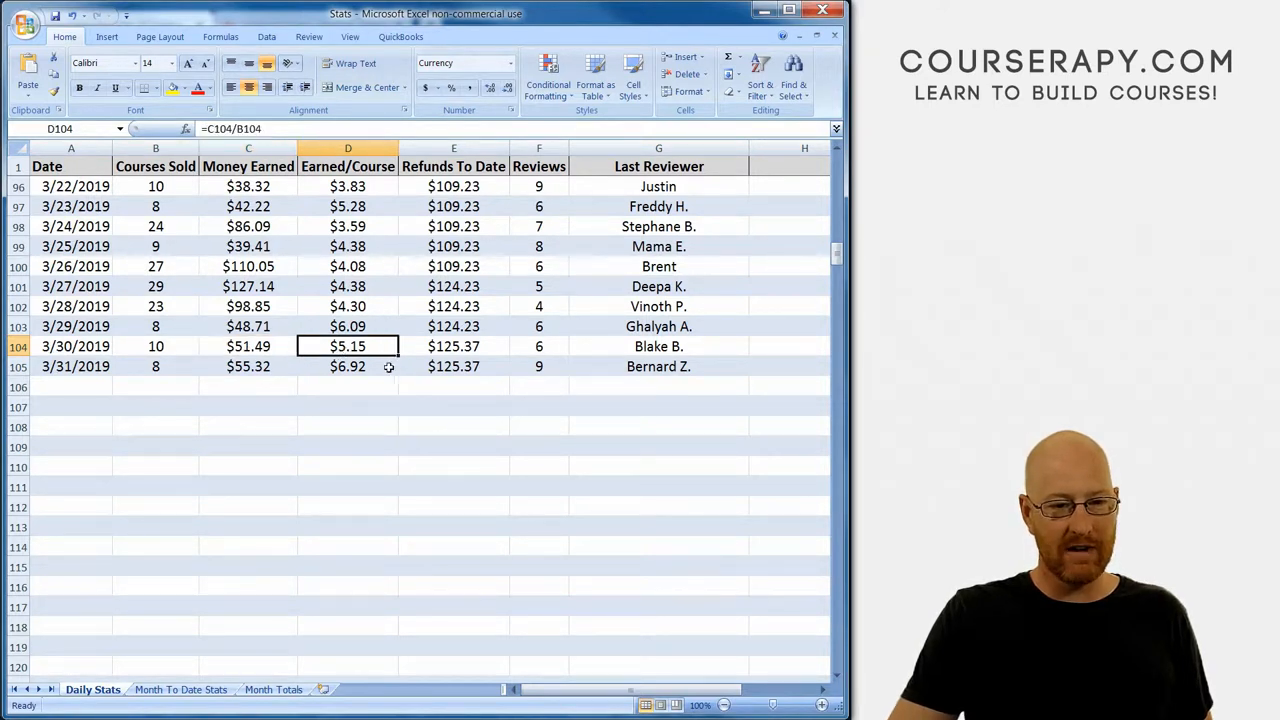
left_click(453, 346)
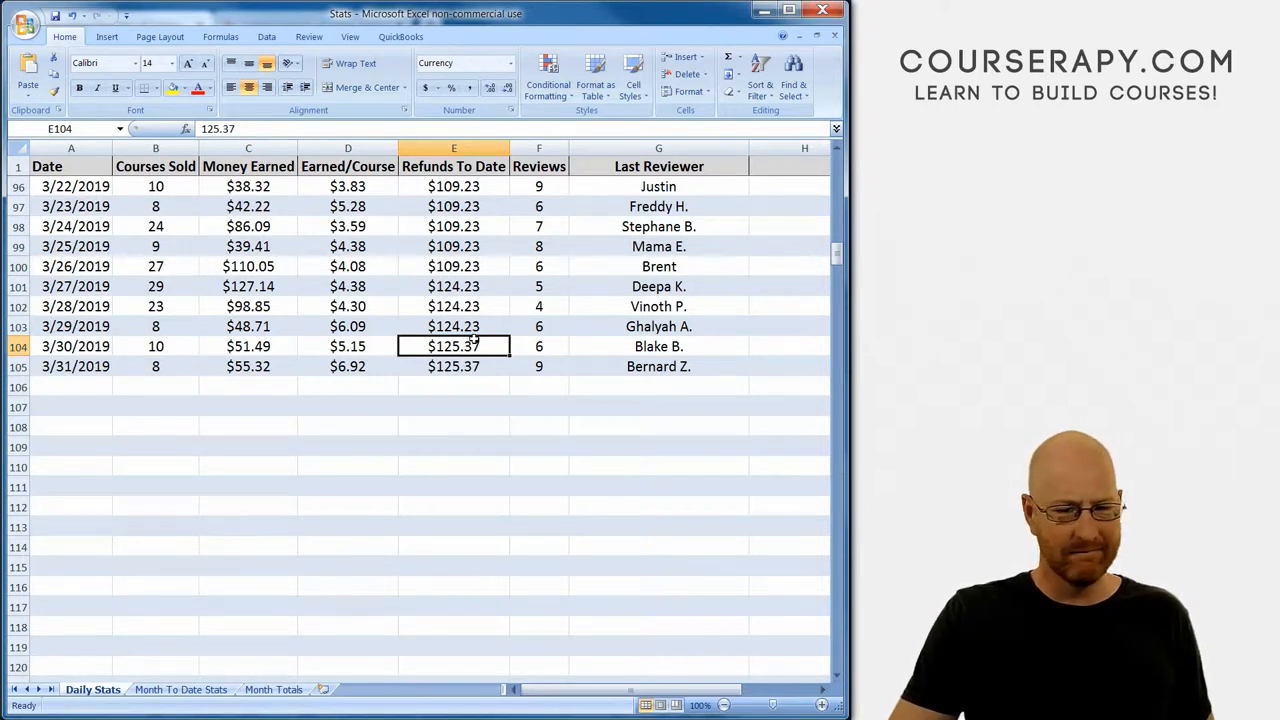
left_click(539, 346)
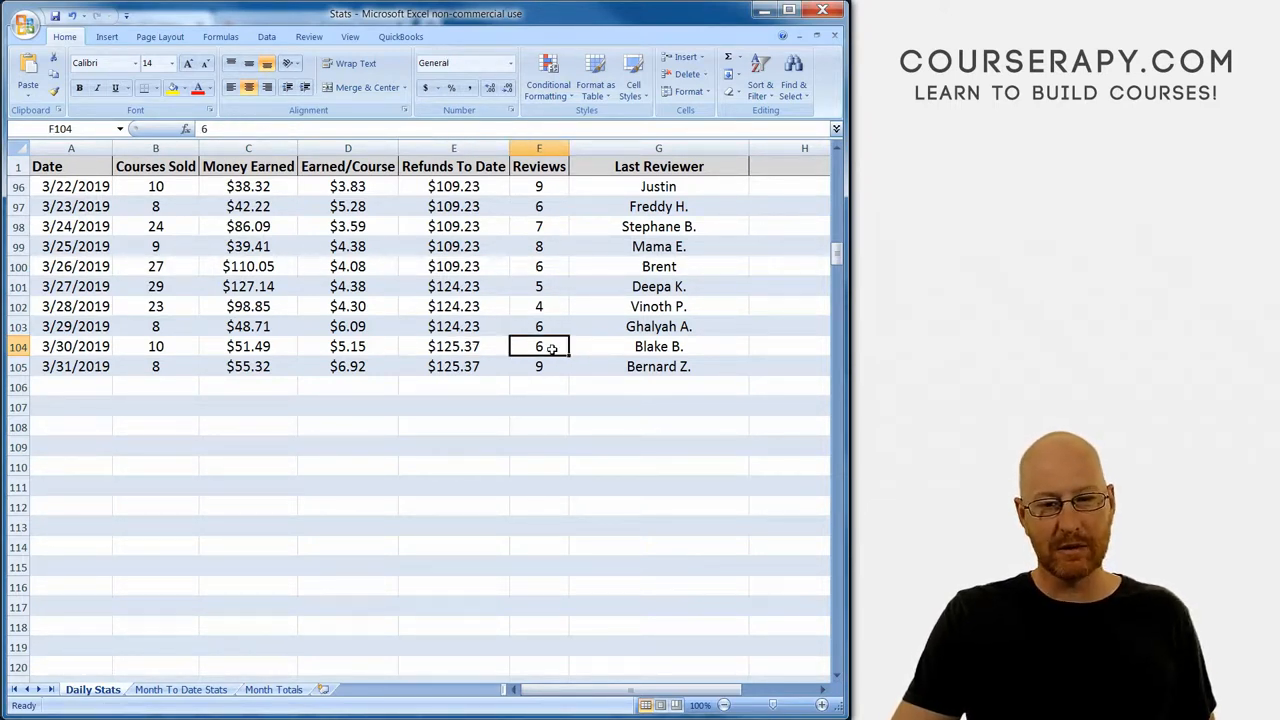
Review the 3/31/2019 courses sold, earnings, per-course formula, refunds and reviews.
left_click(155, 366)
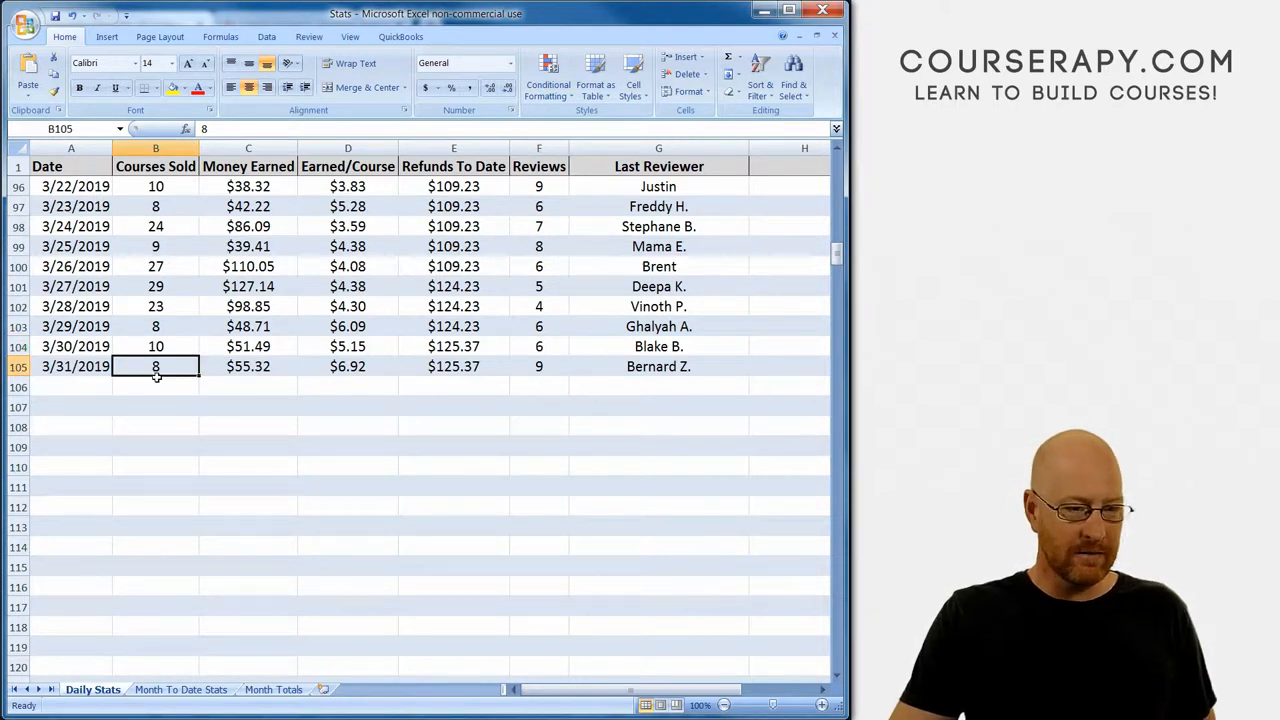
mouse_move(285, 382)
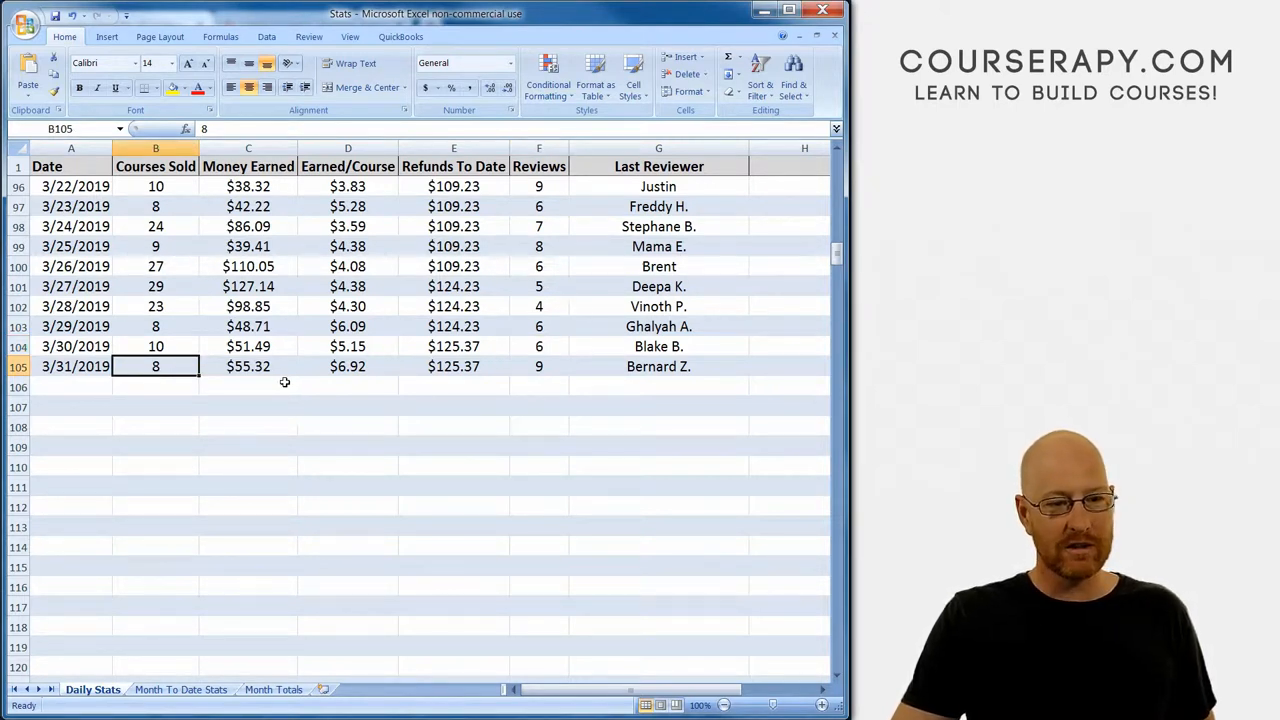
left_click(248, 366)
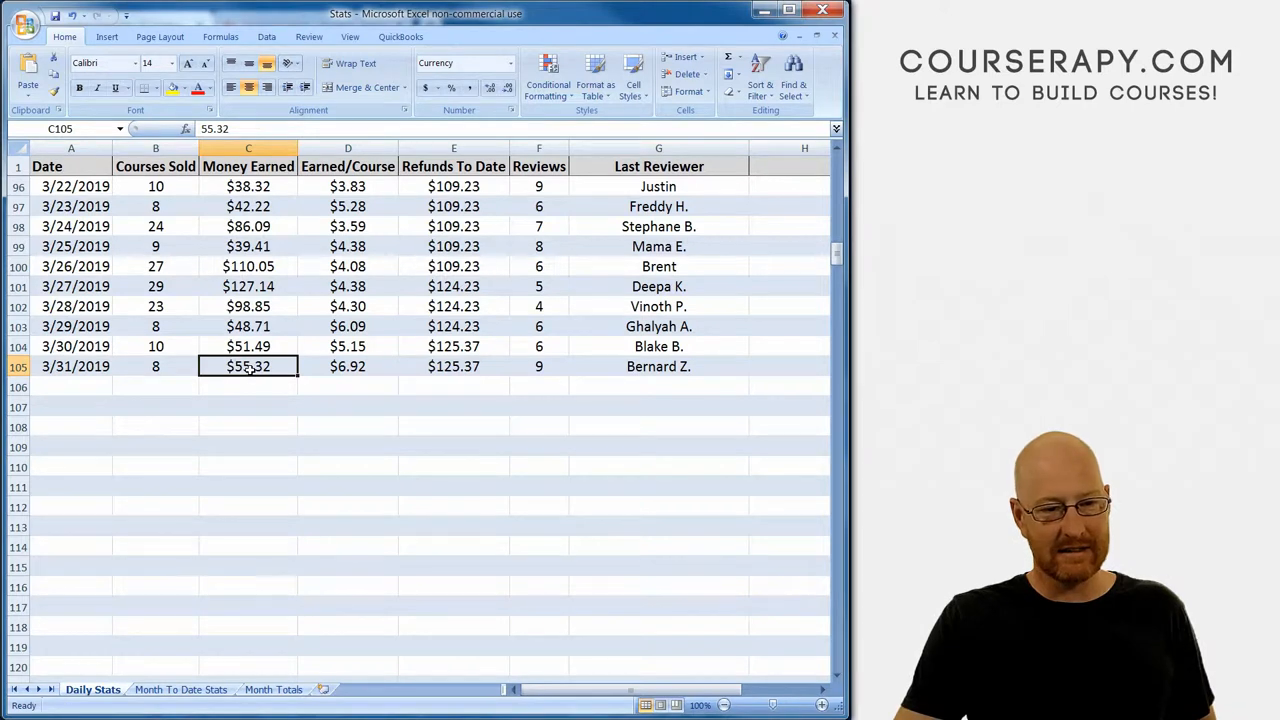
left_click(348, 366)
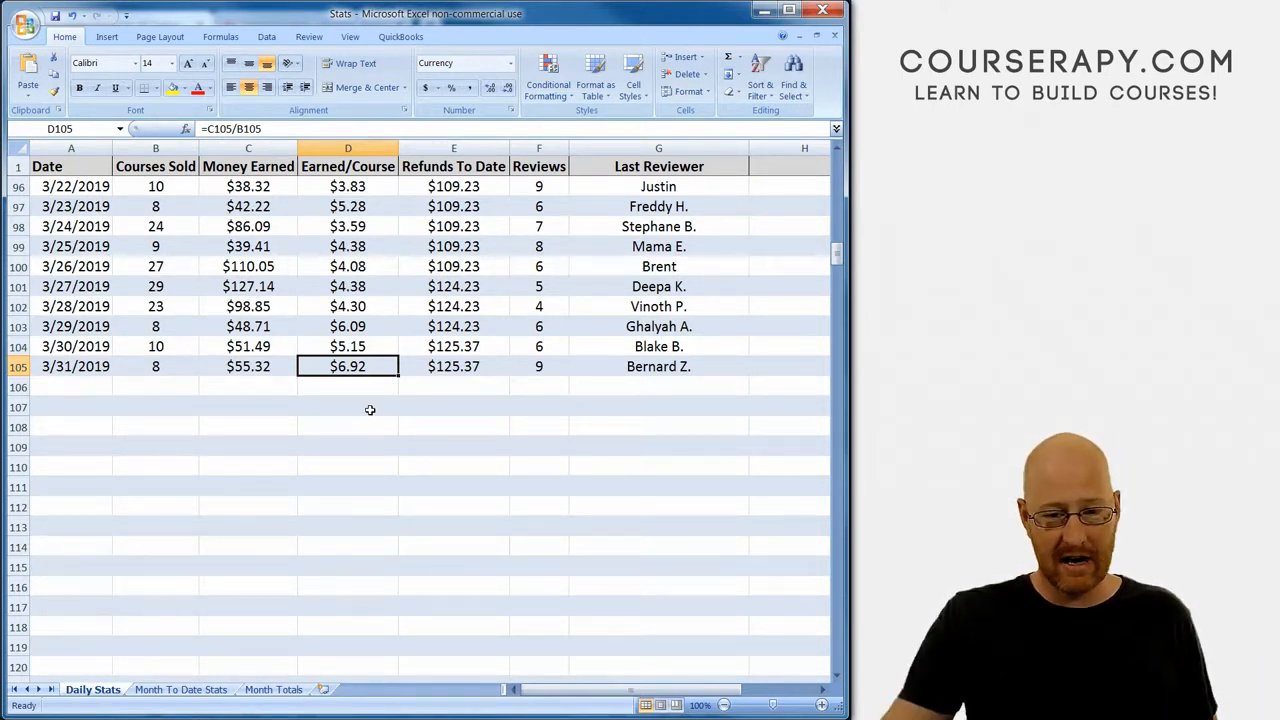
left_click(453, 366)
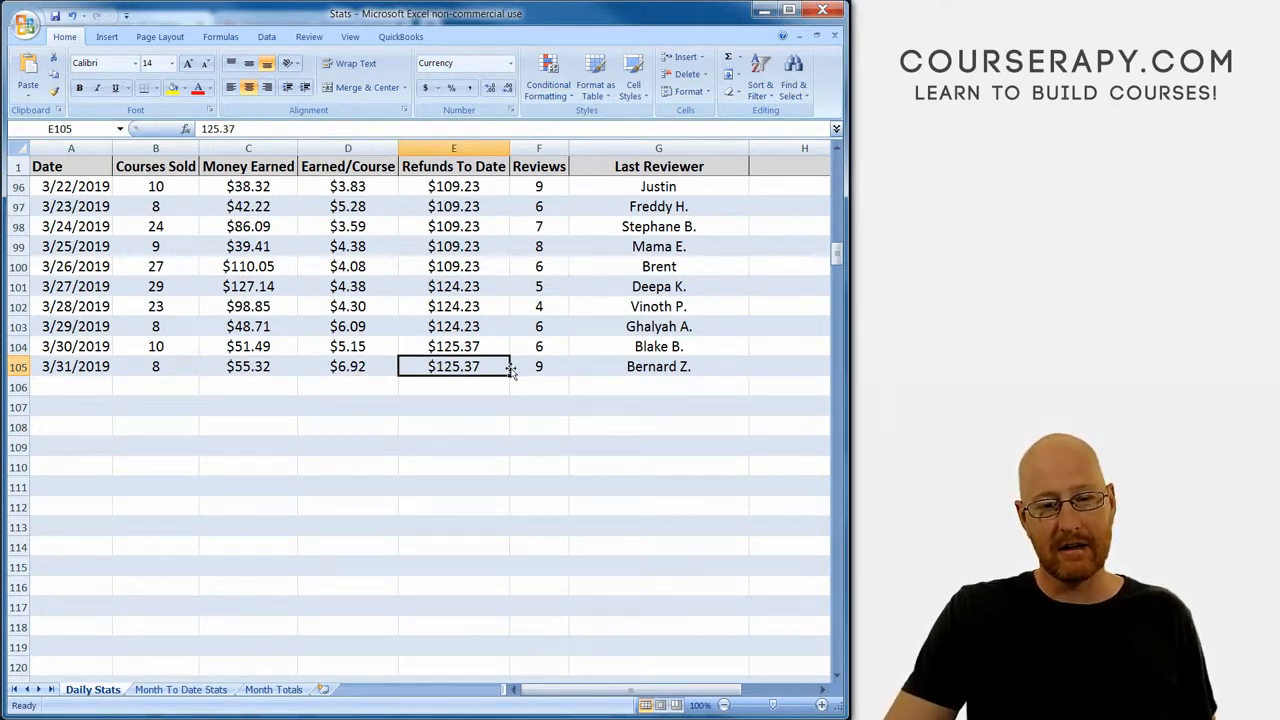
left_click(539, 366)
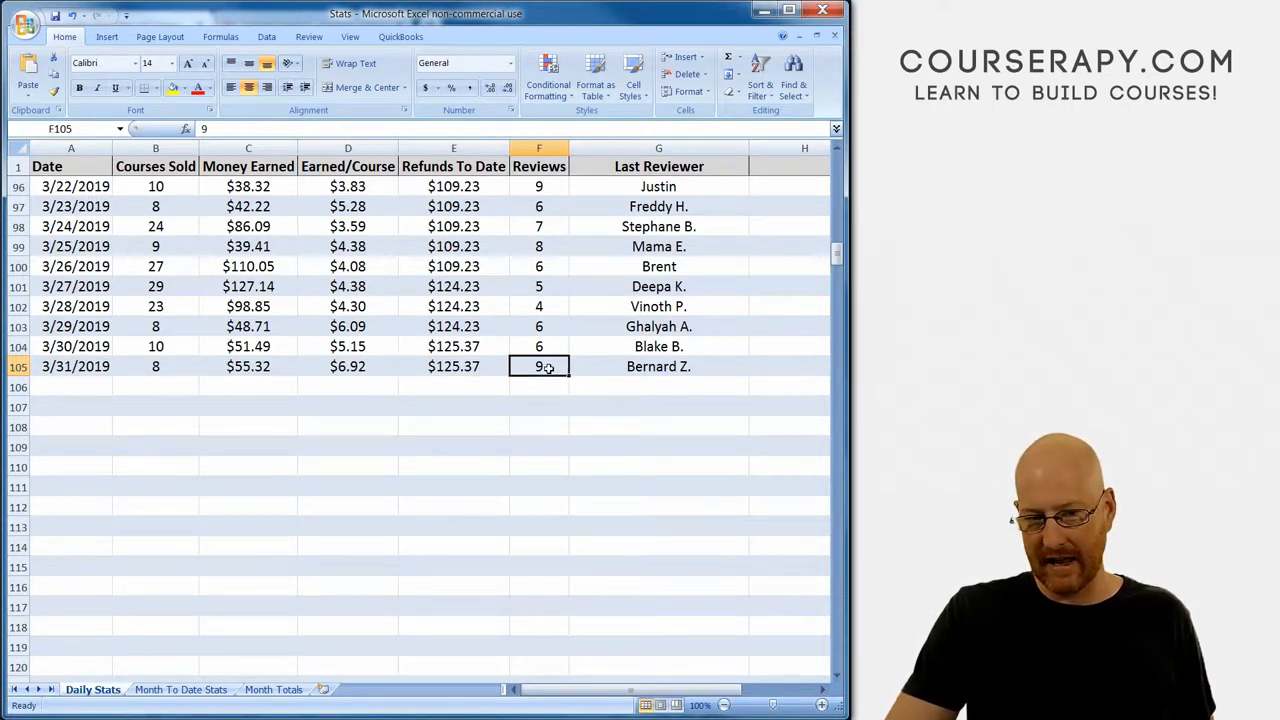
On Month To Date Stats, check 3/31/2019 totals: $2,256.01 income and $277.28 promotions.
left_click(181, 689)
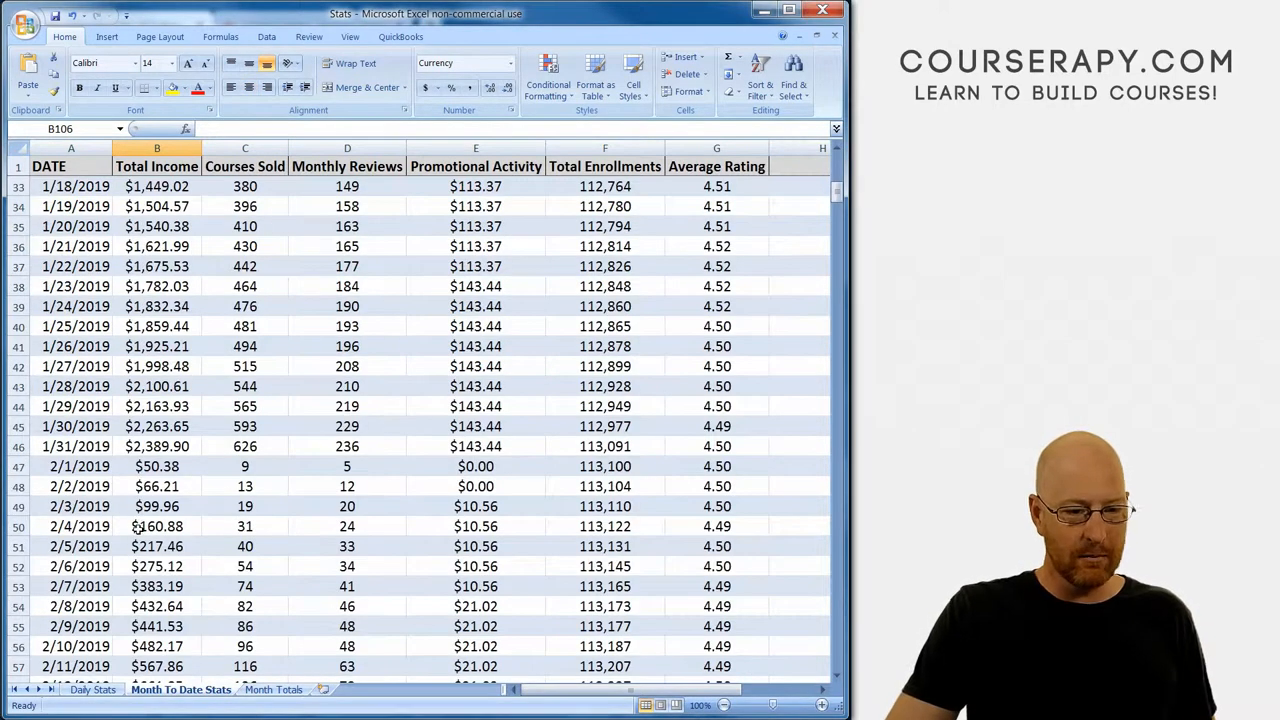
scroll("down", 3)
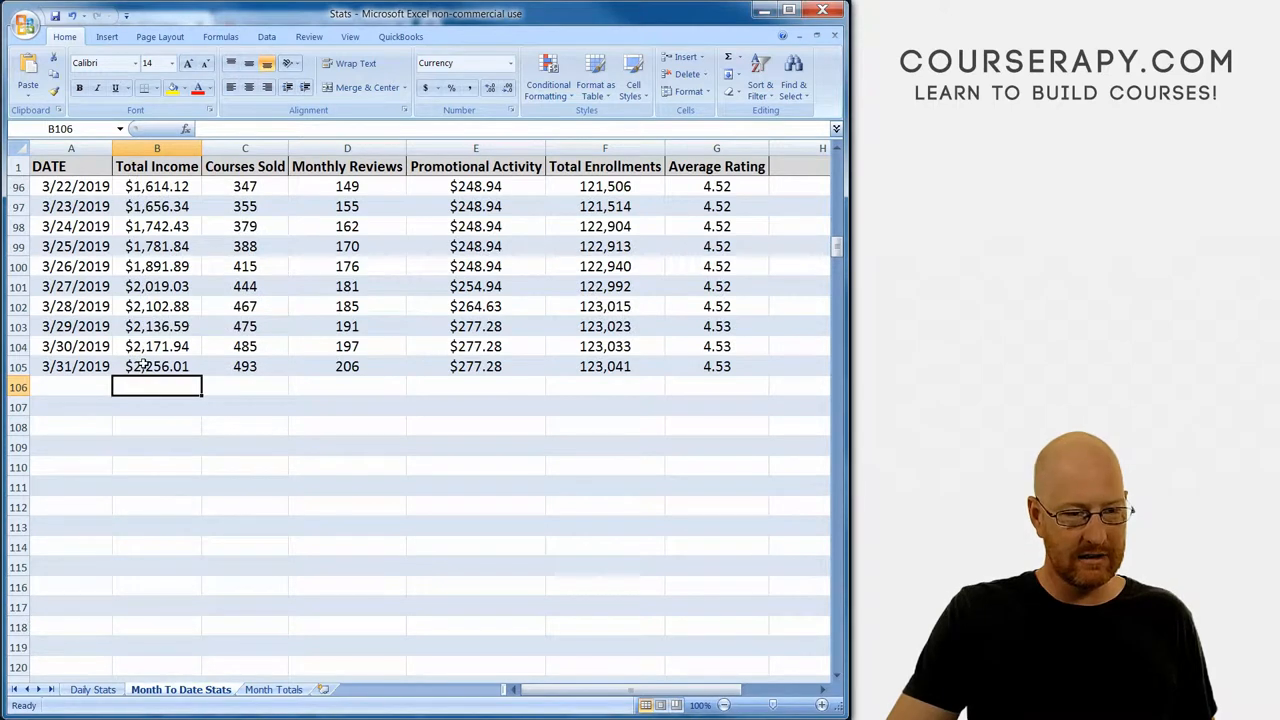
left_click(156, 366)
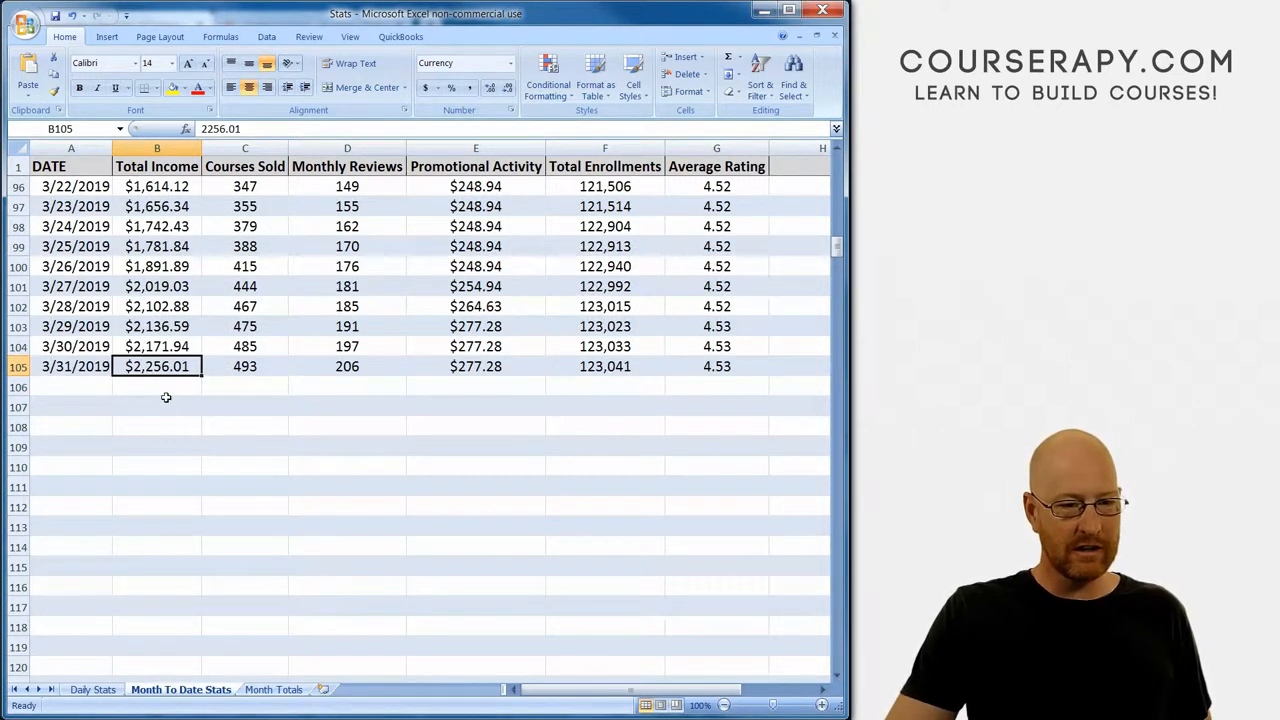
mouse_move(196, 384)
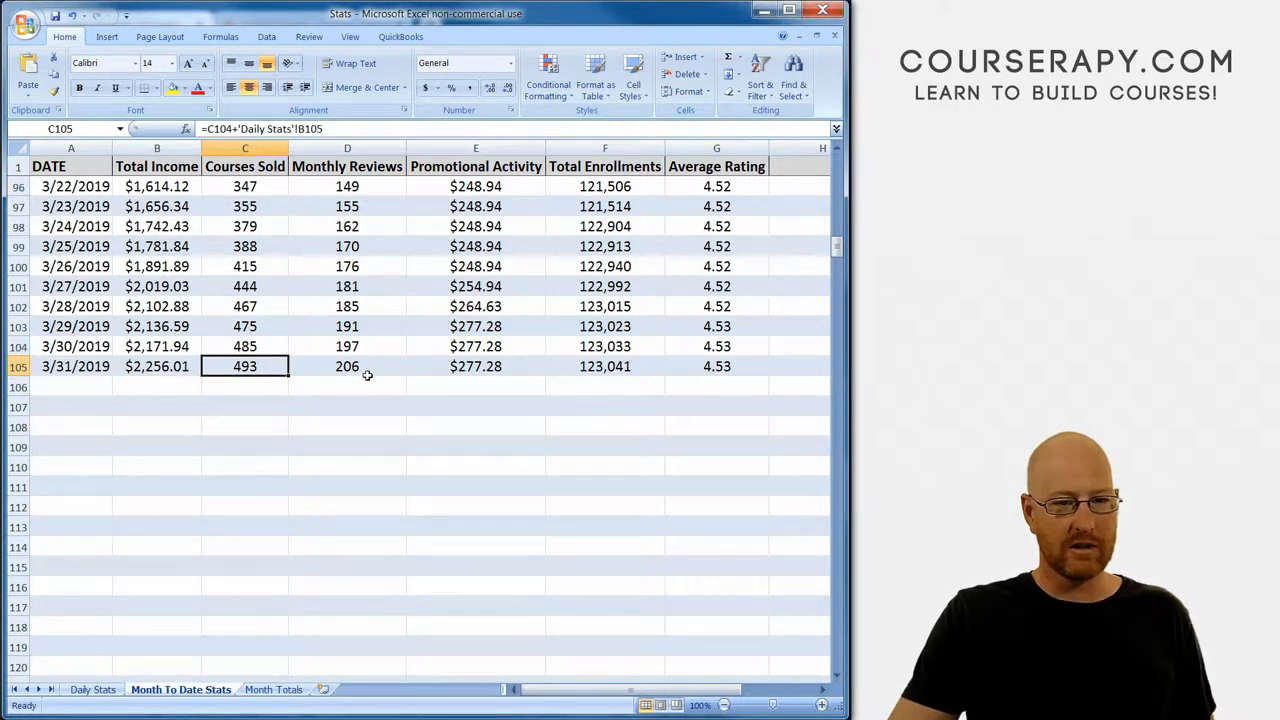
left_click(475, 366)
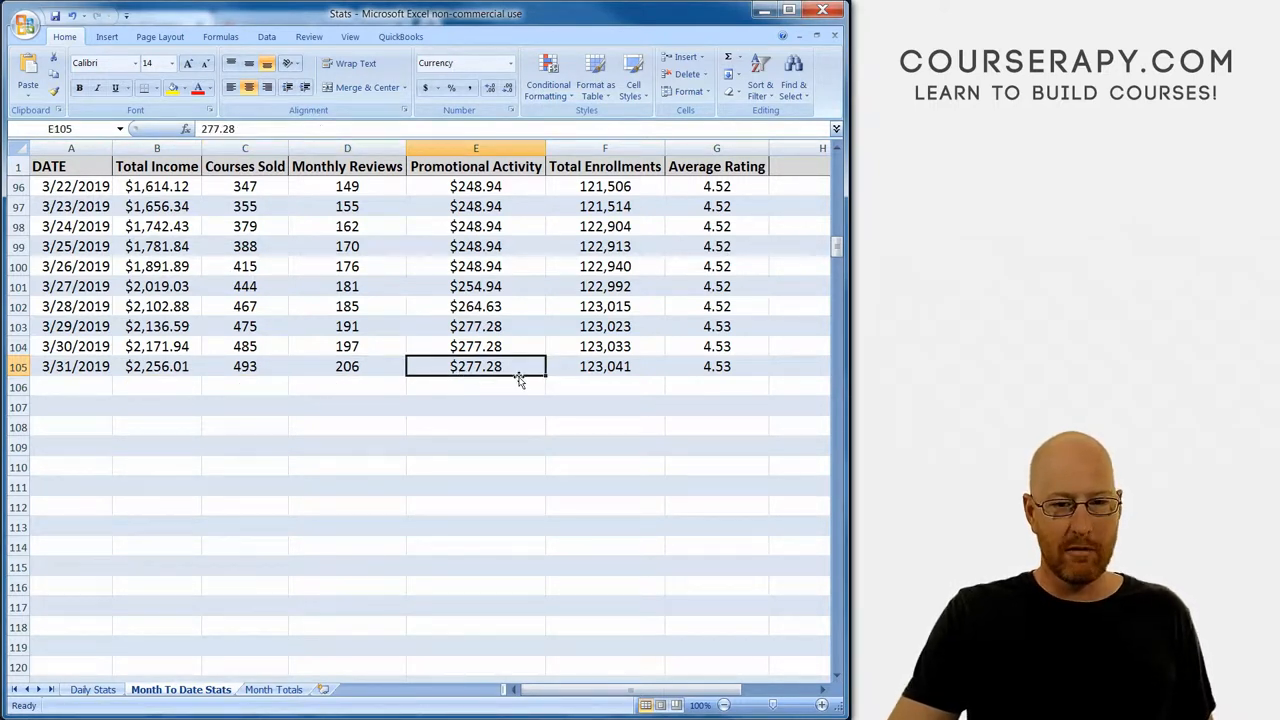
mouse_move(460, 322)
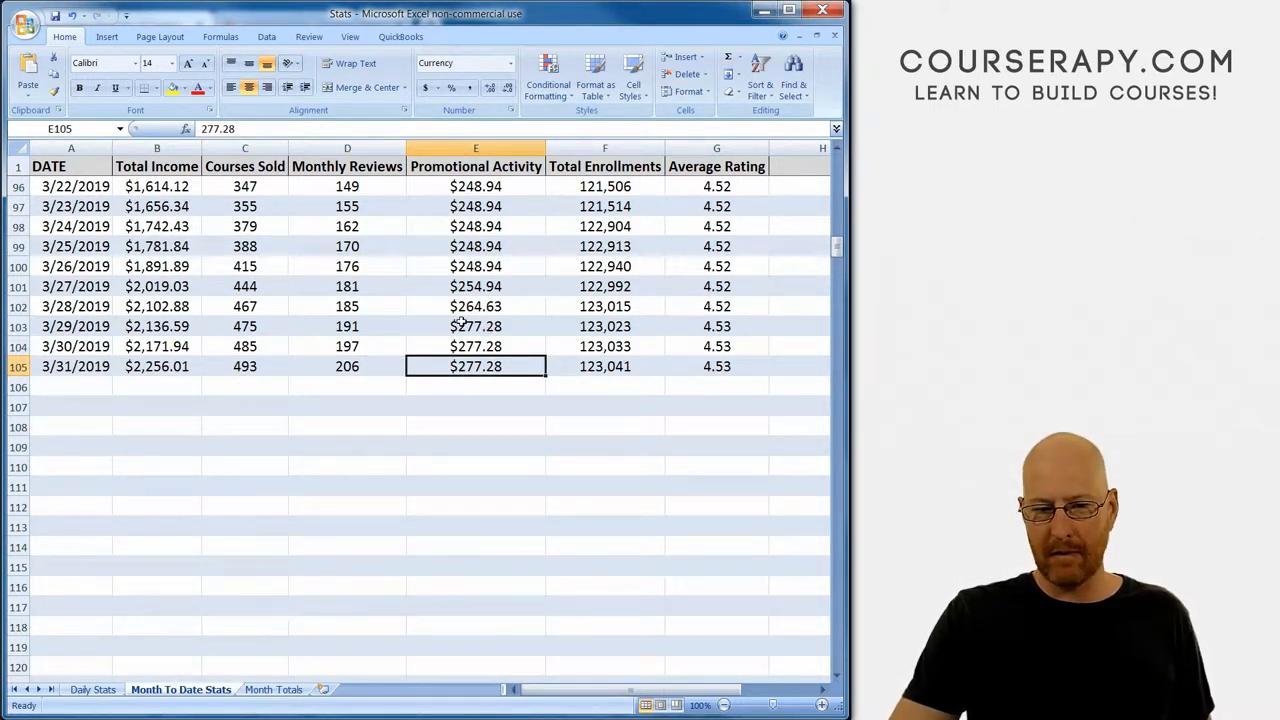
mouse_move(425, 320)
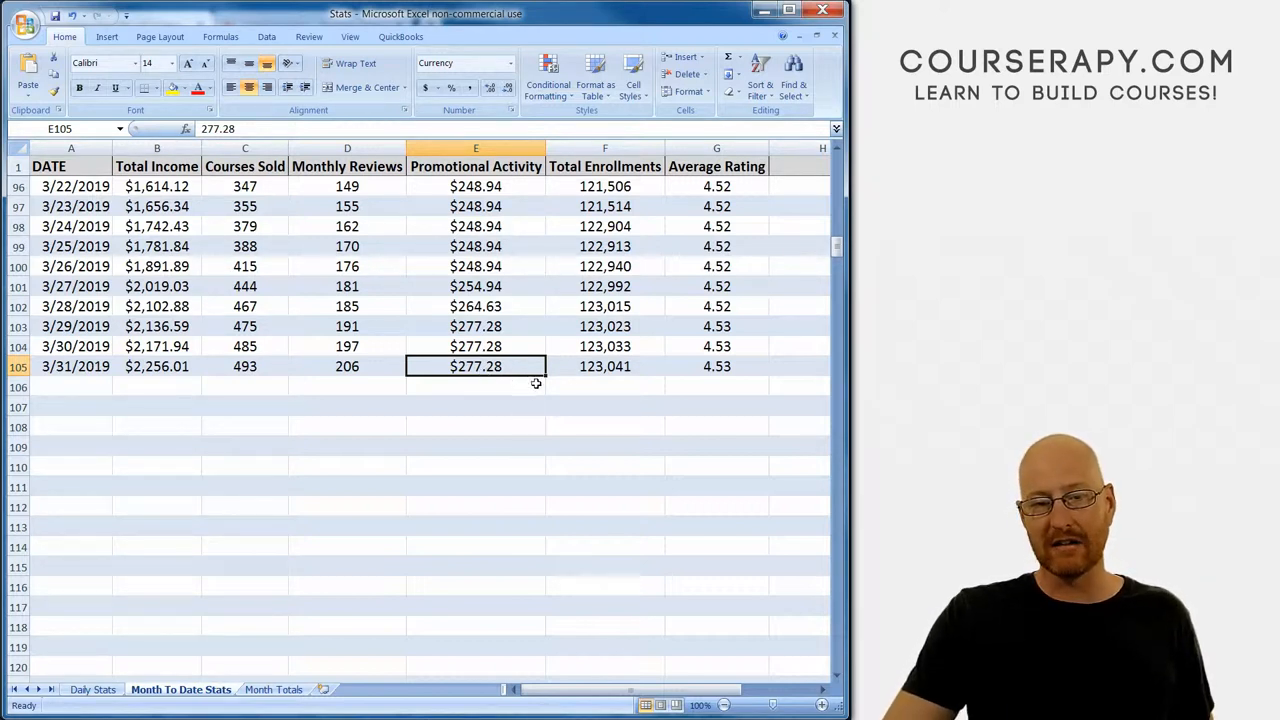
left_click(605, 366)
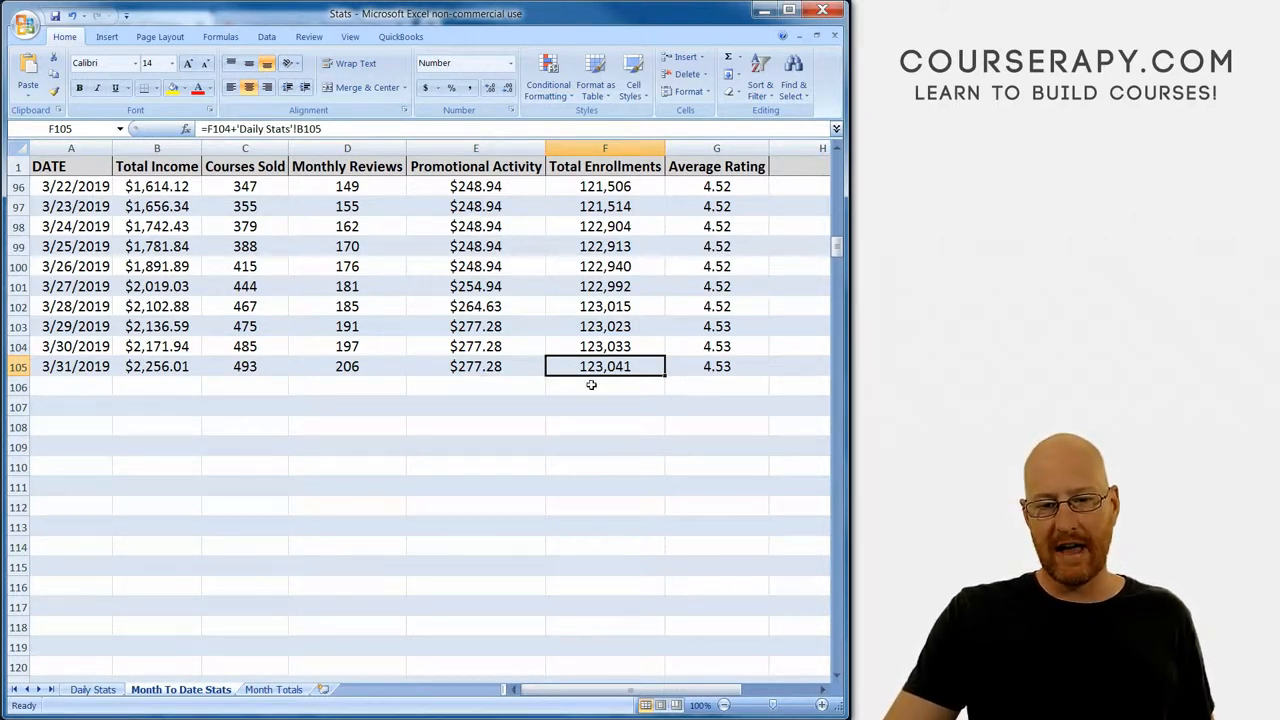
left_click(716, 366)
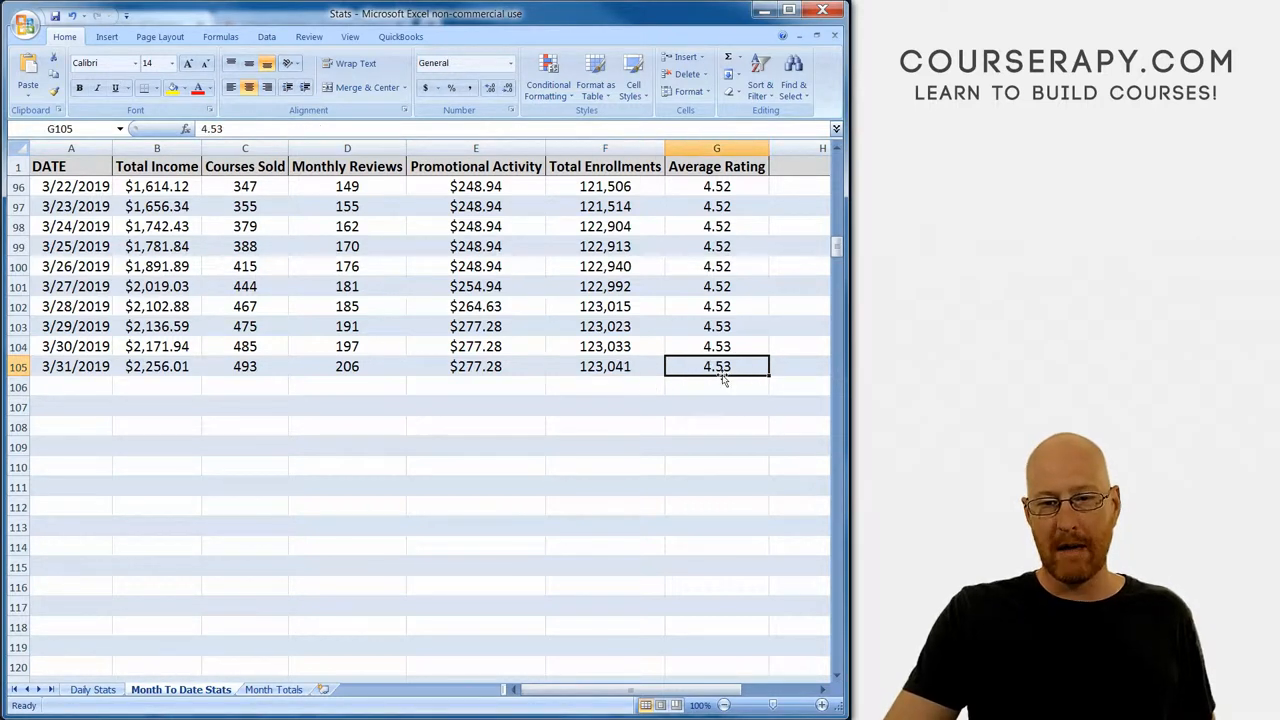
mouse_move(743, 438)
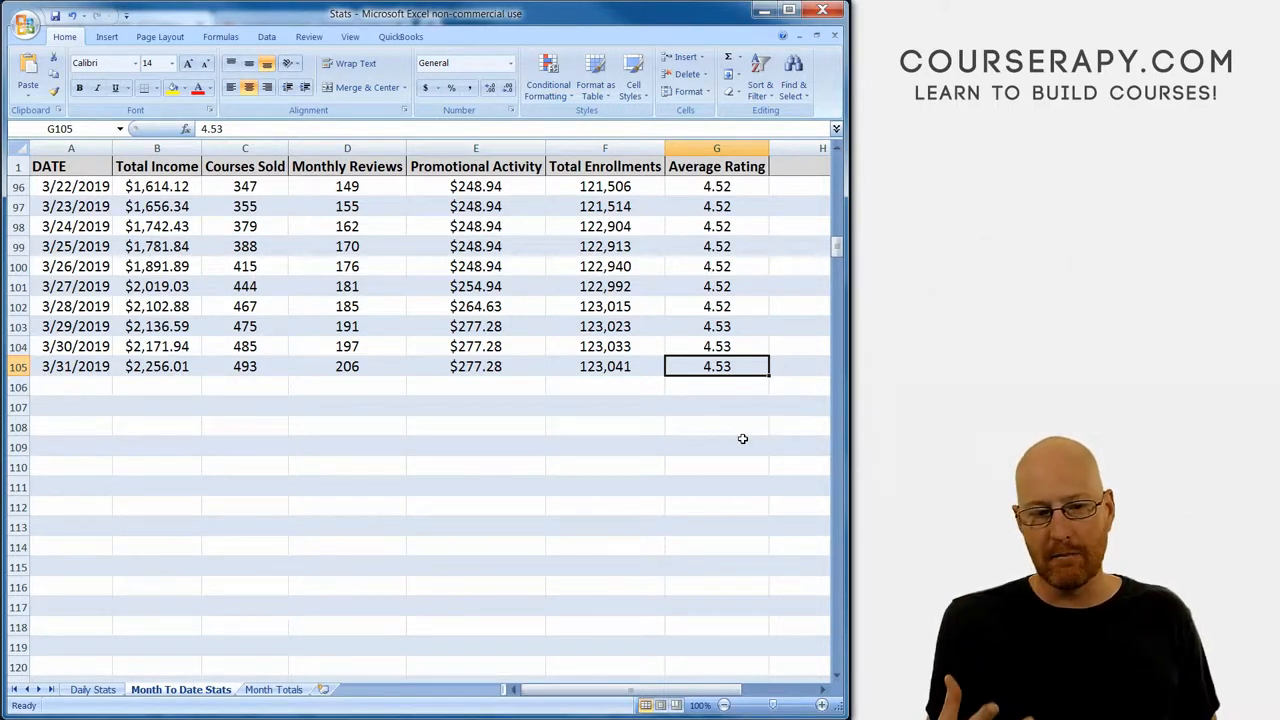
mouse_move(543, 666)
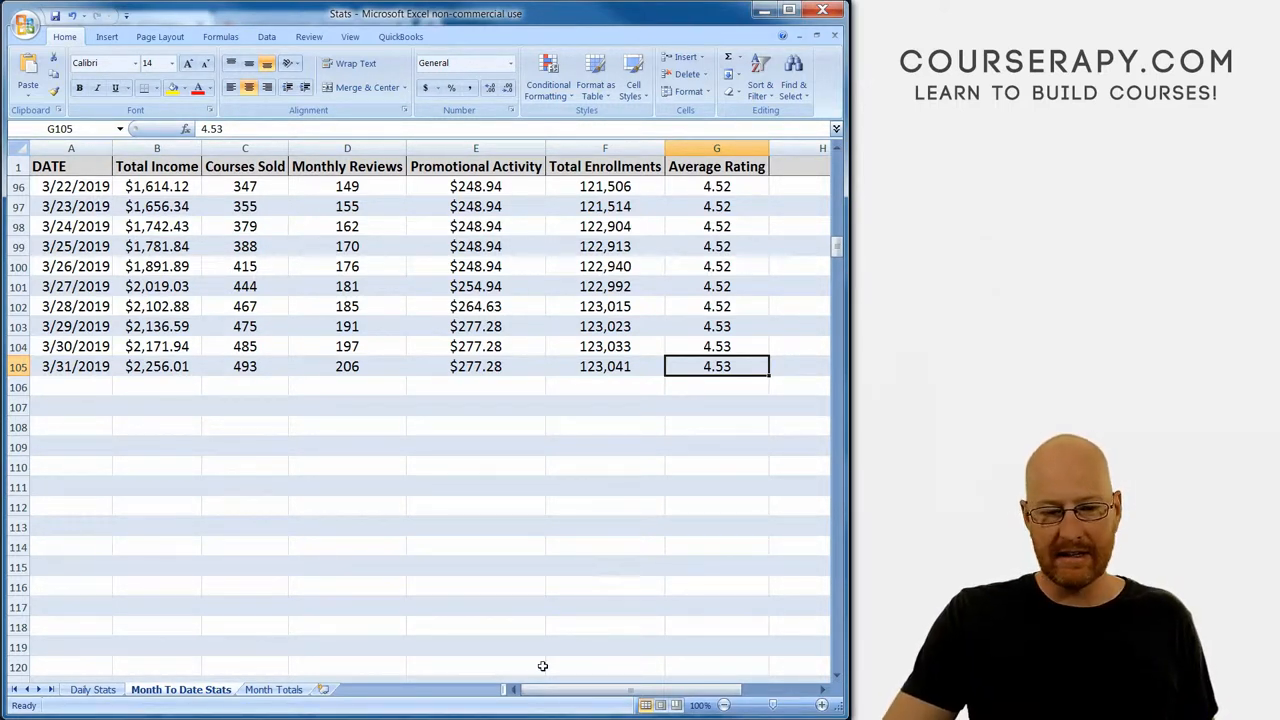
mouse_move(440, 530)
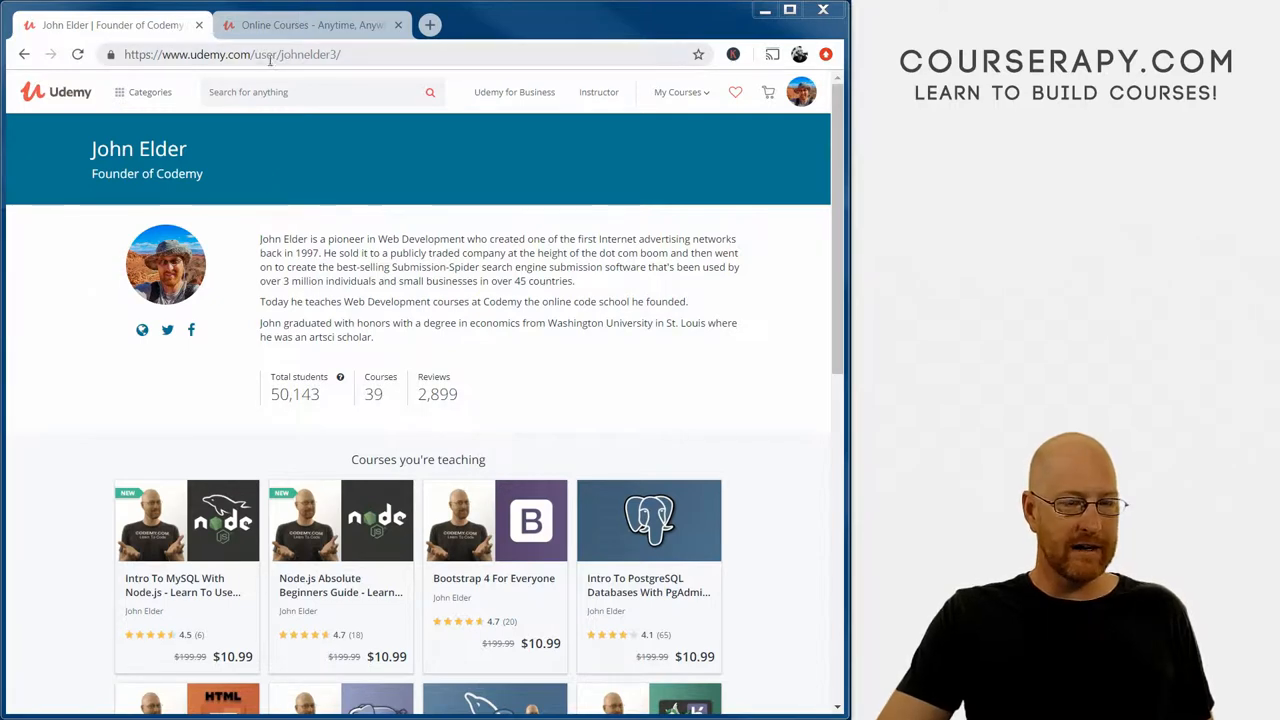
mouse_move(150, 520)
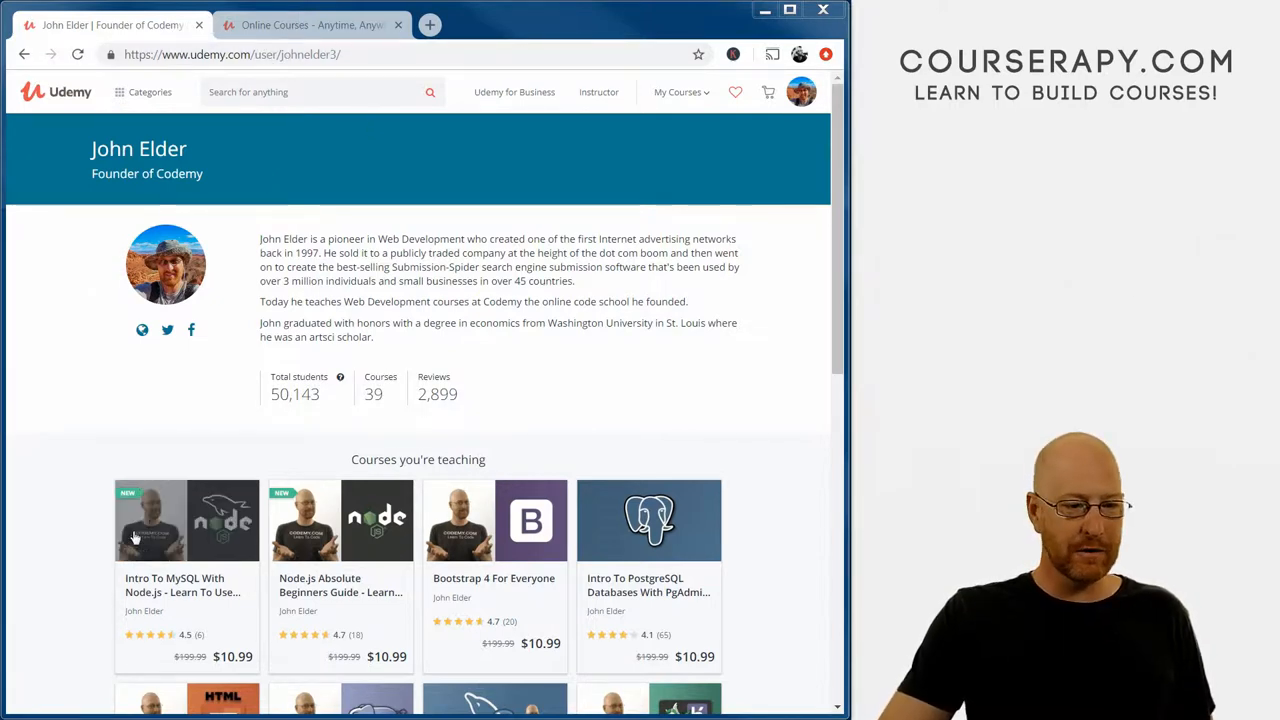
mouse_move(200, 447)
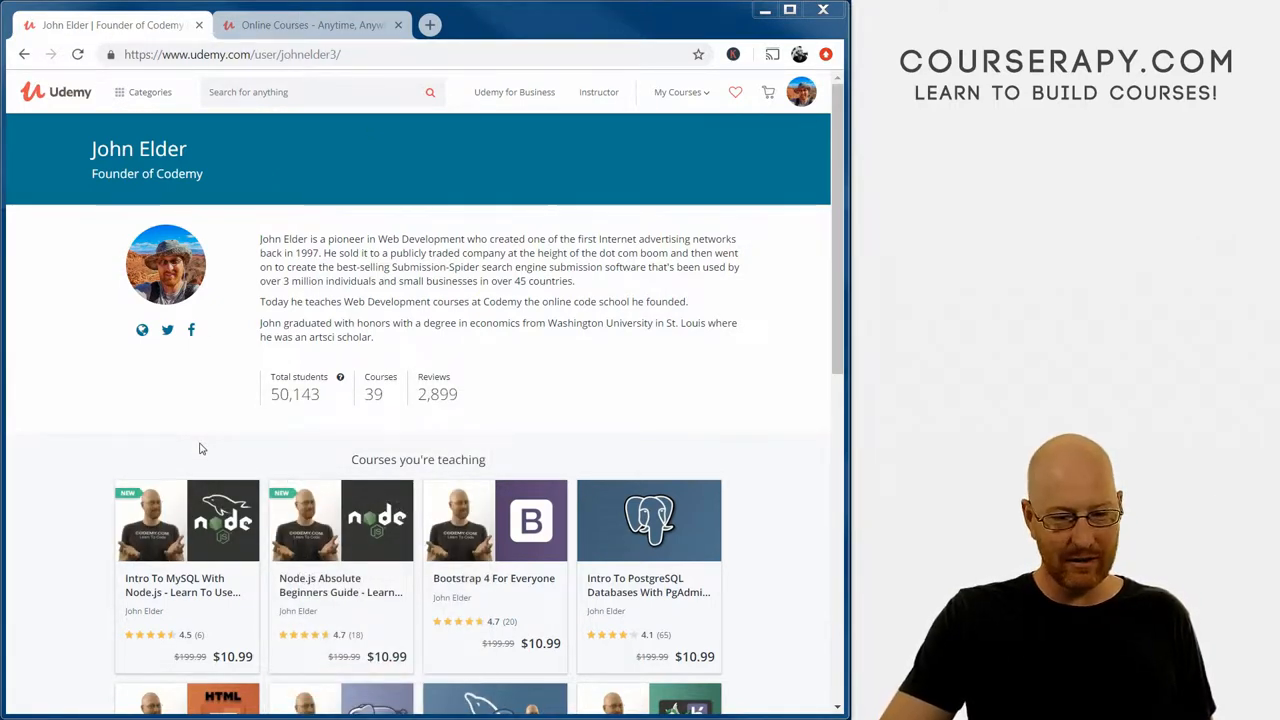
mouse_move(340, 635)
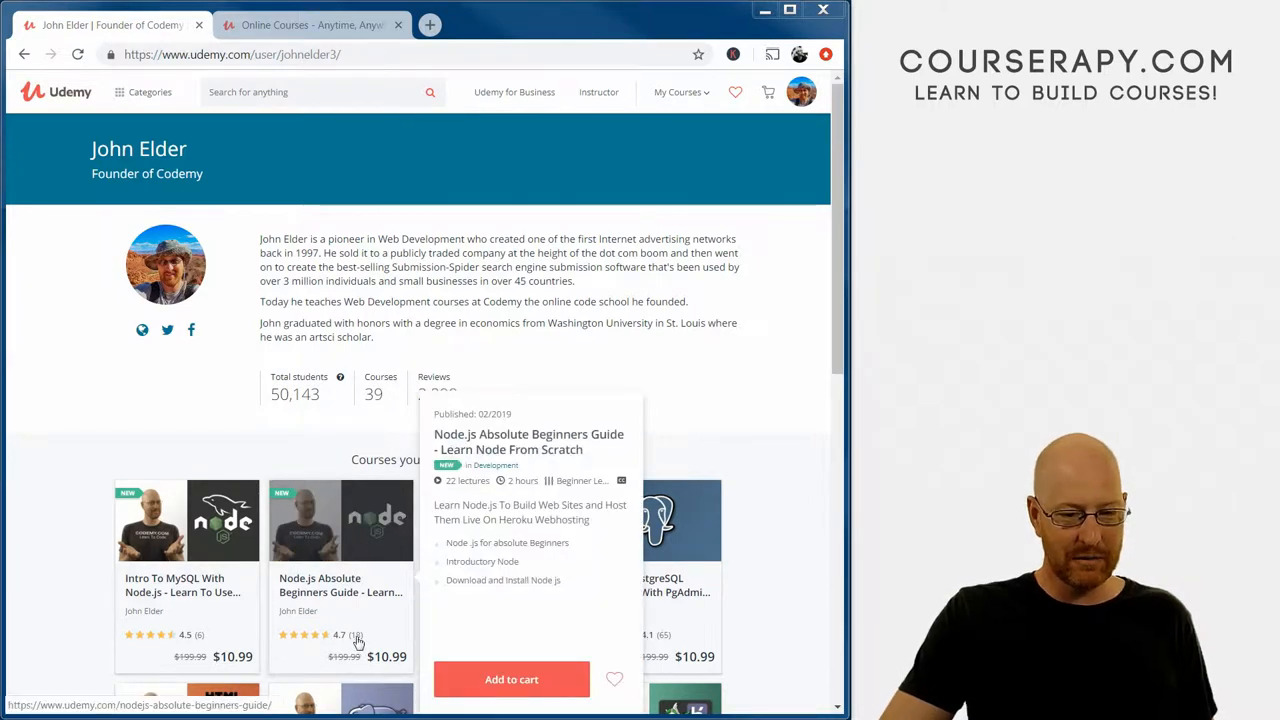
mouse_move(347, 642)
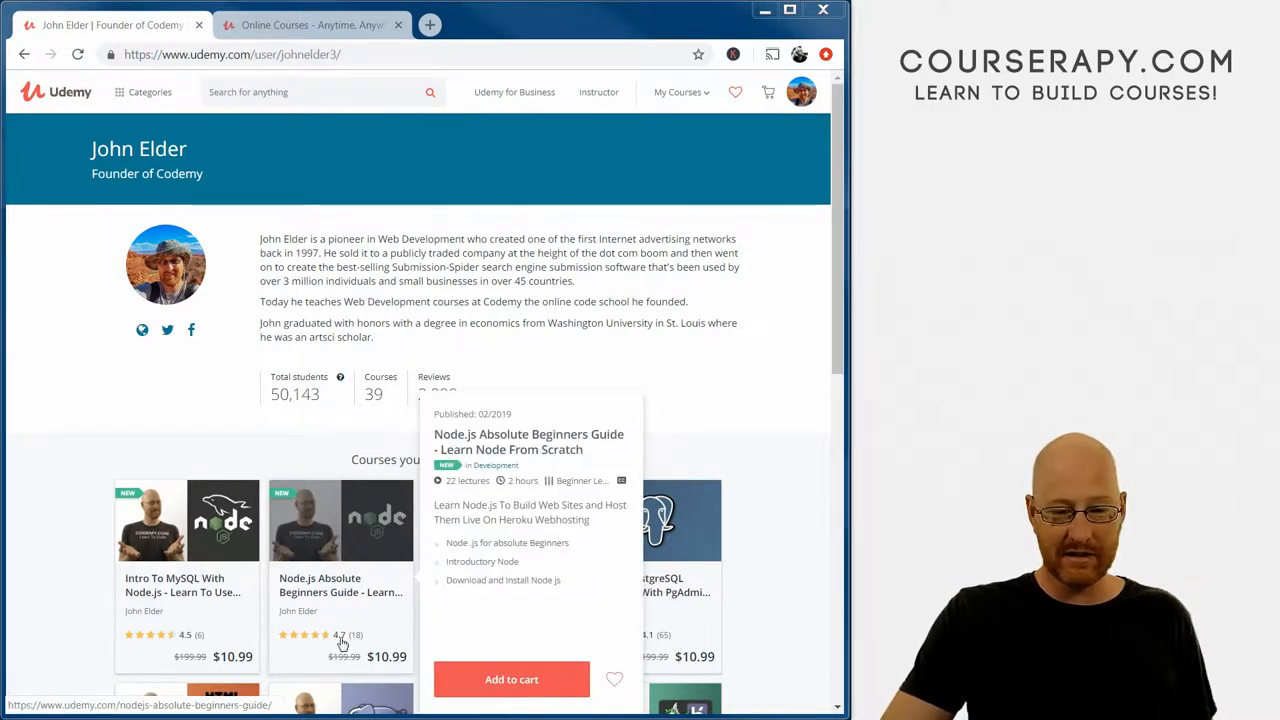
mouse_move(313, 449)
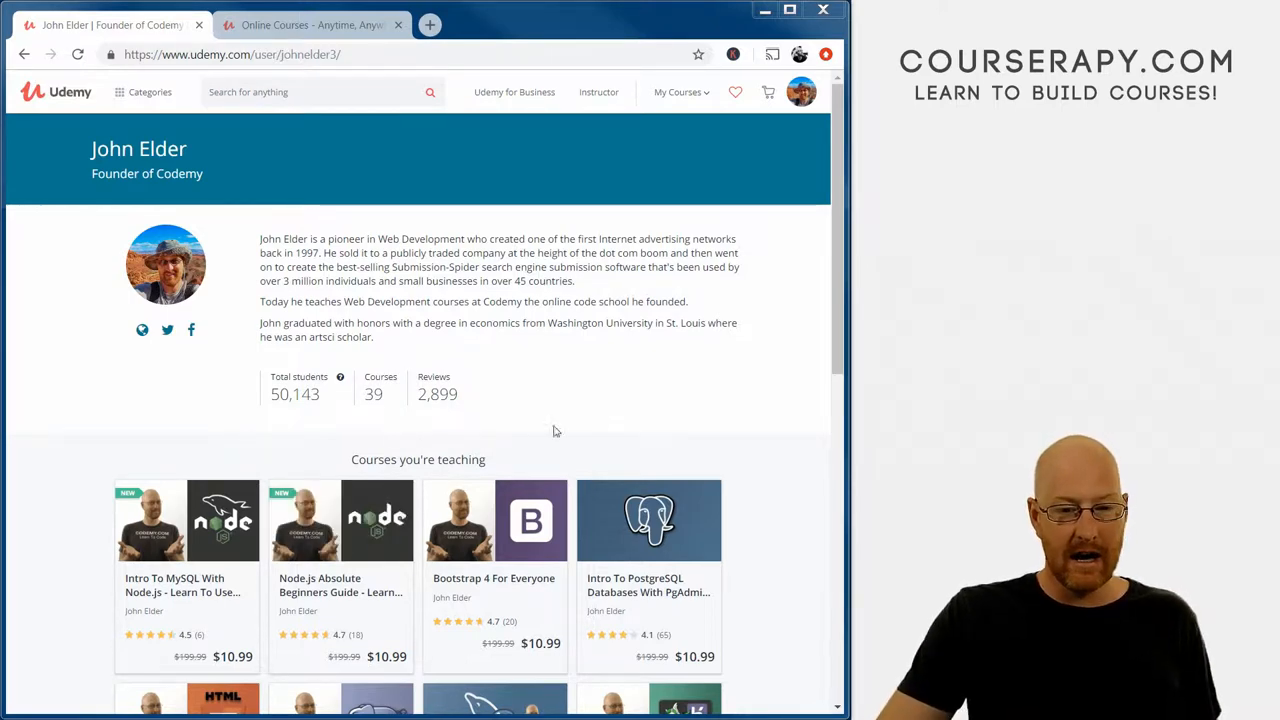
Scroll through the instructor profile's course list.
scroll("down", 3)
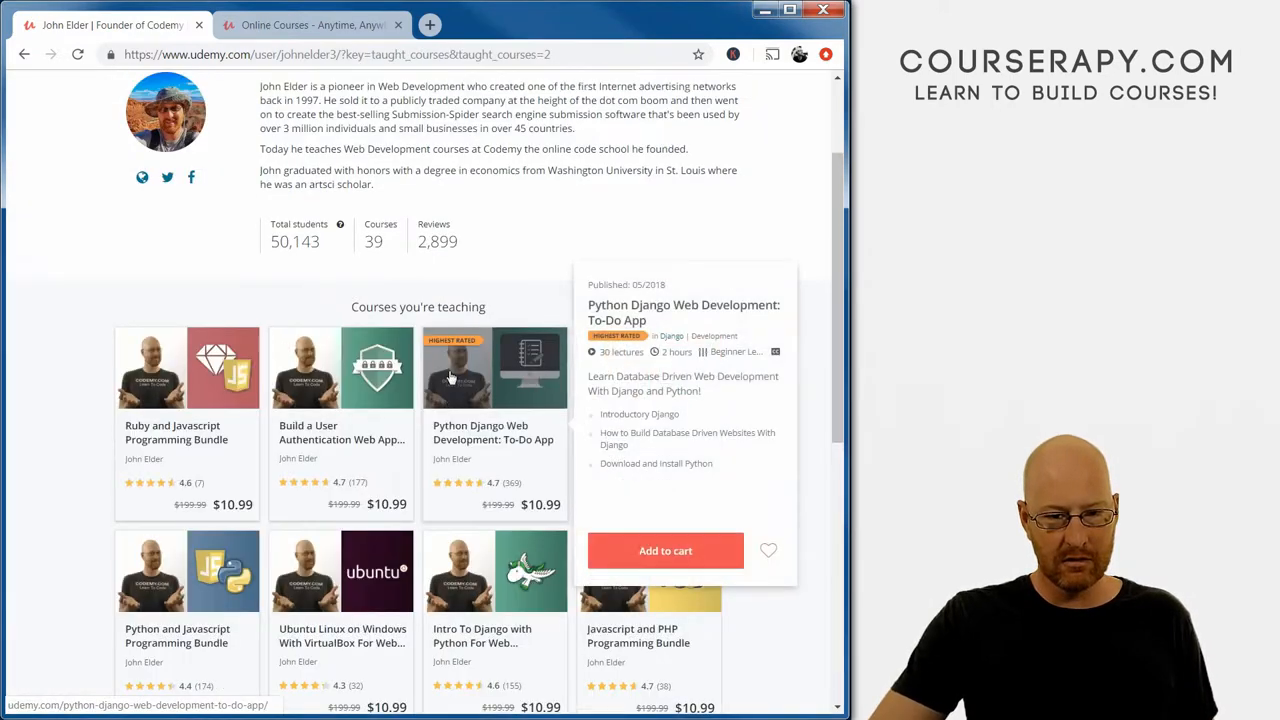
scroll("up", 3)
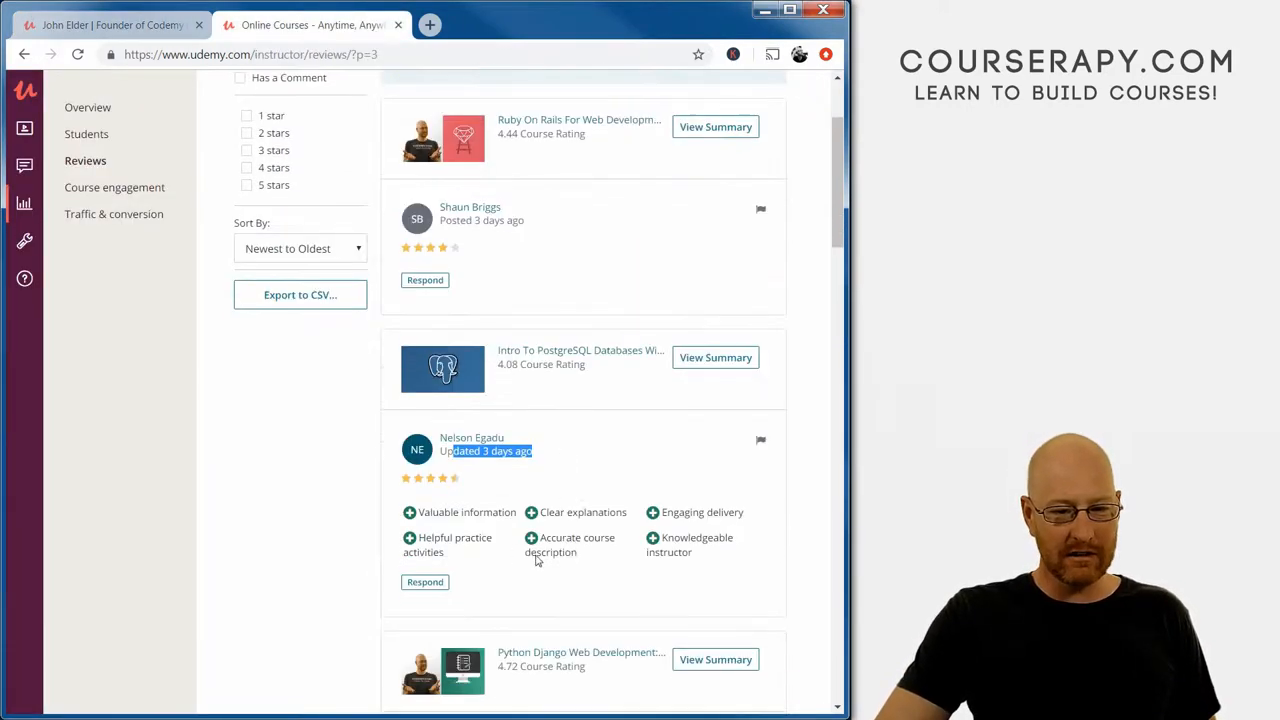
Browse the instructor reviews and move to the second page of results.
scroll("up", 3)
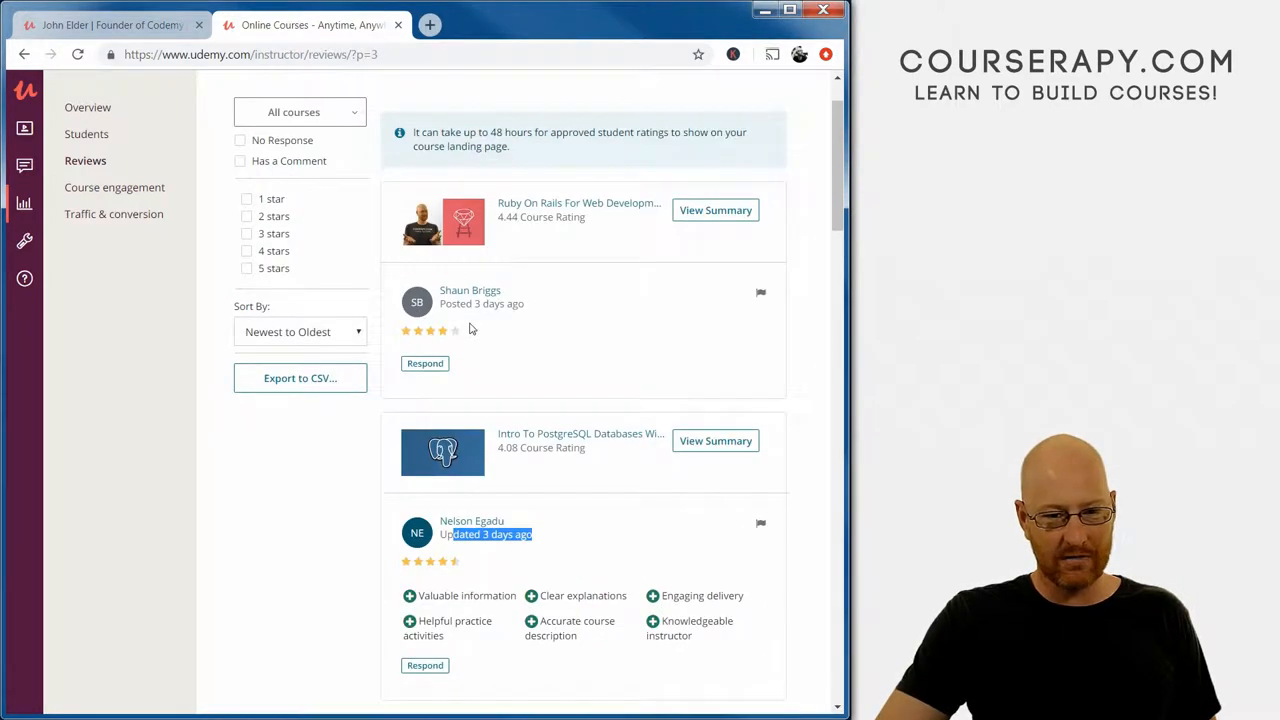
scroll("down", 3)
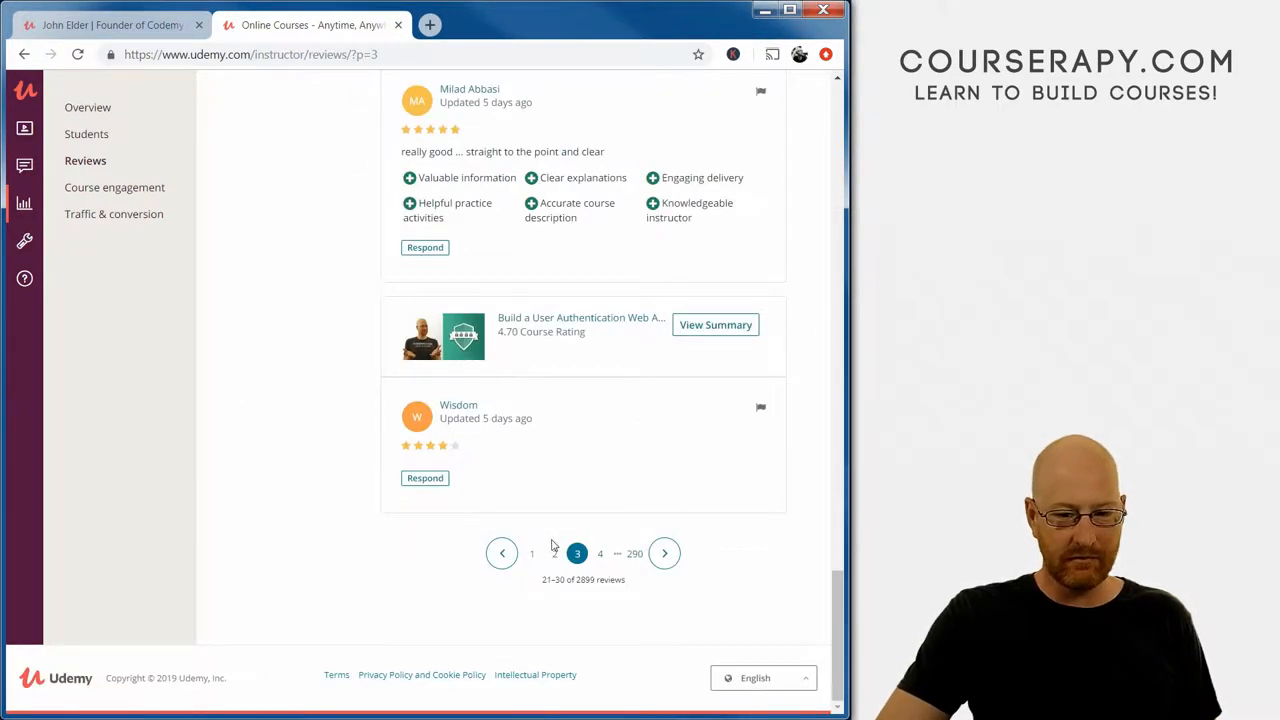
left_click(501, 553)
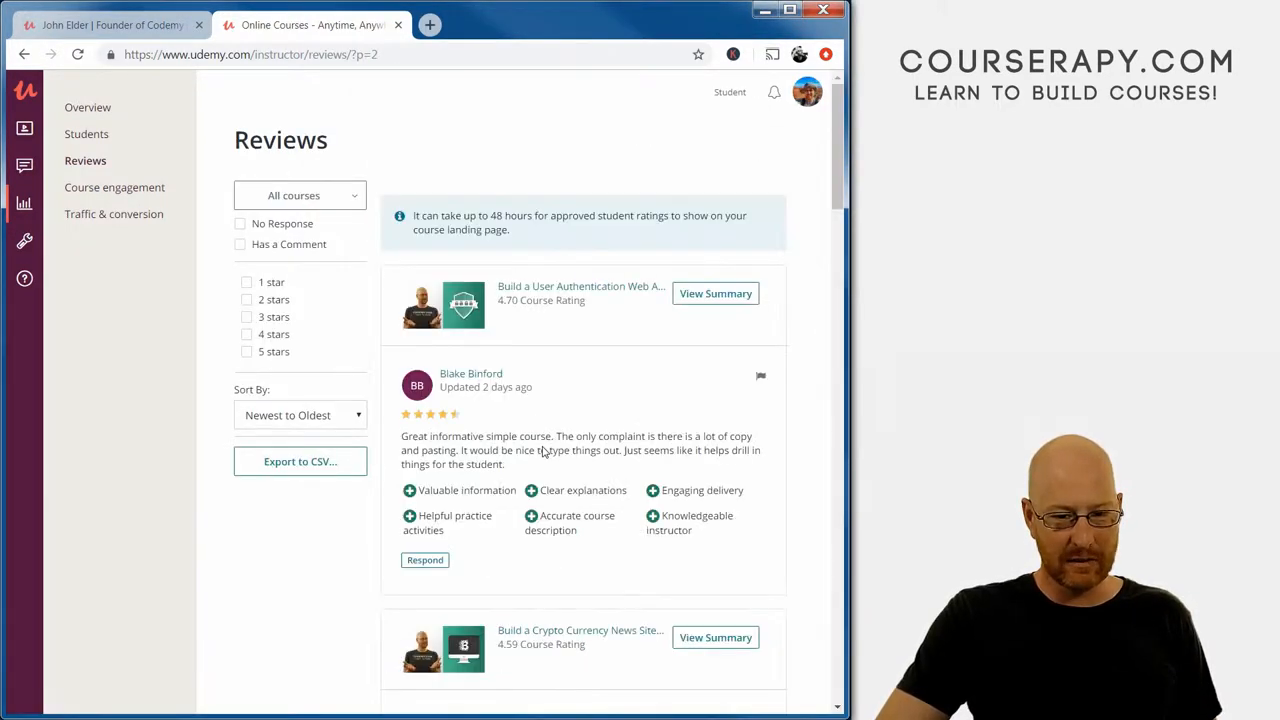
Scroll through the reviews, then return to page 1 of the 2,899 reviews.
scroll("down", 3)
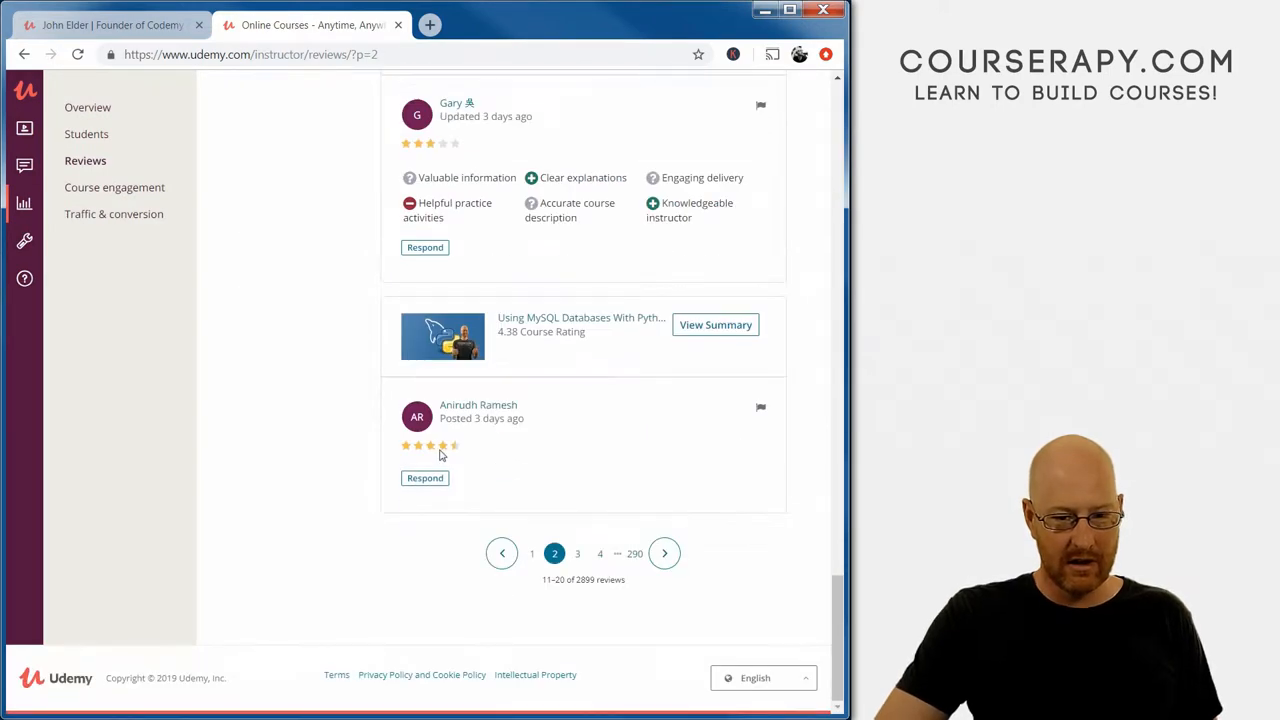
scroll("up", 3)
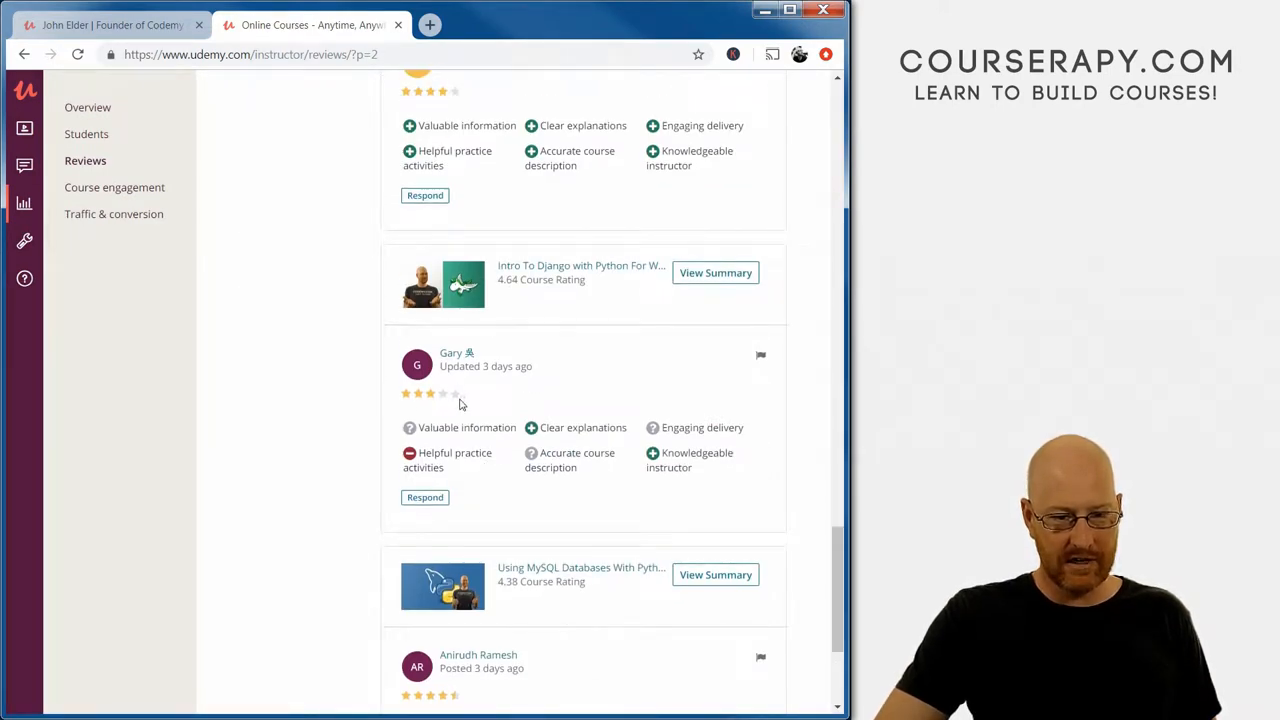
scroll("up", 3)
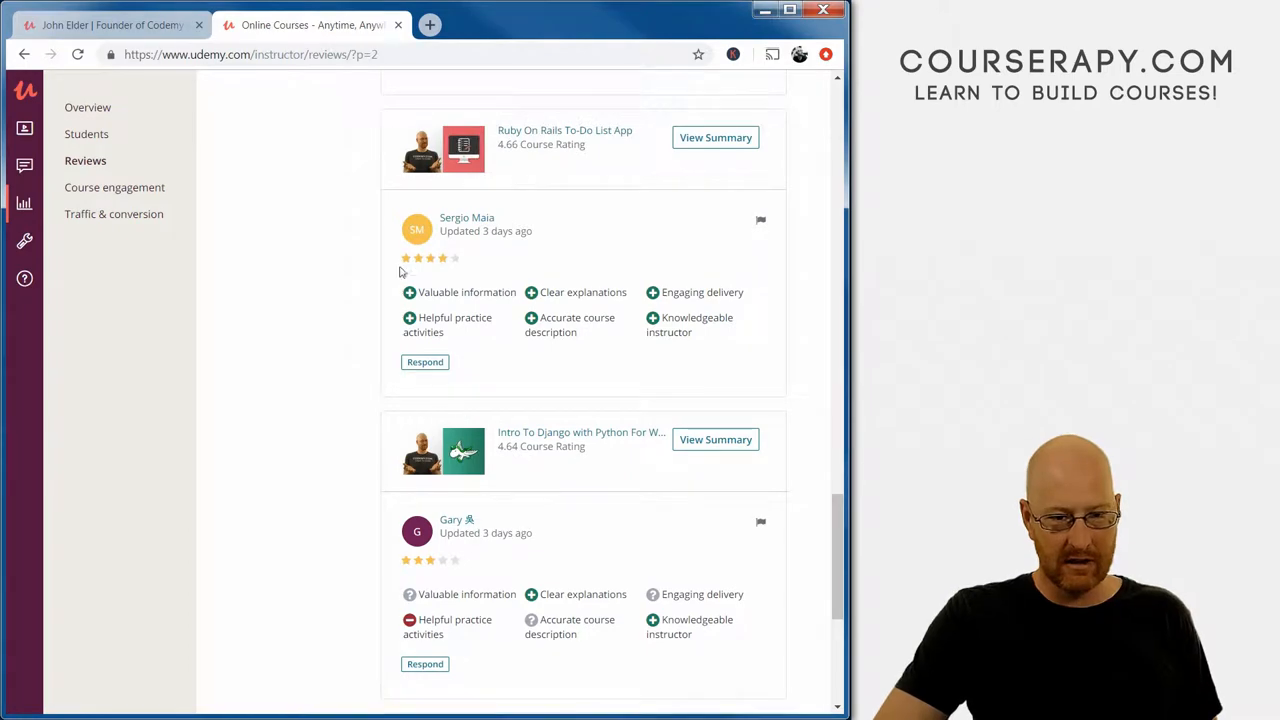
scroll("up", 3)
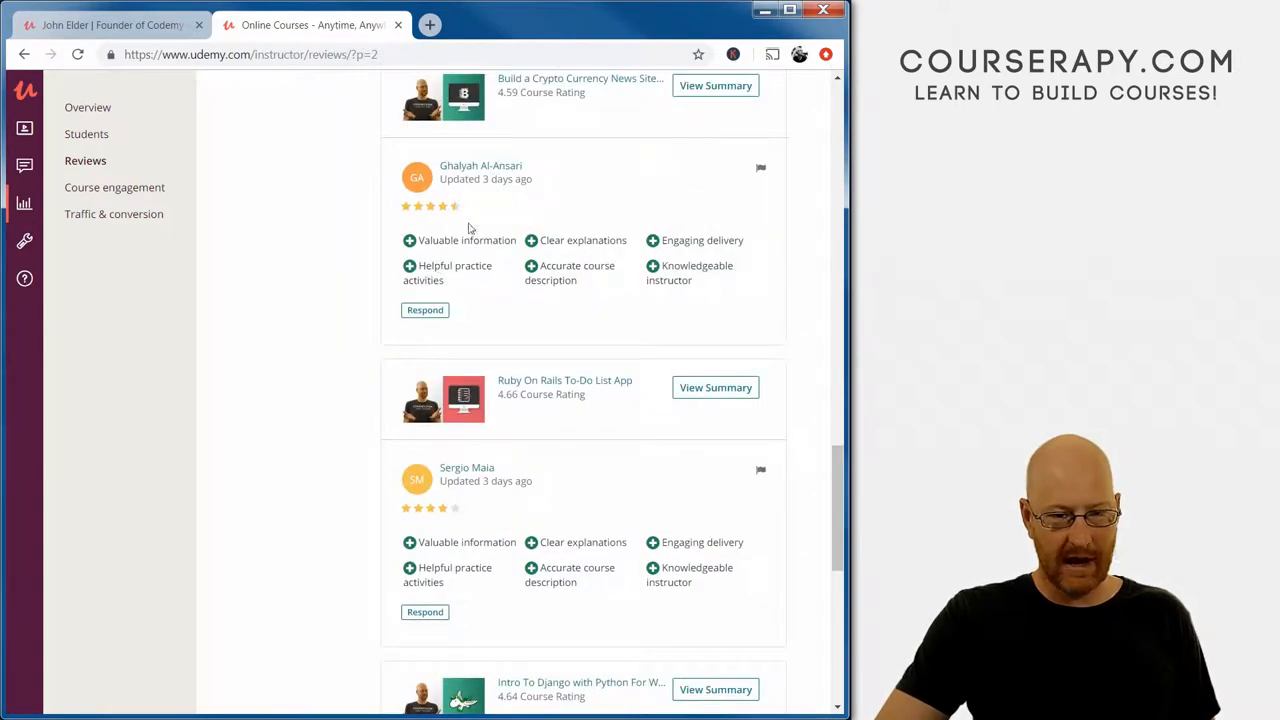
scroll("down", 3)
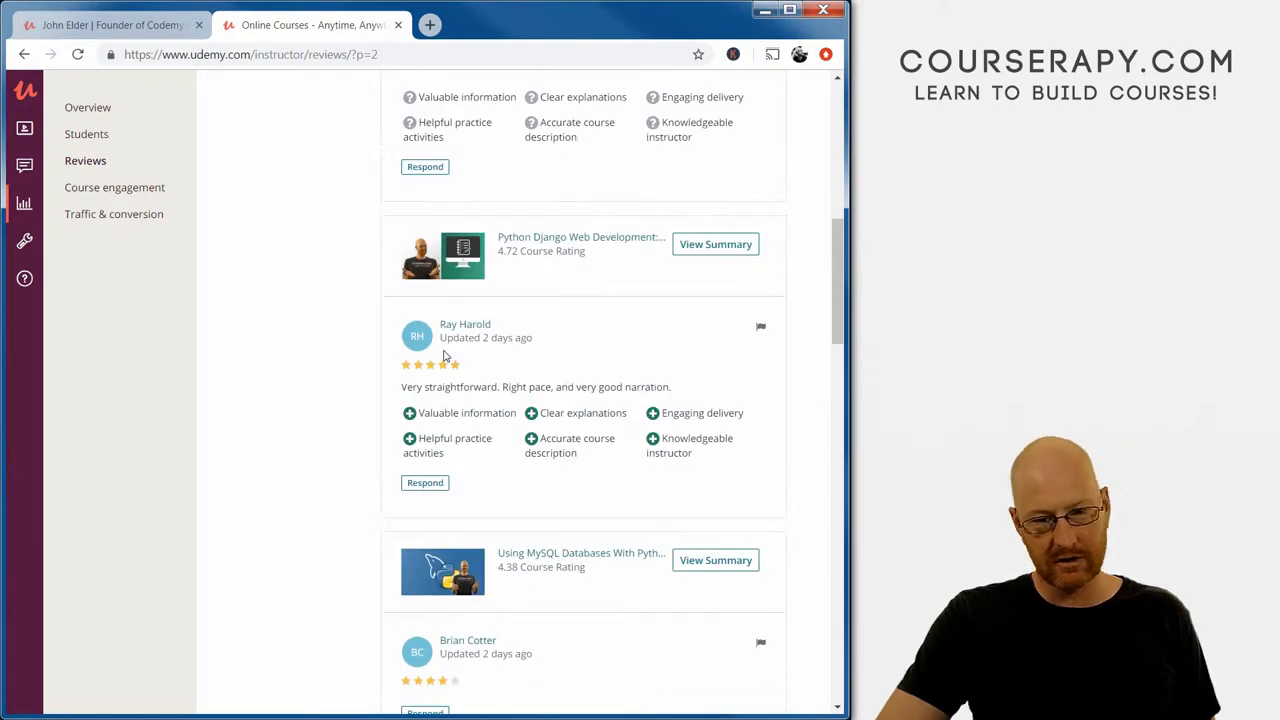
mouse_move(500, 390)
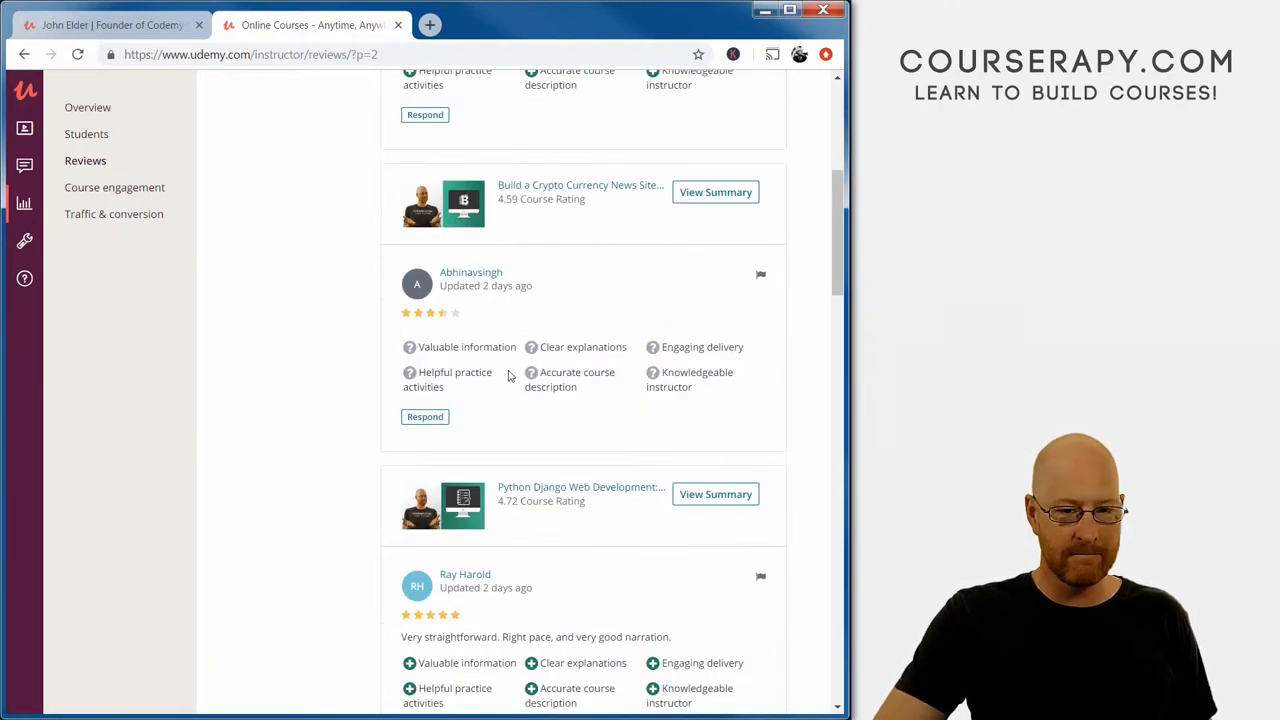
scroll("up", 3)
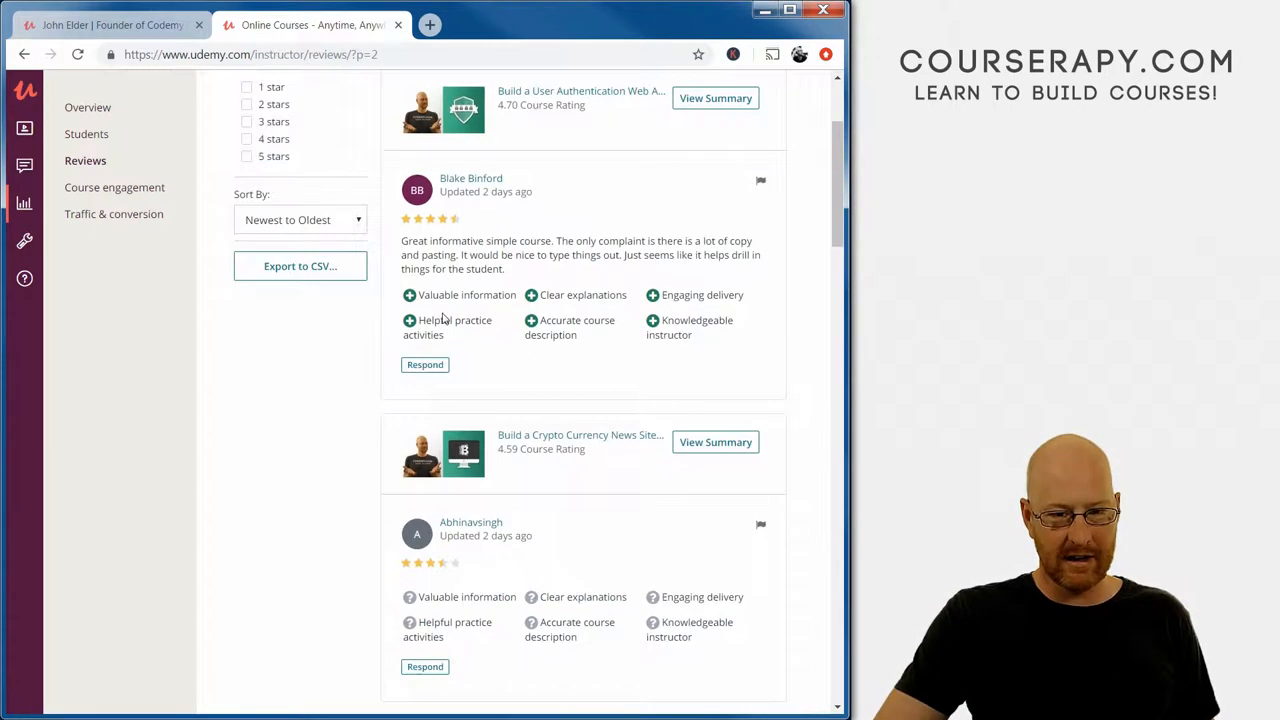
mouse_move(504, 252)
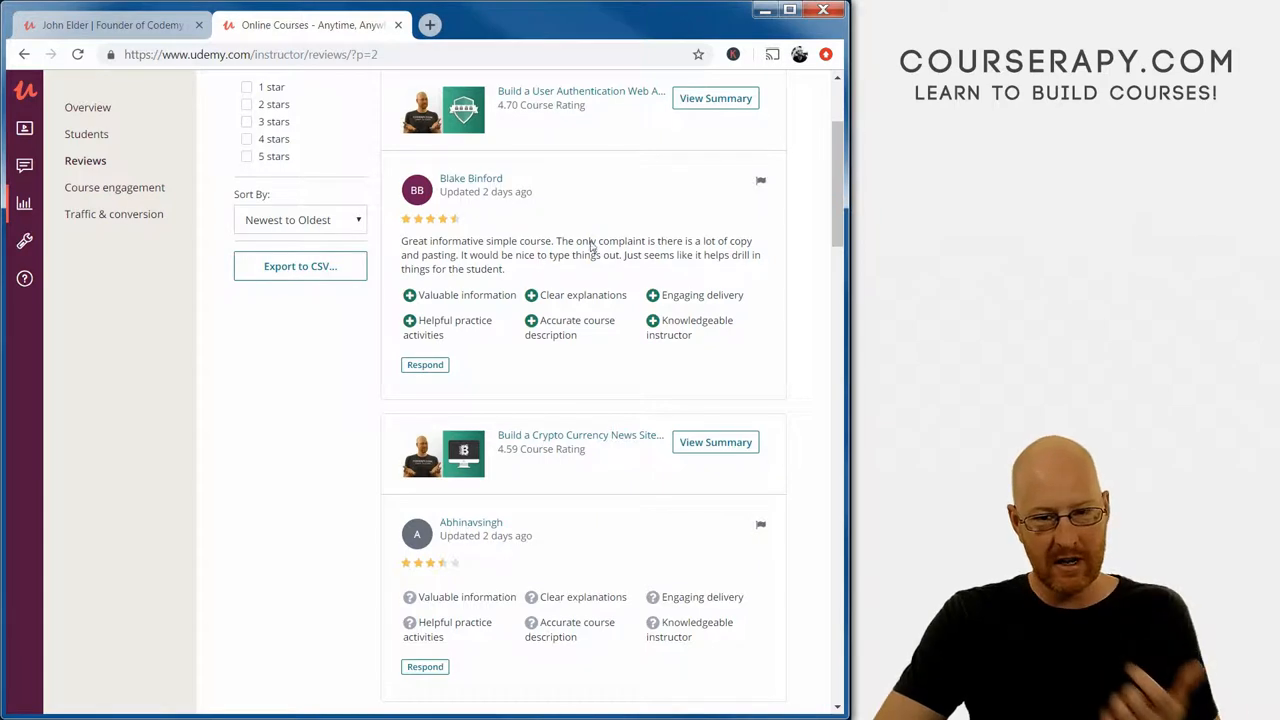
mouse_move(508, 273)
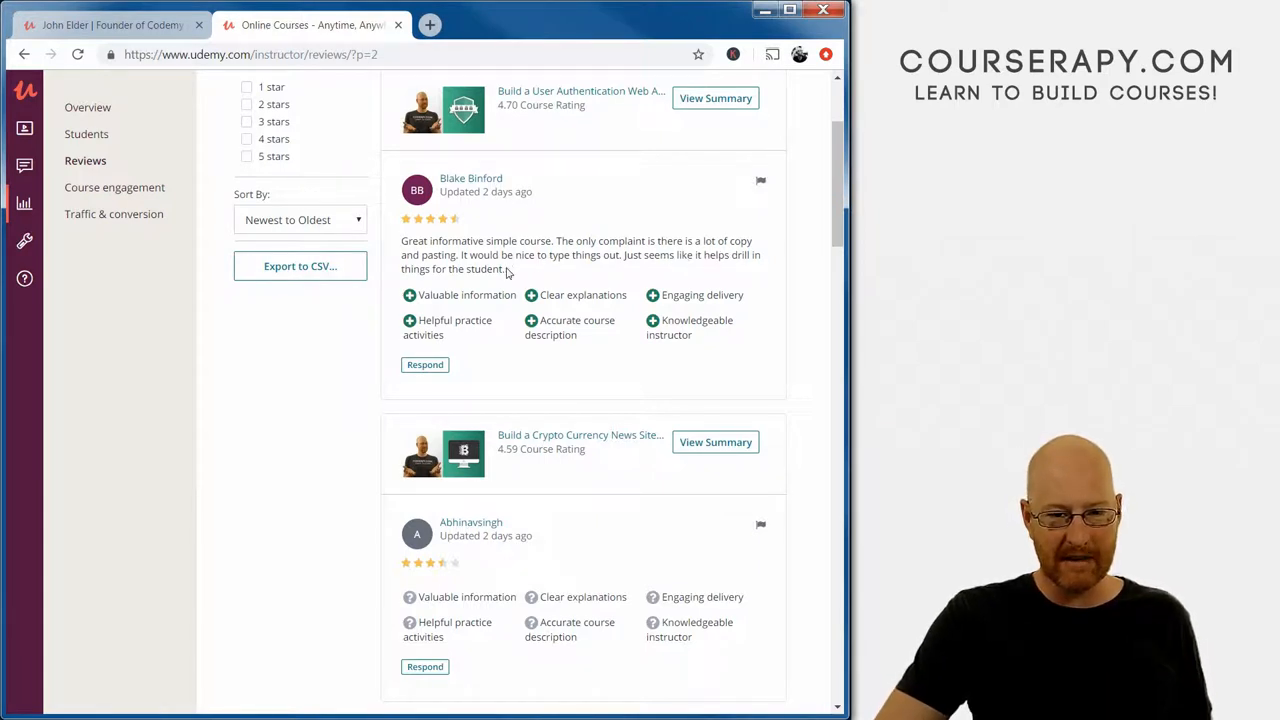
mouse_move(610, 255)
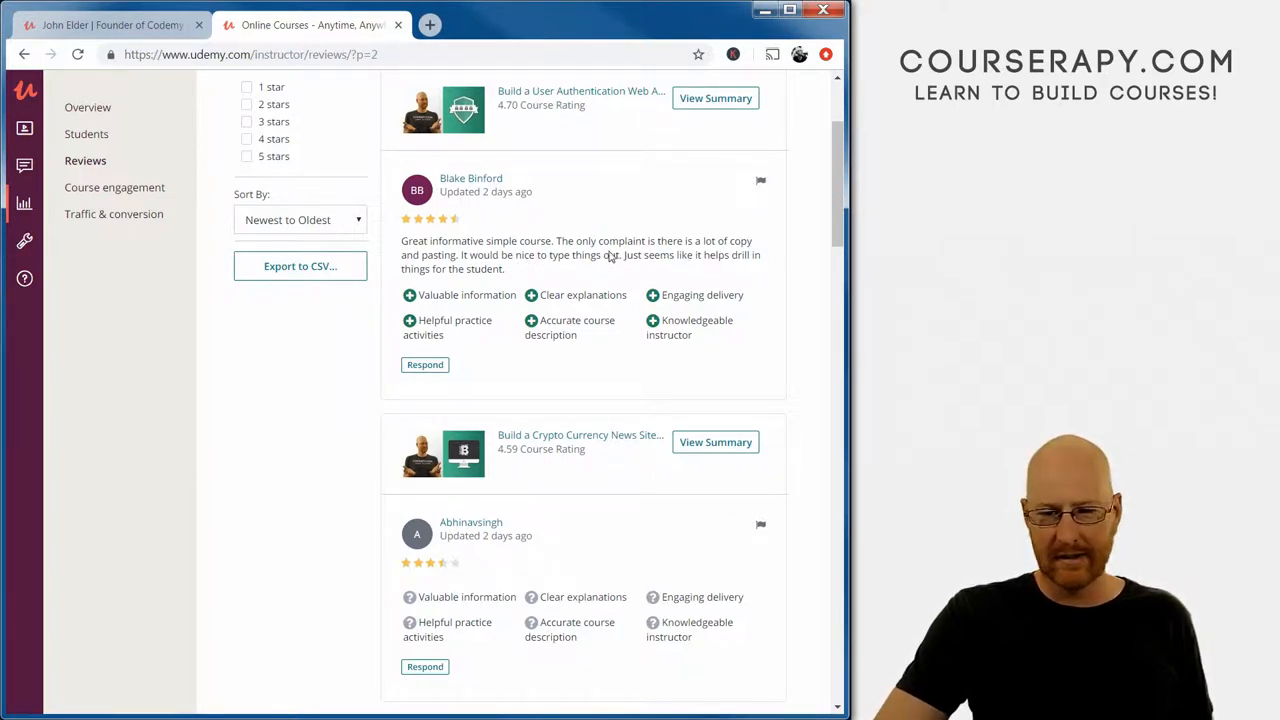
mouse_move(638, 261)
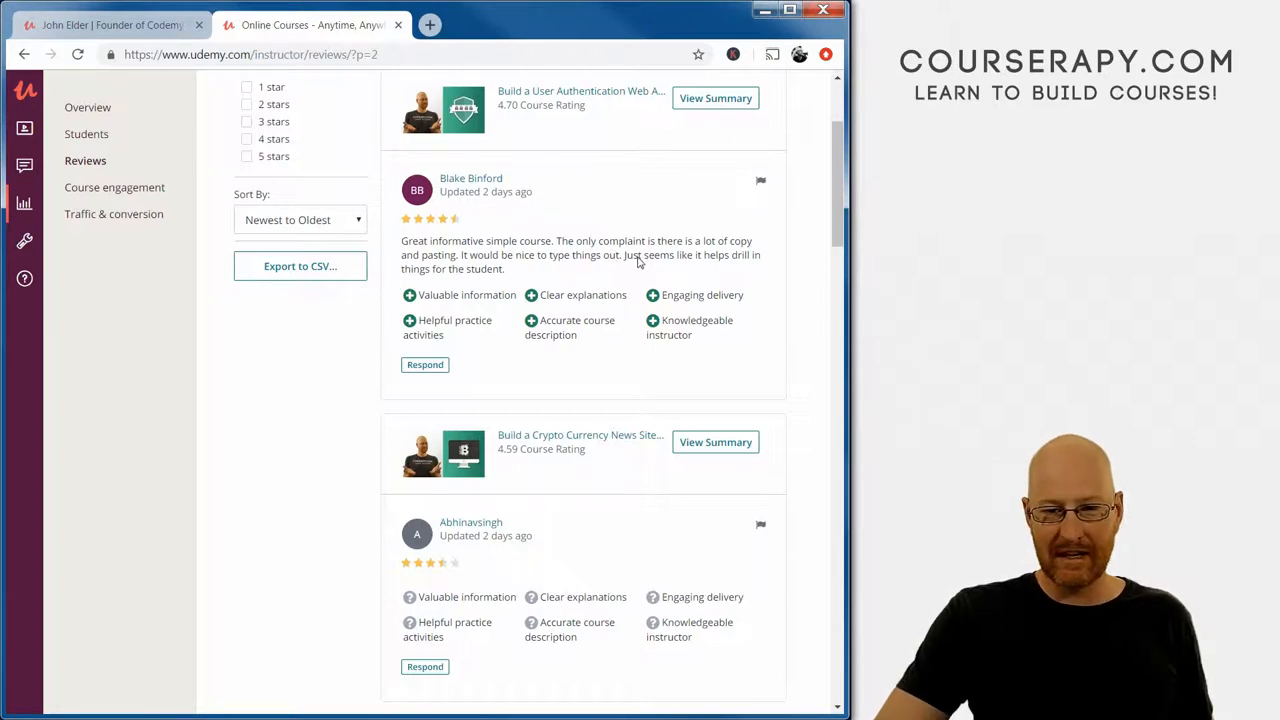
scroll("up", 3)
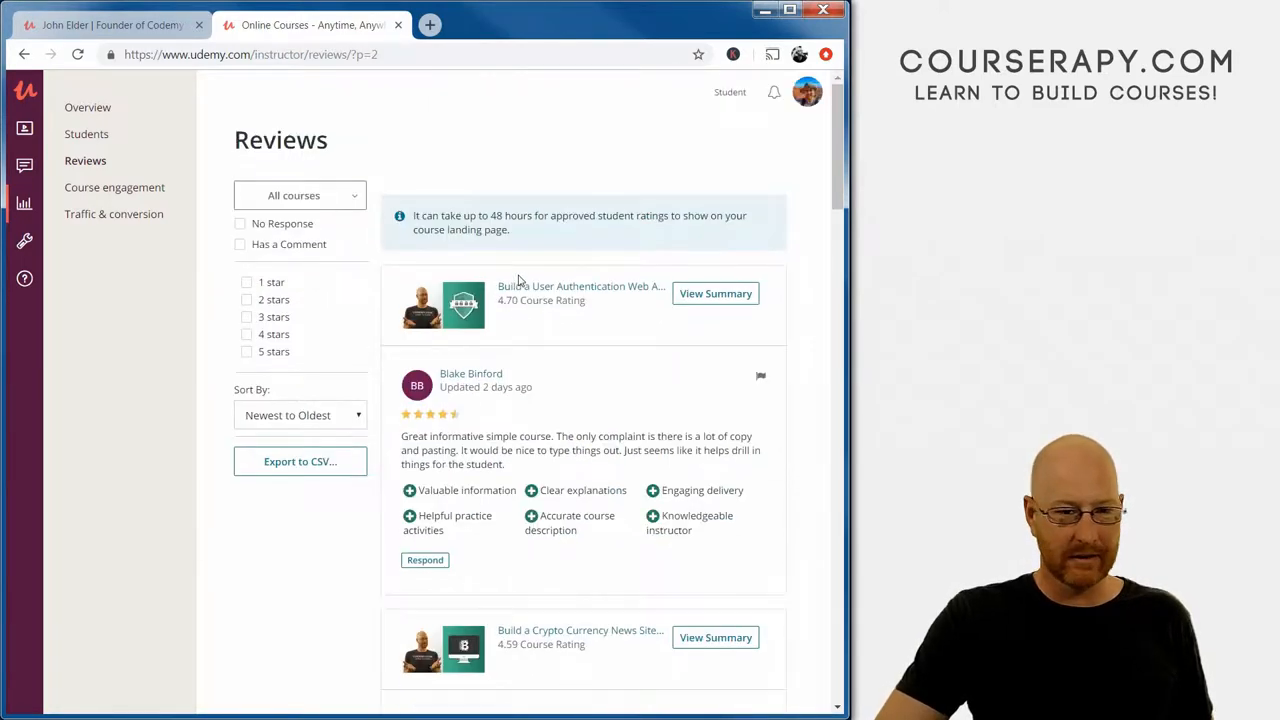
scroll("down", 3)
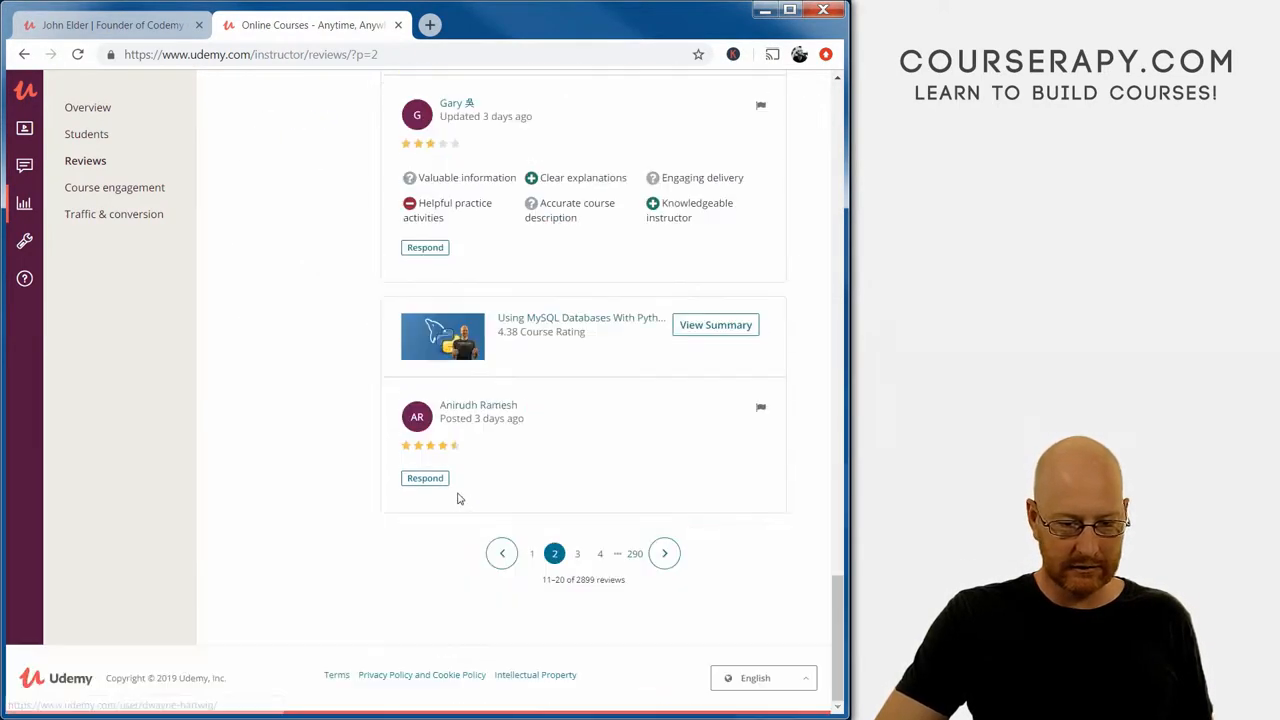
left_click(502, 553)
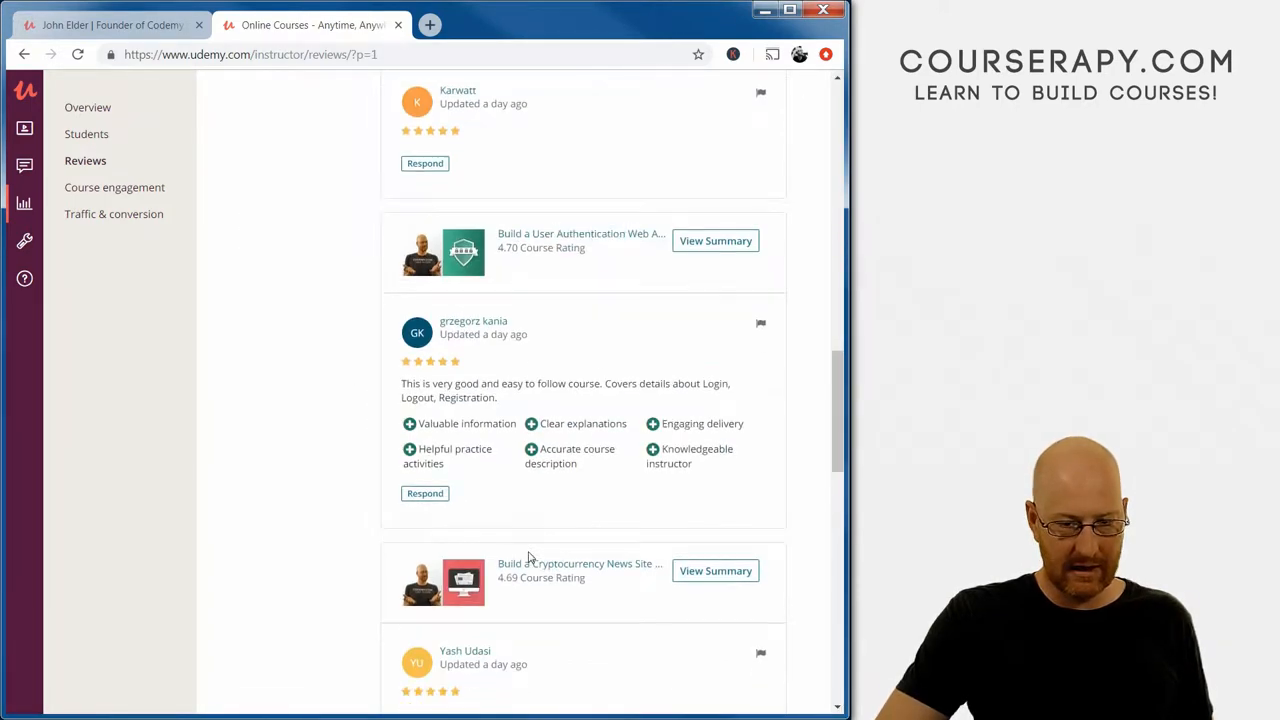
scroll("down", 3)
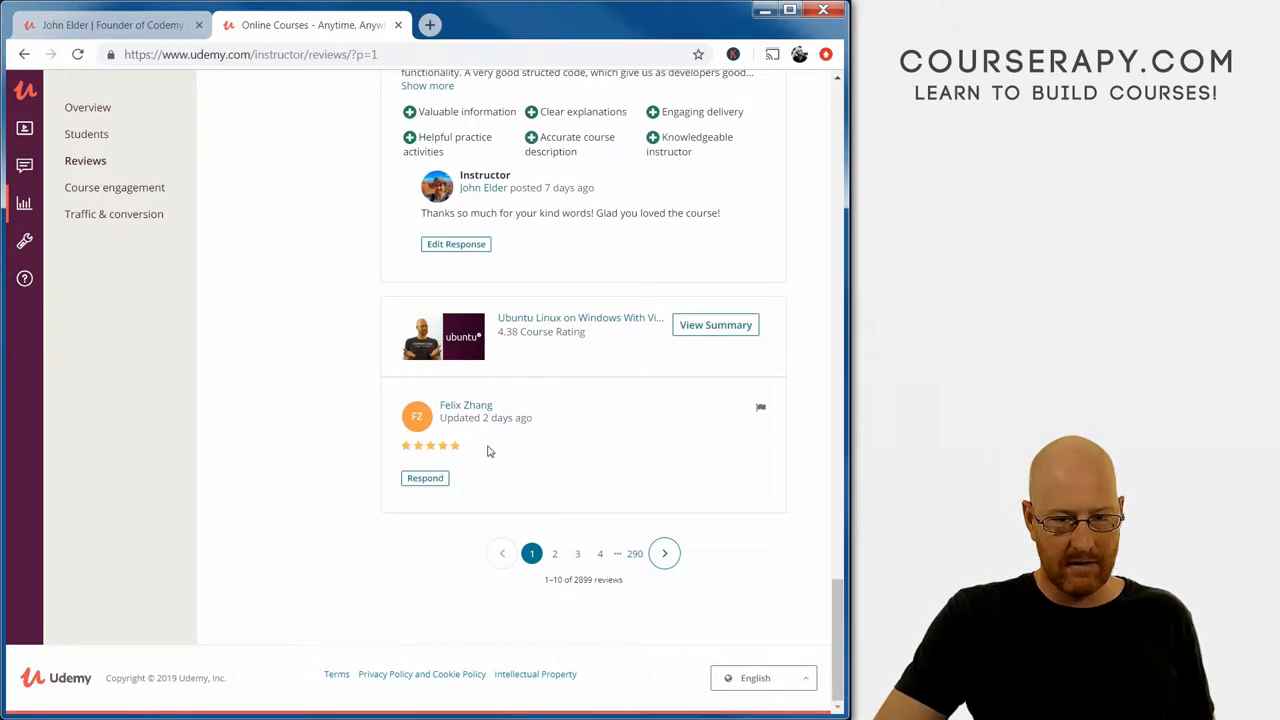
scroll("up", 3)
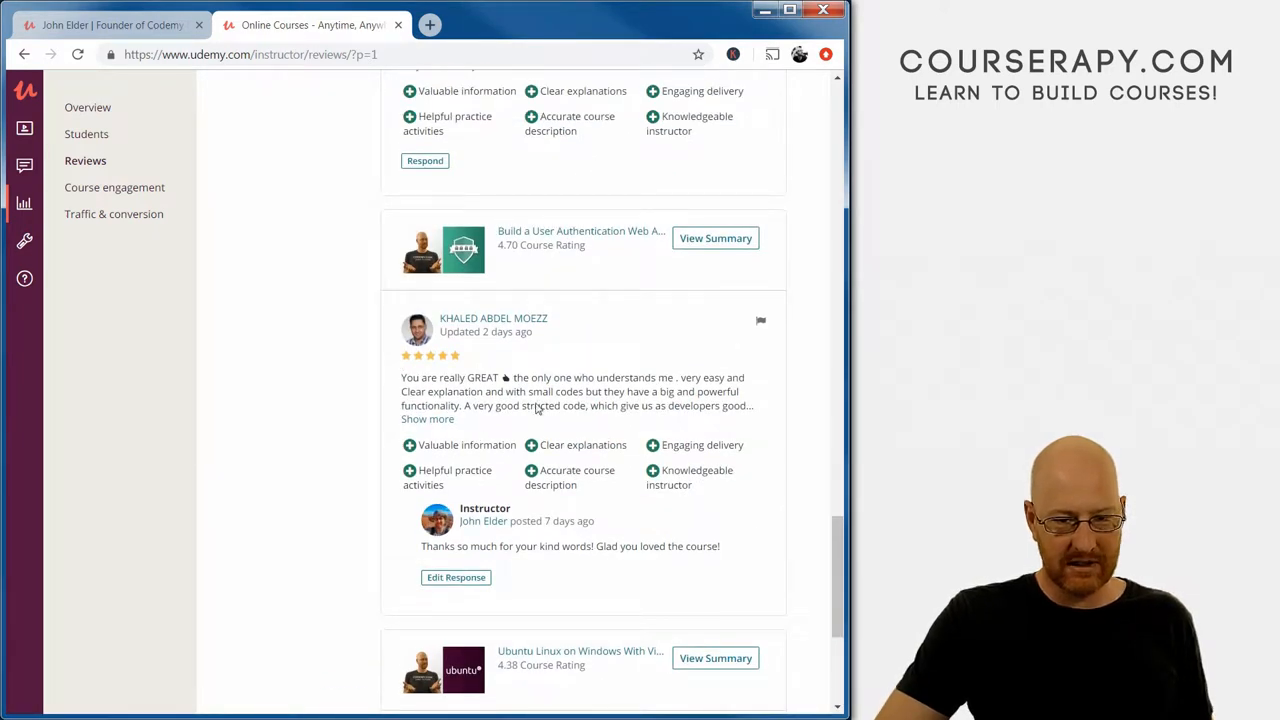
mouse_move(500, 390)
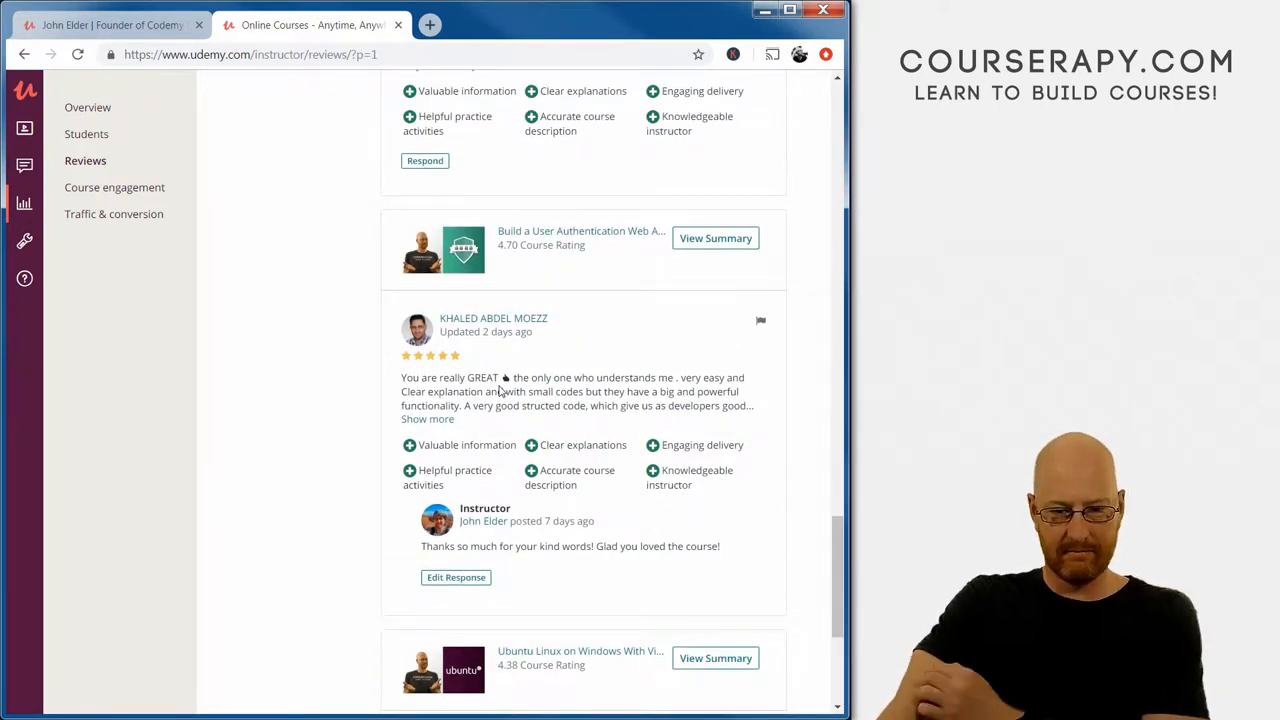
scroll("up", 3)
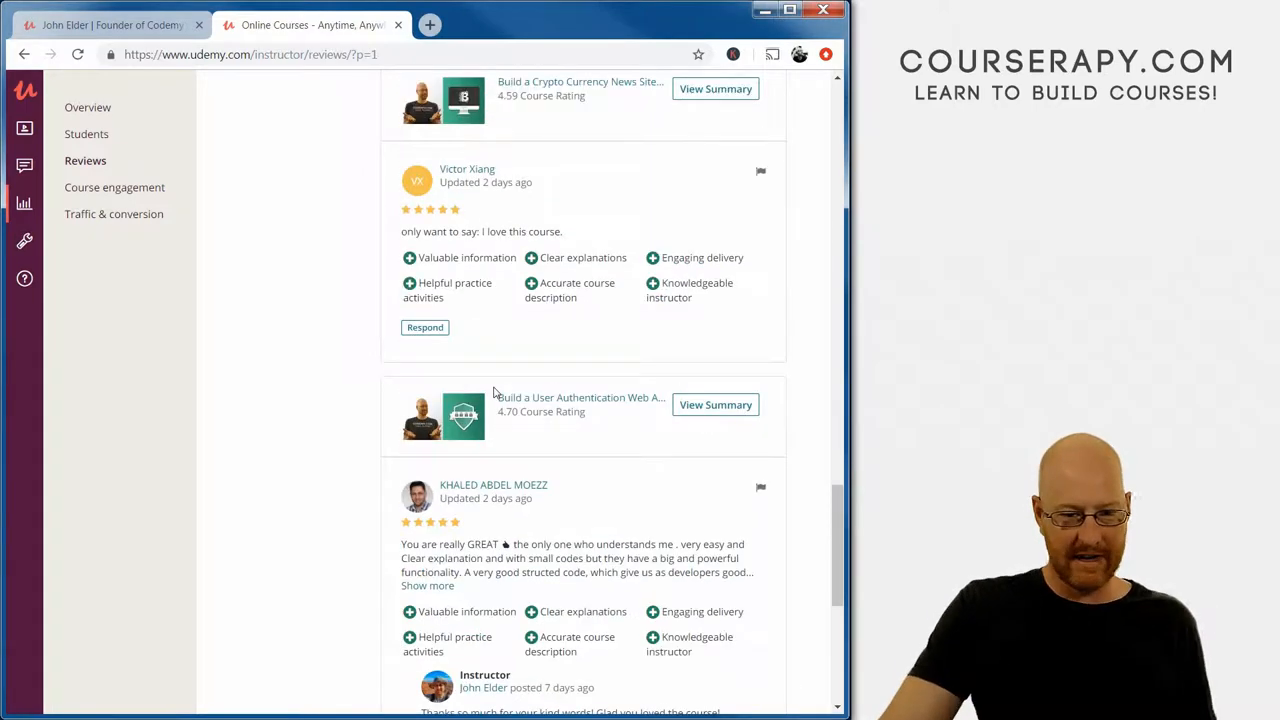
scroll("up", 3)
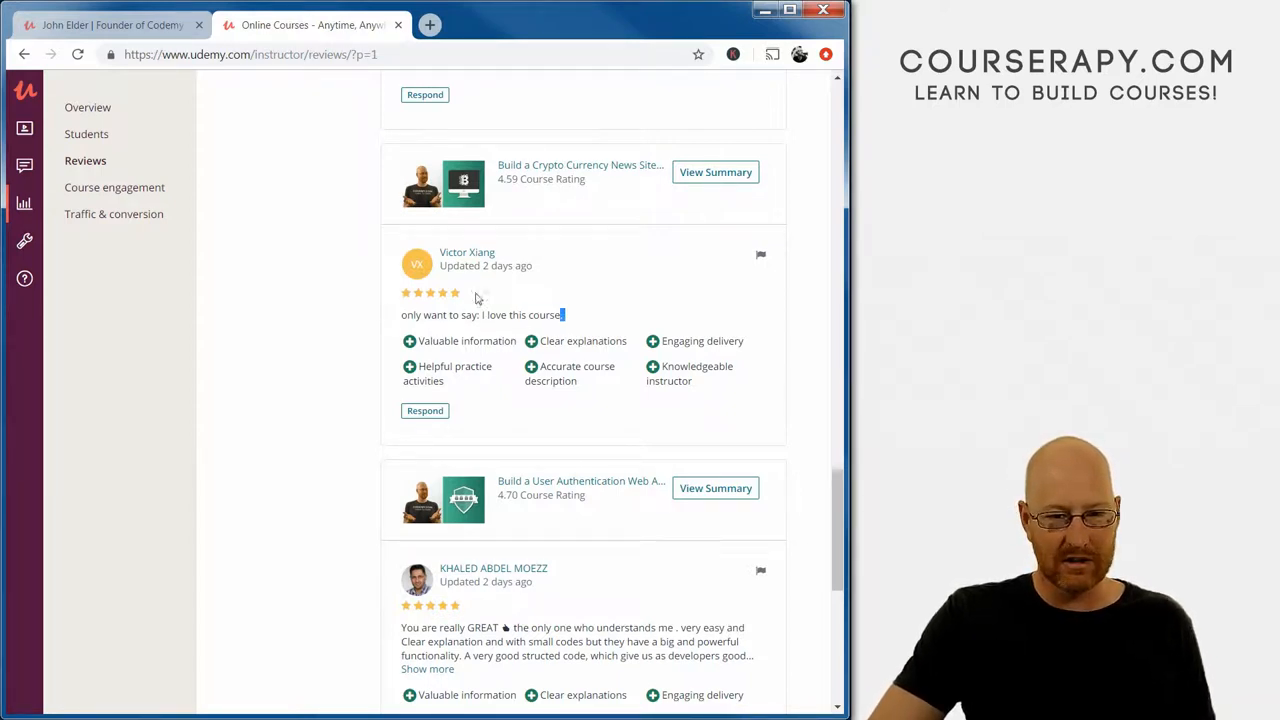
scroll("up", 3)
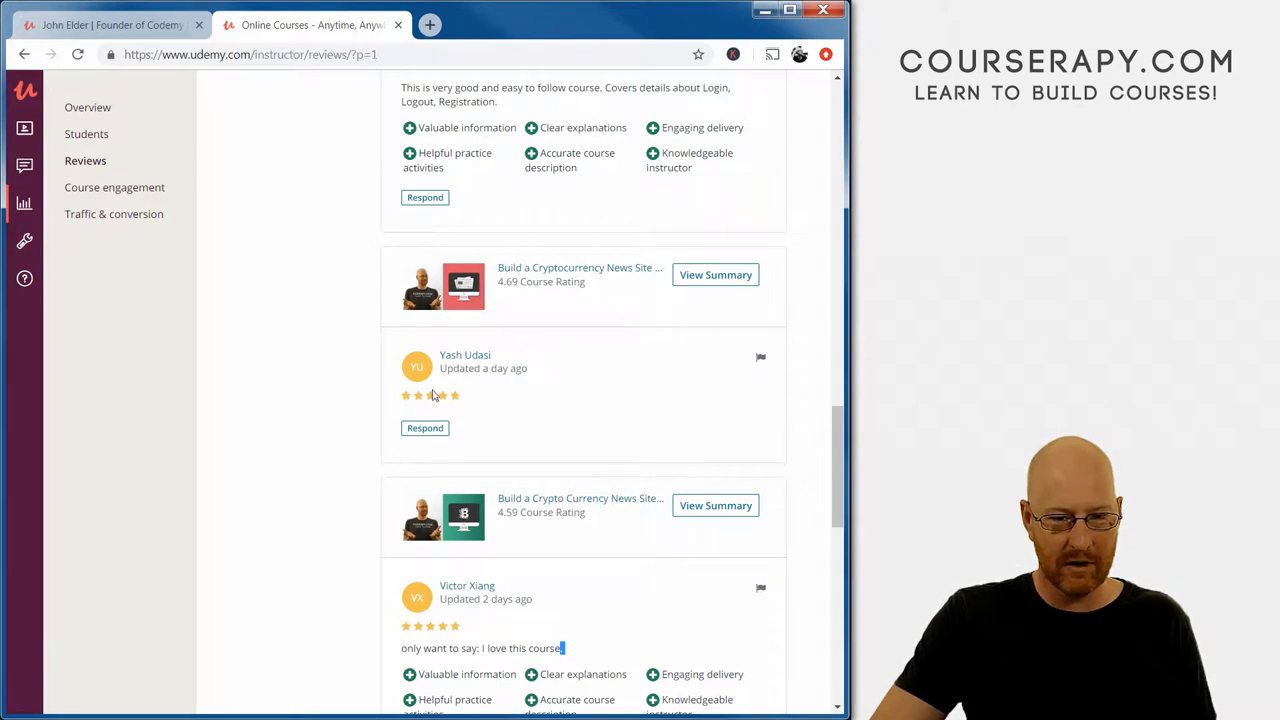
scroll("up", 3)
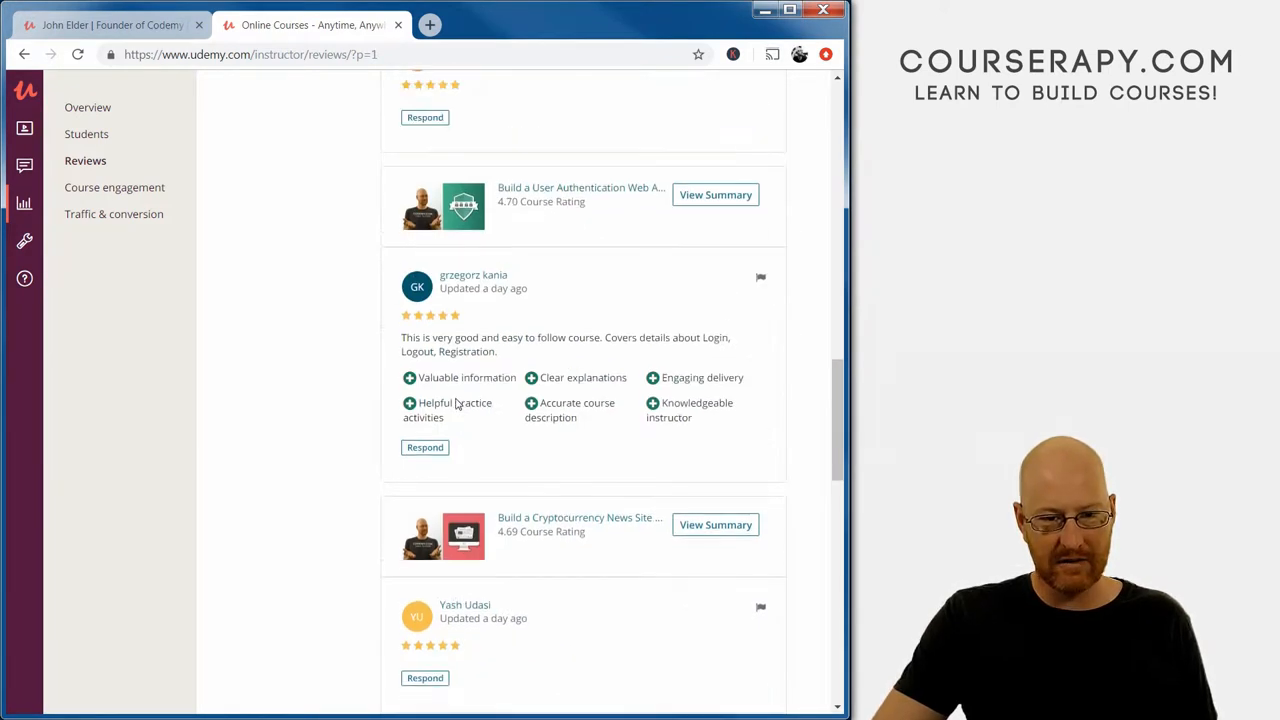
mouse_move(558, 351)
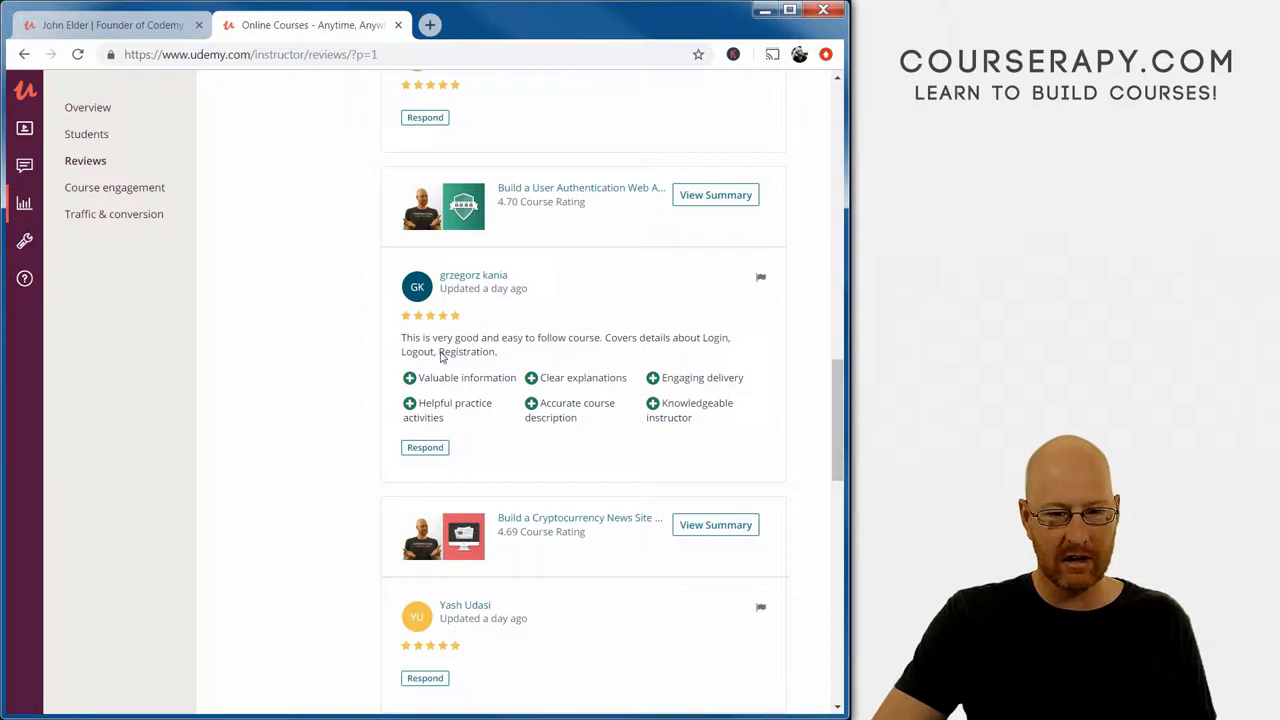
scroll("up", 3)
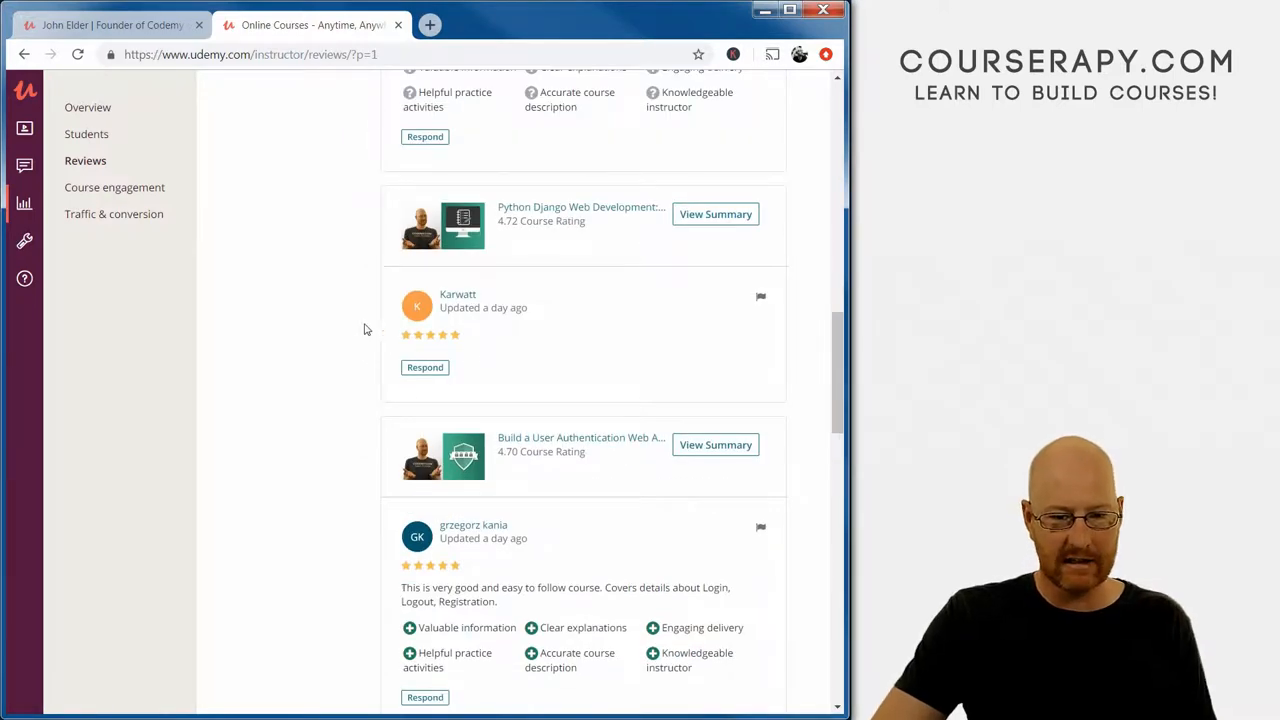
scroll("up", 3)
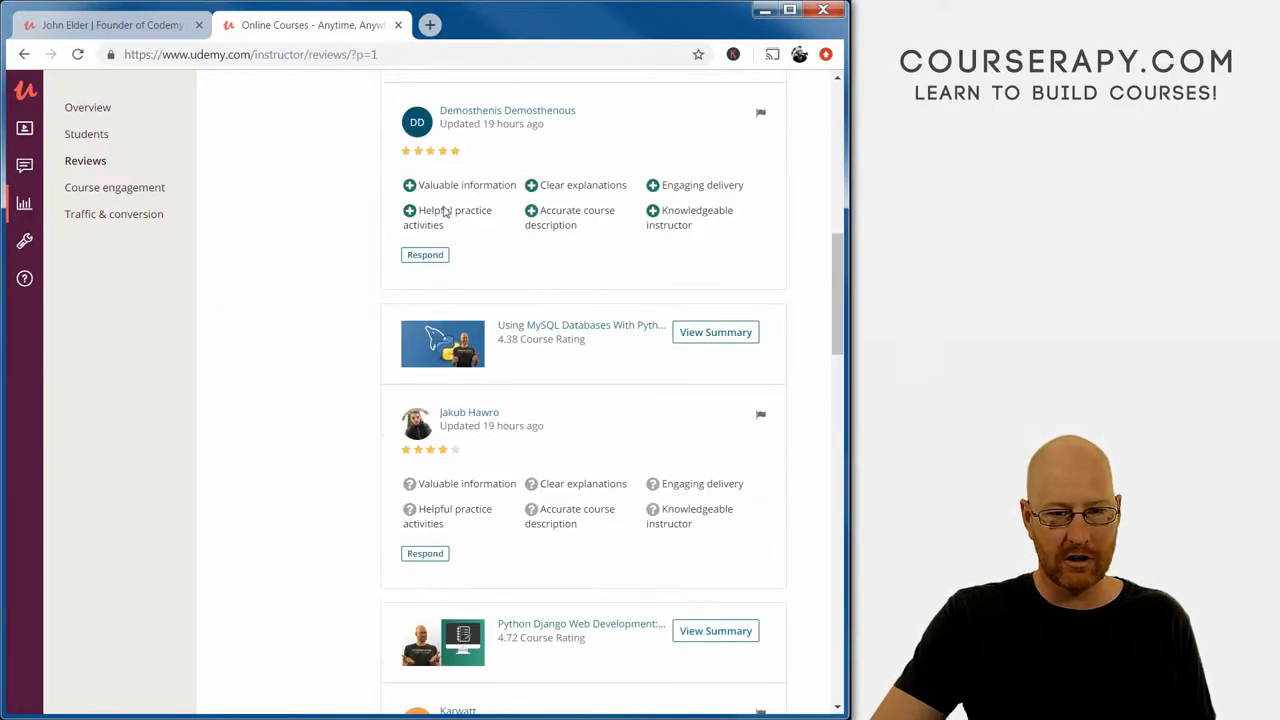
scroll("up", 3)
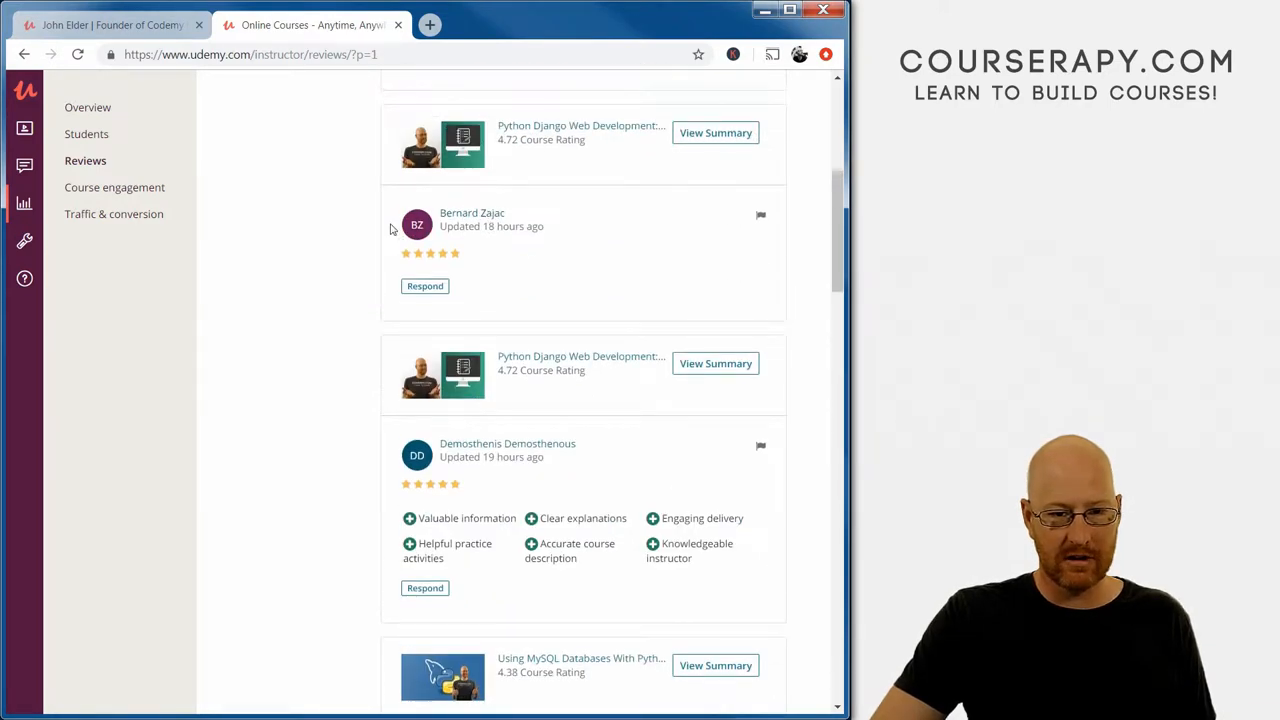
scroll("up", 3)
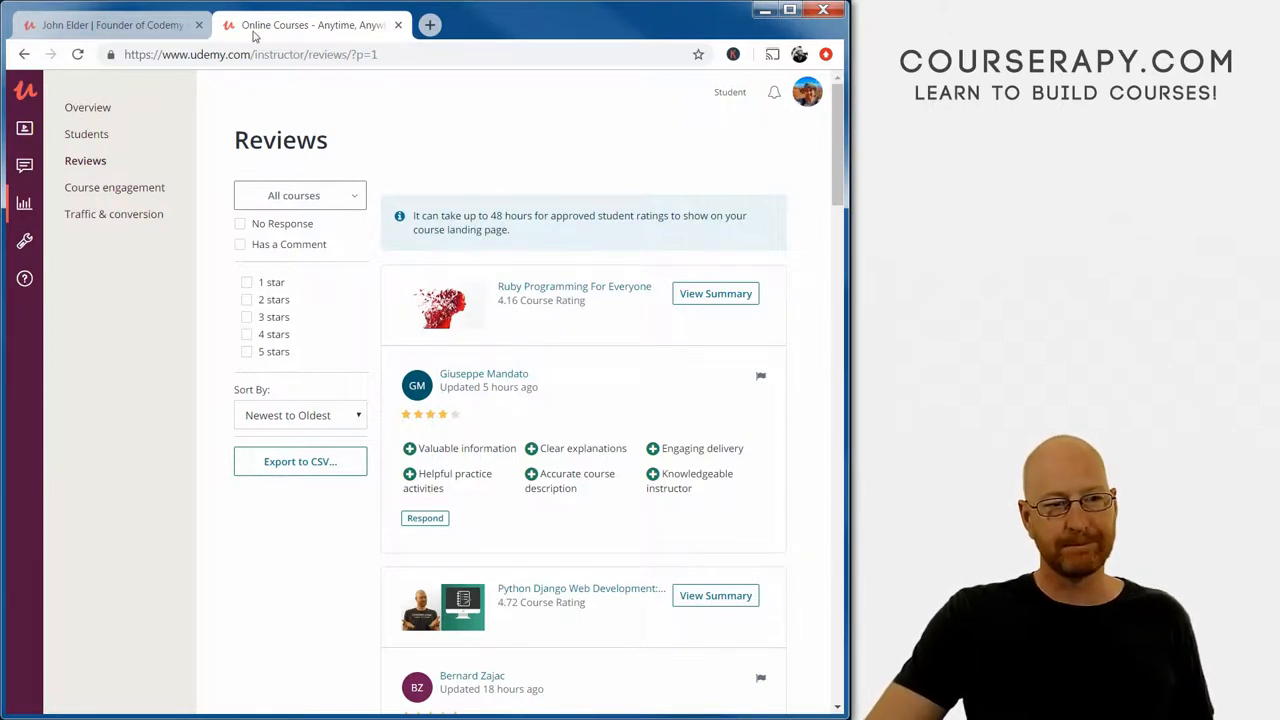
mouse_move(88, 133)
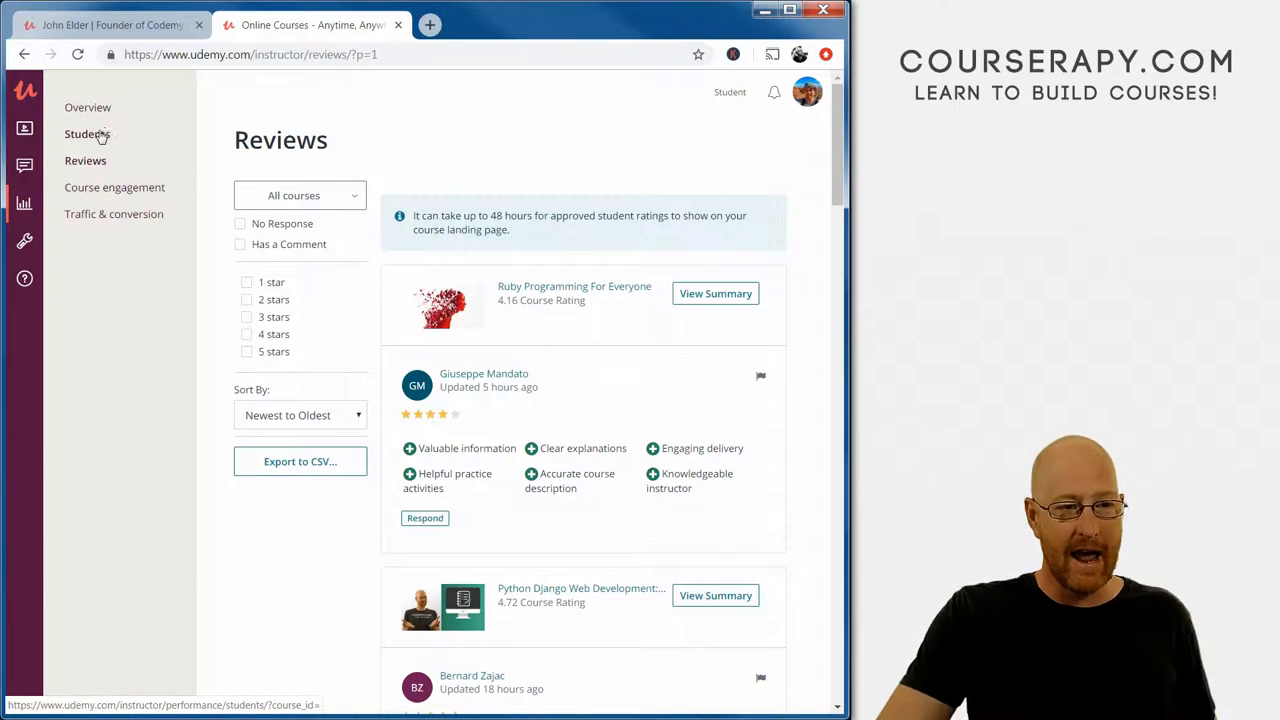
Open the profile avatar's account menu and pick an entry from it.
left_click(807, 92)
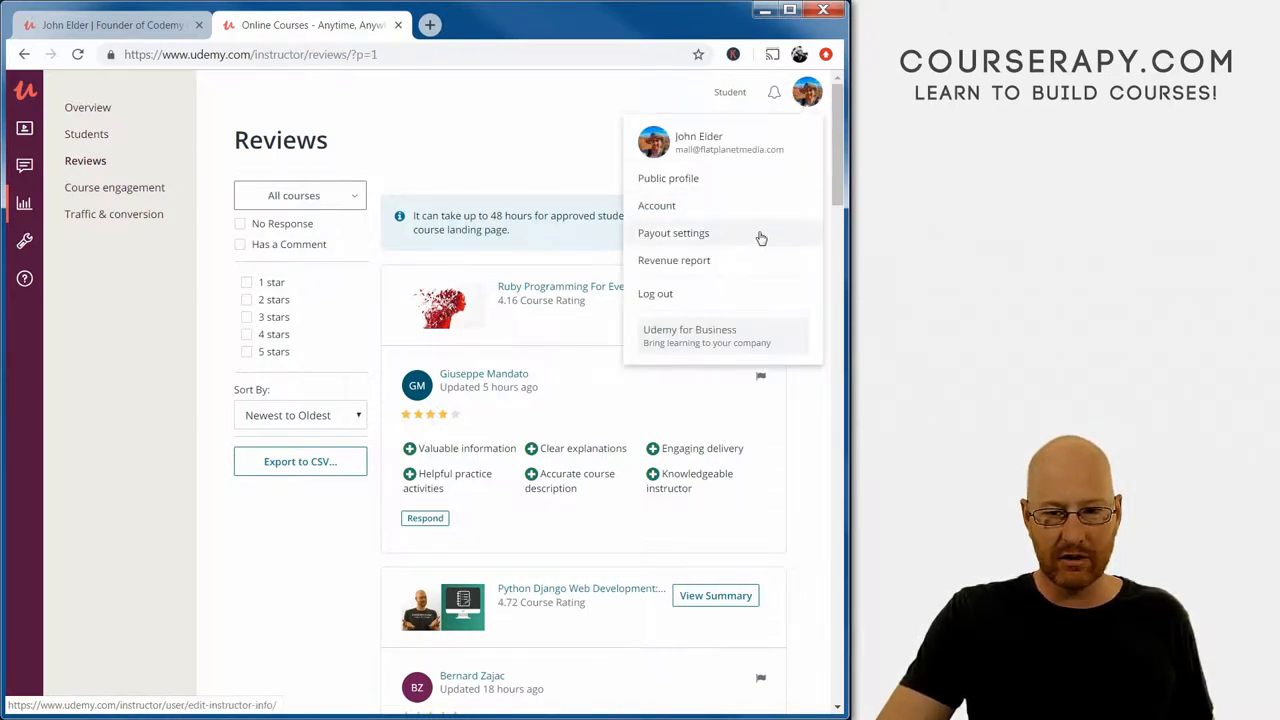
left_click(674, 260)
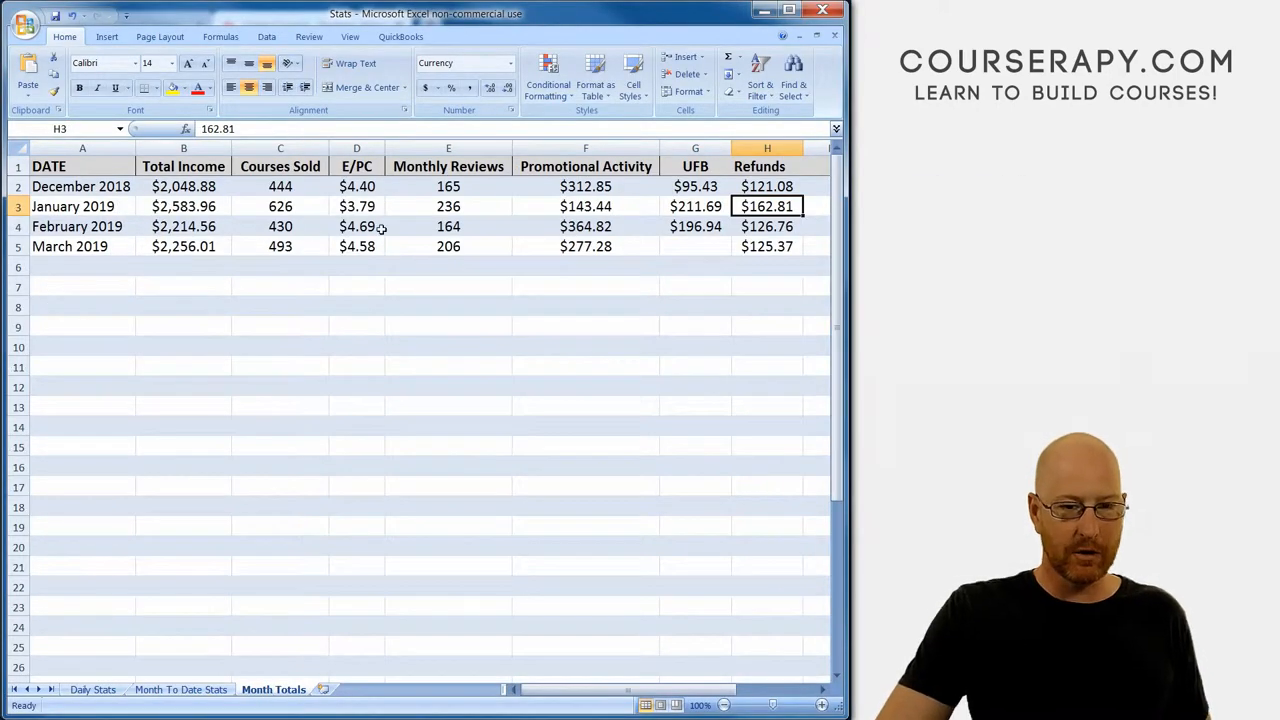
left_click(183, 246)
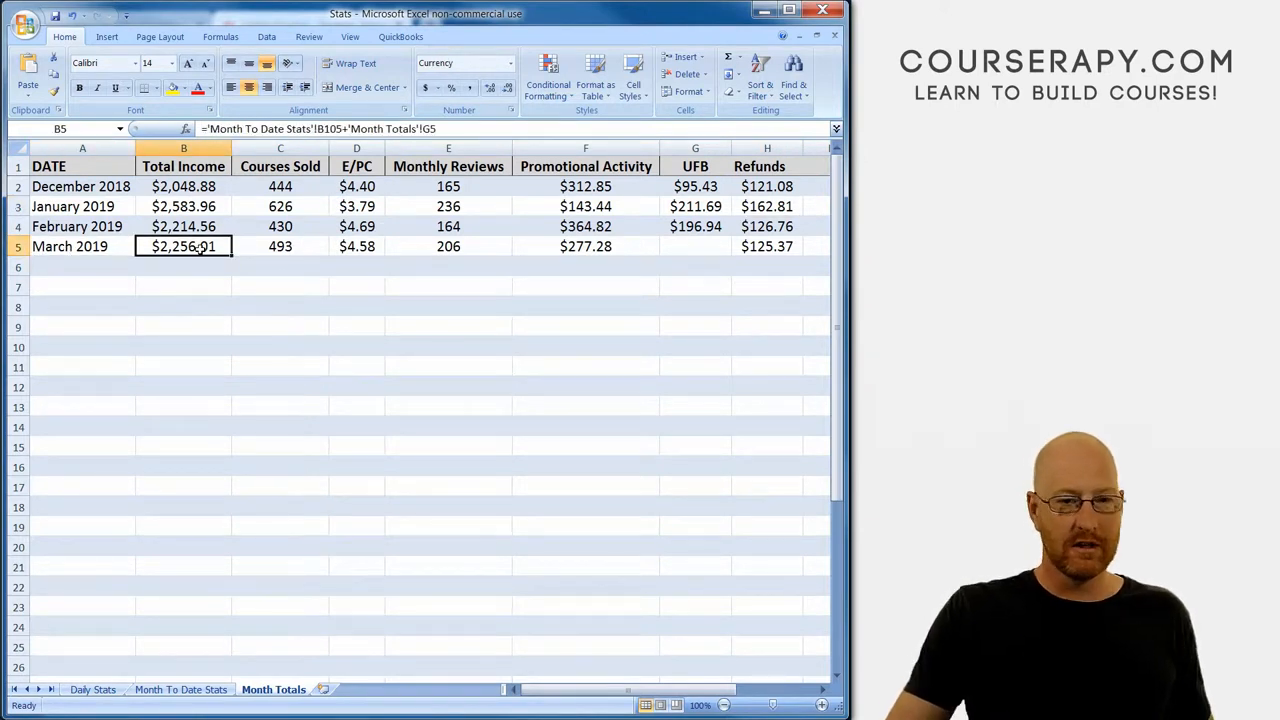
left_click(585, 246)
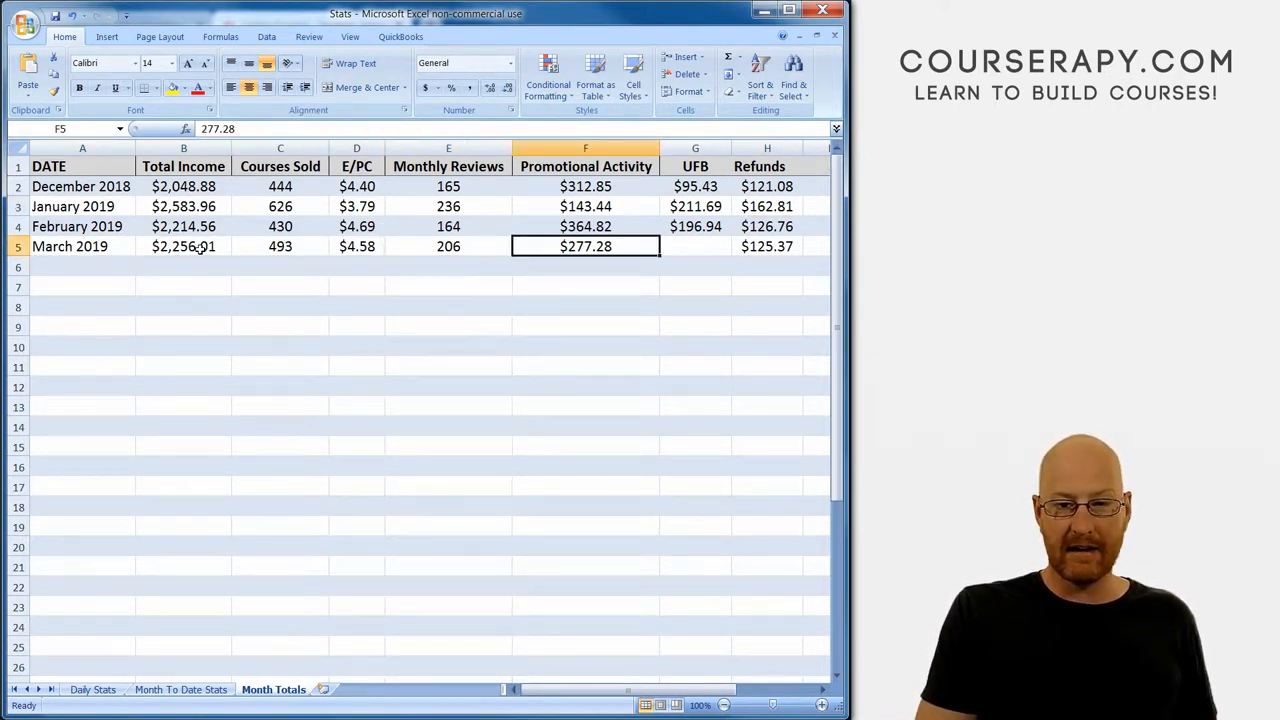
left_click(767, 246)
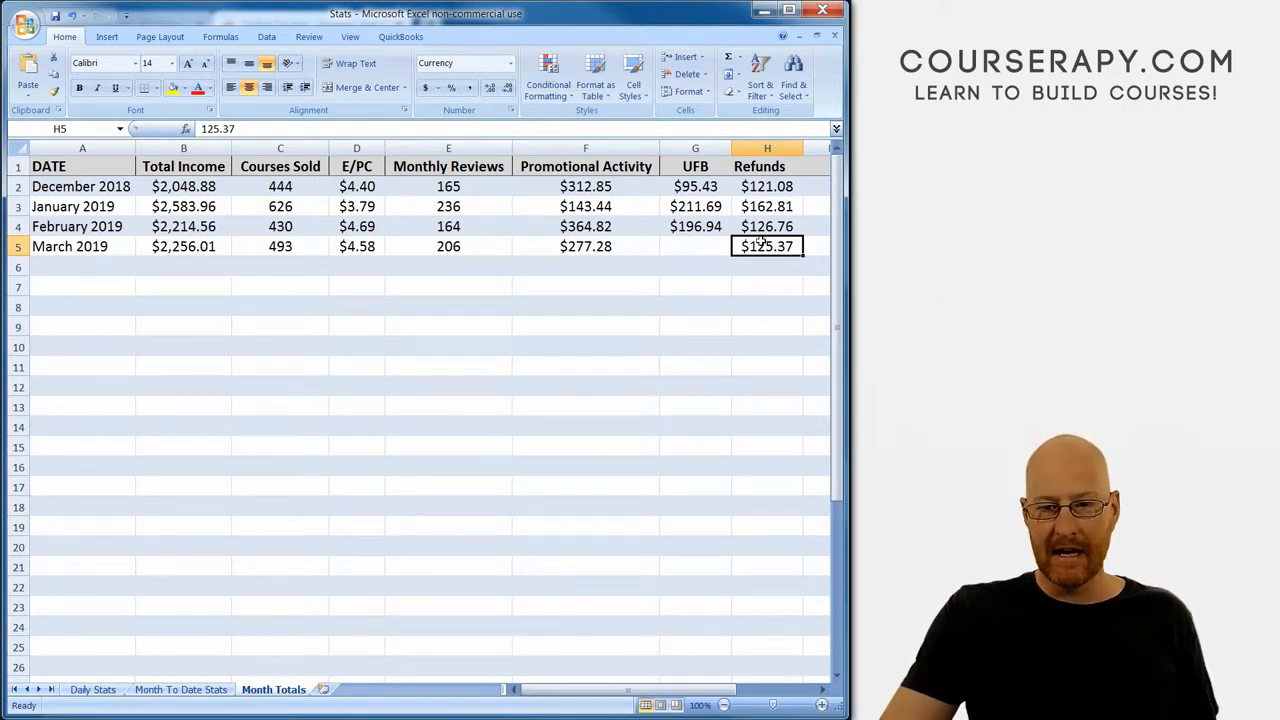
left_click(767, 166)
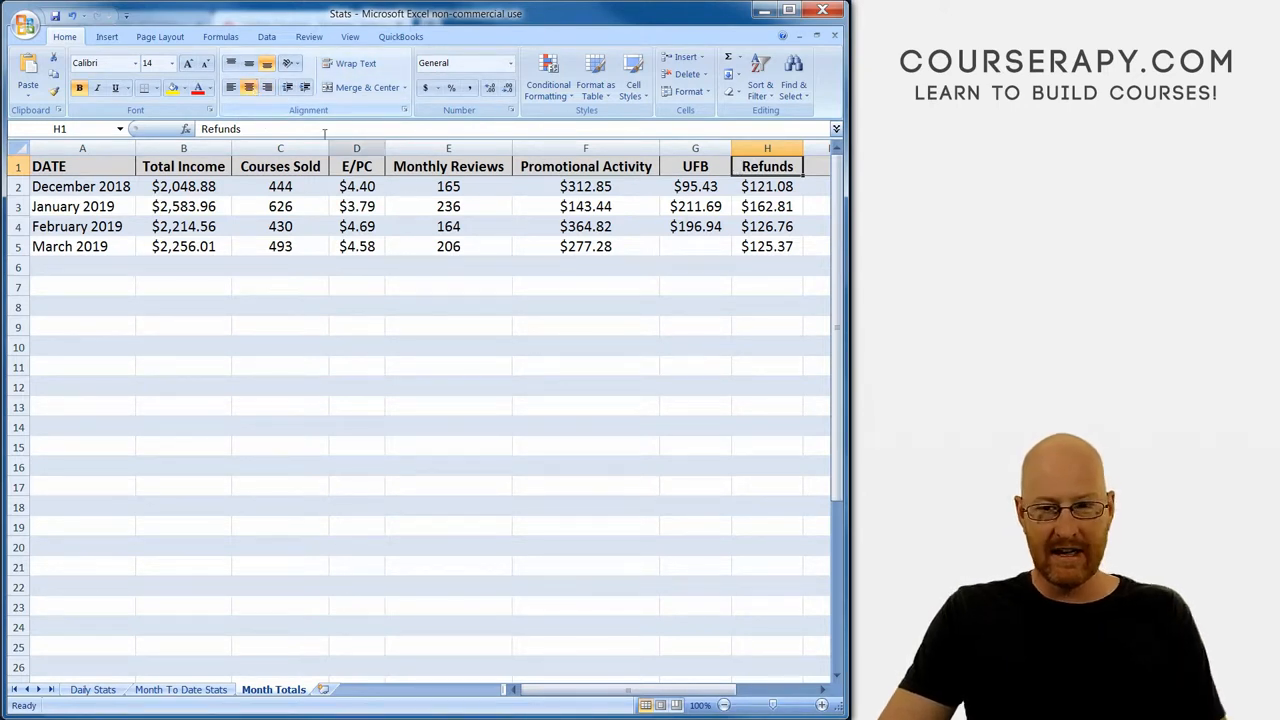
left_click(767, 246)
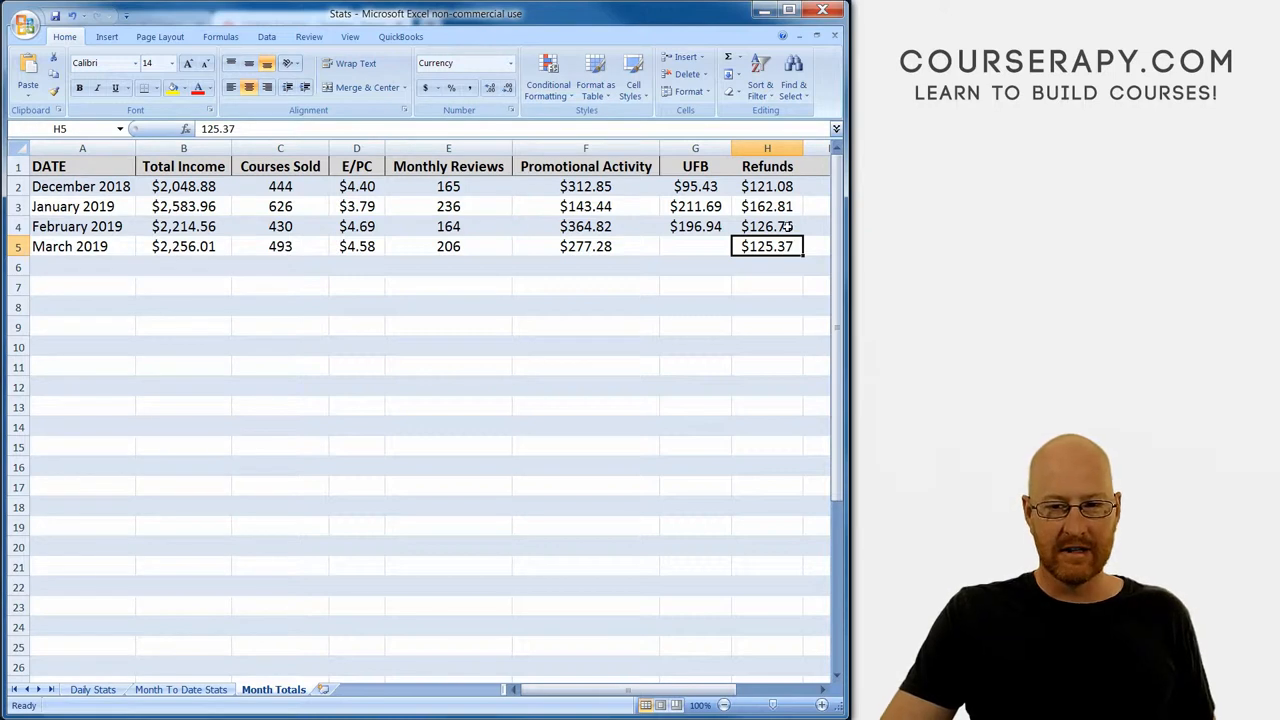
left_click(767, 226)
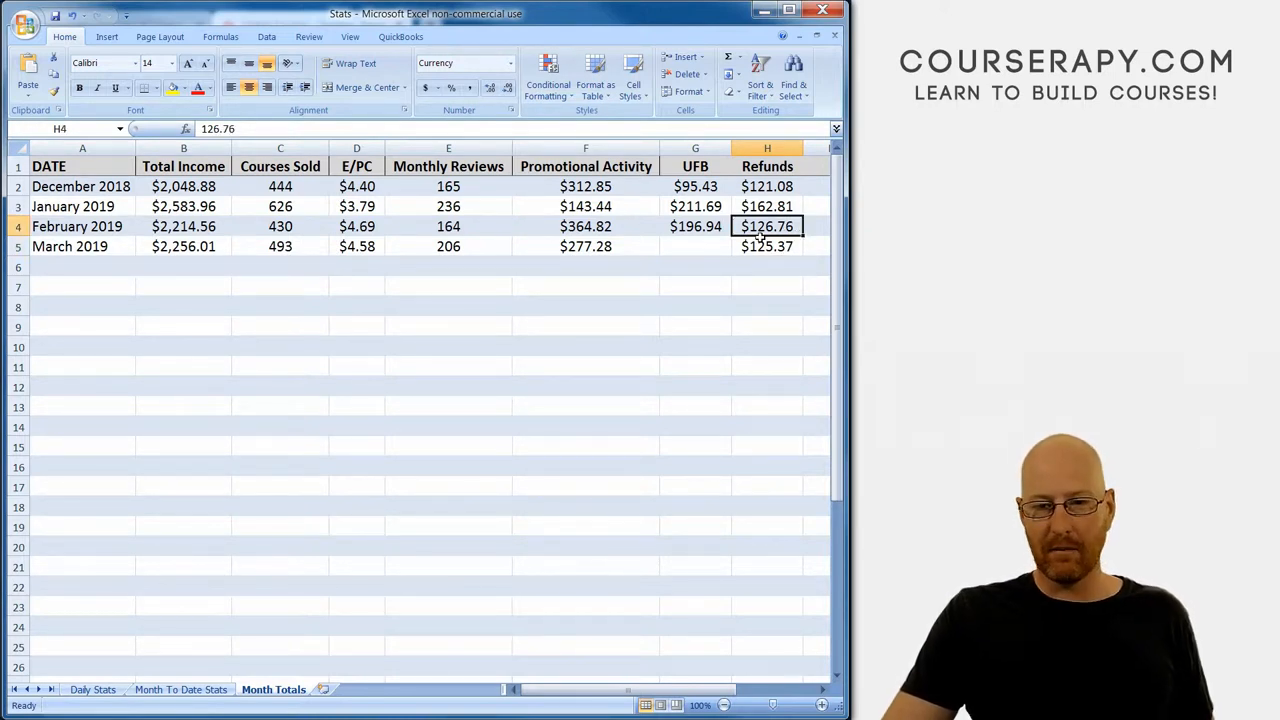
mouse_move(1272, 560)
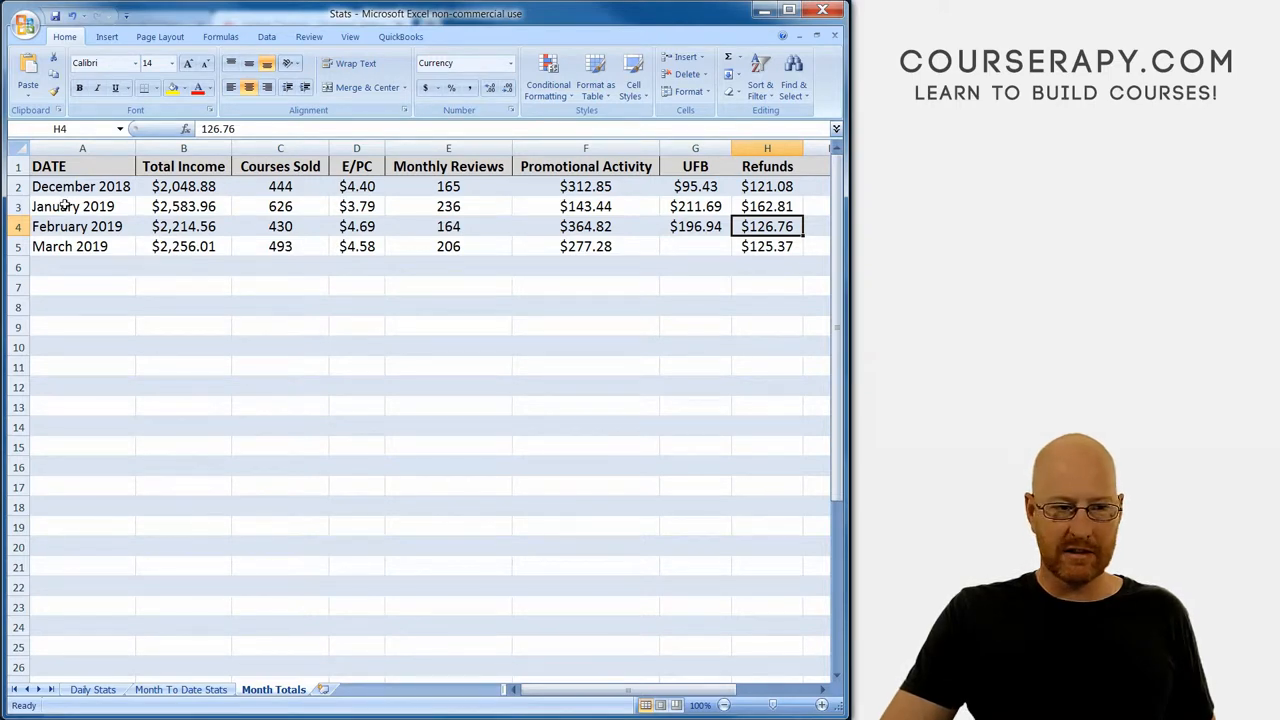
left_click(767, 206)
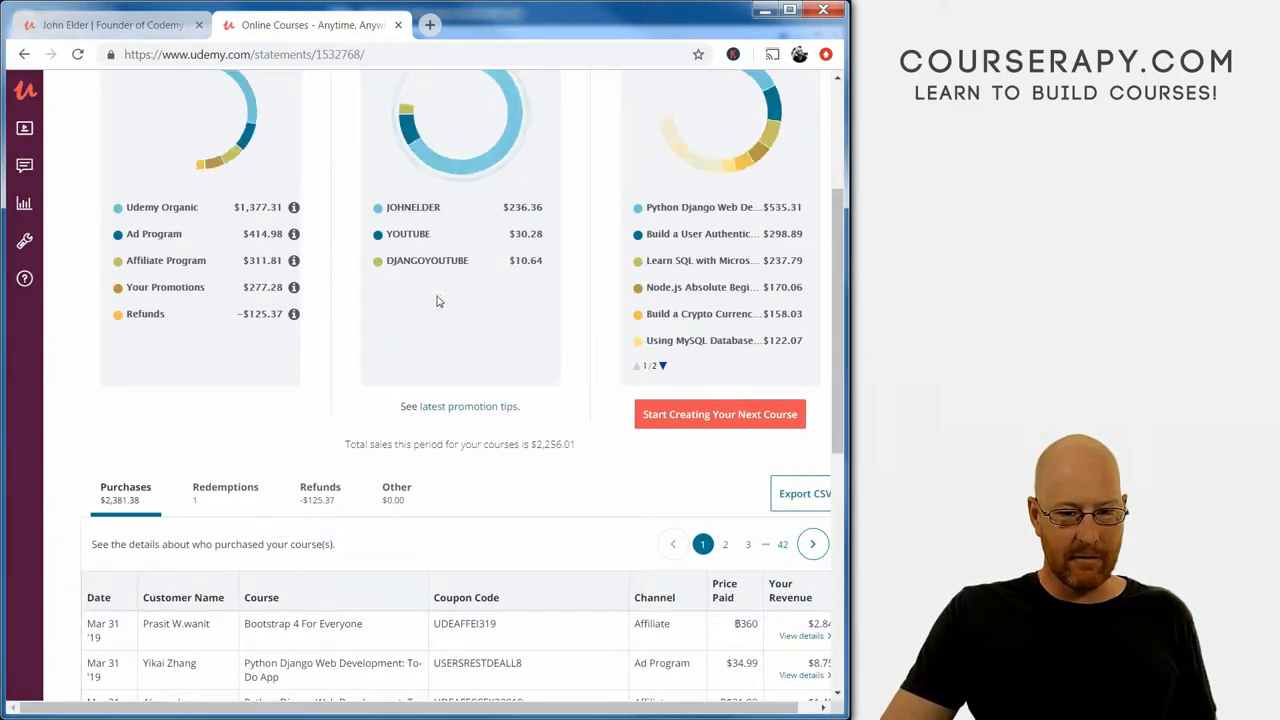
Open the Jan 2019 statement and scroll to its $2,558.98 earnings and $162.81 refunds.
scroll("down", 3)
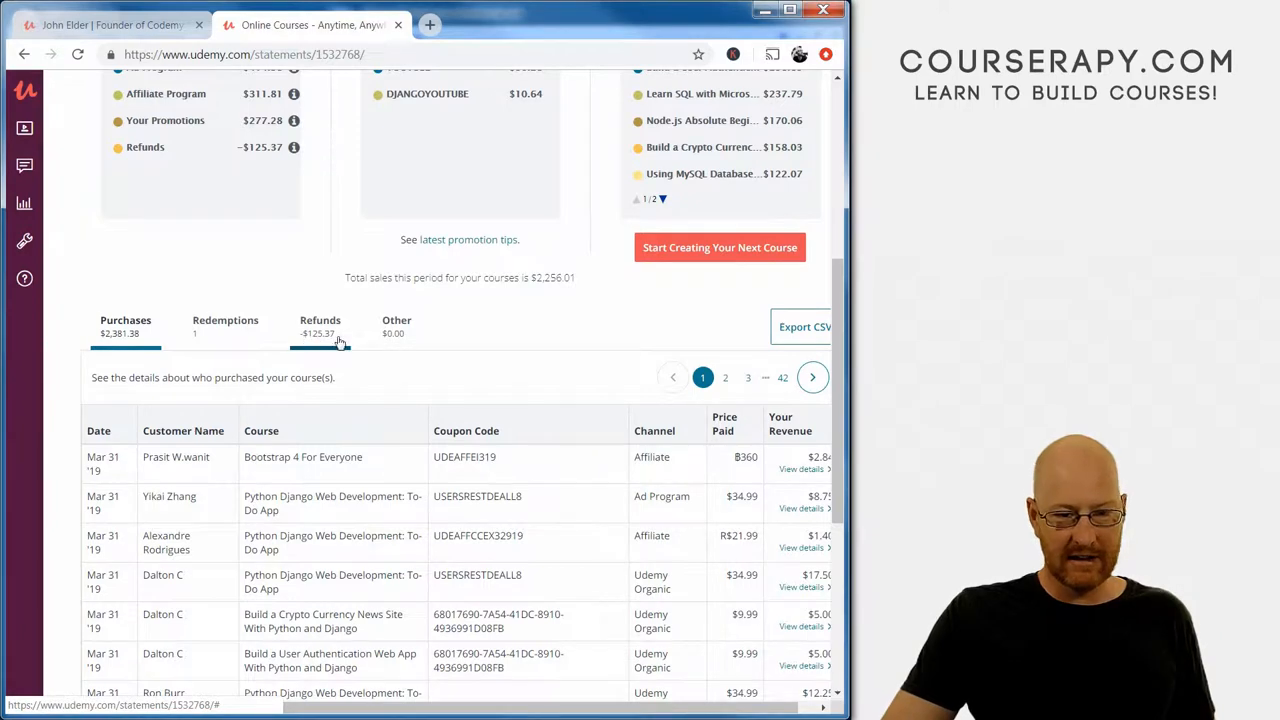
scroll("up", 3)
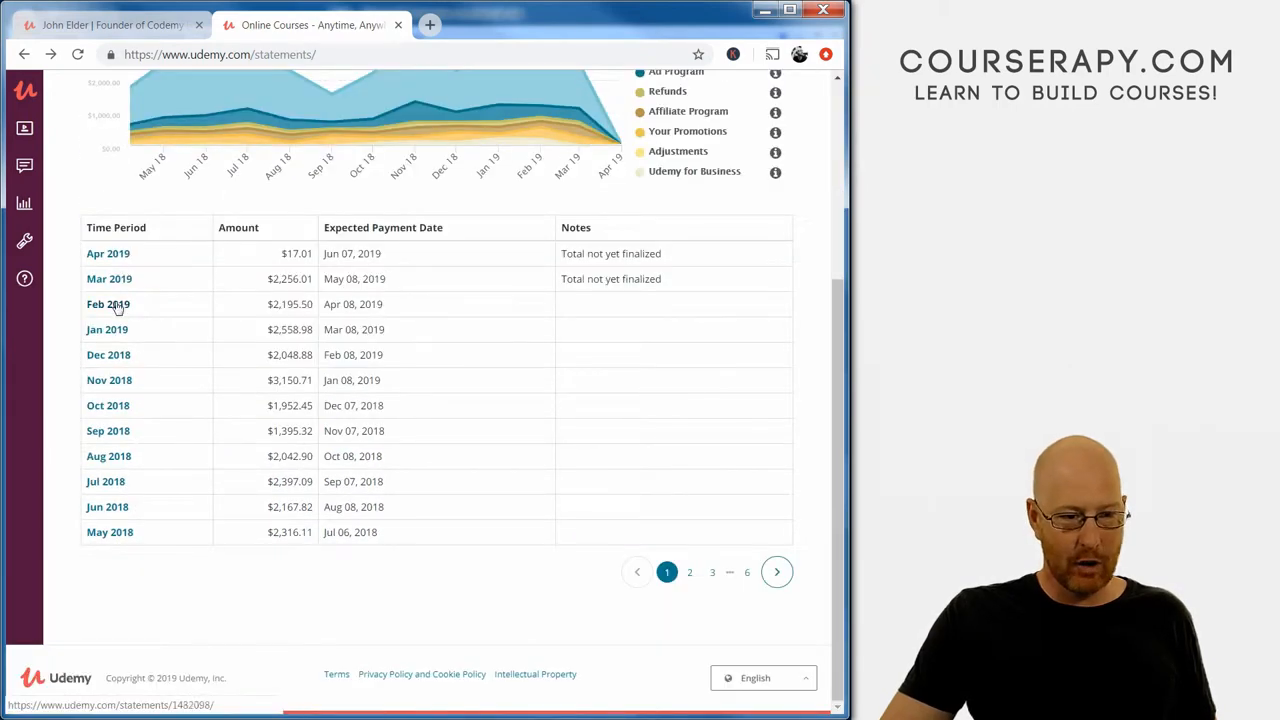
left_click(106, 329)
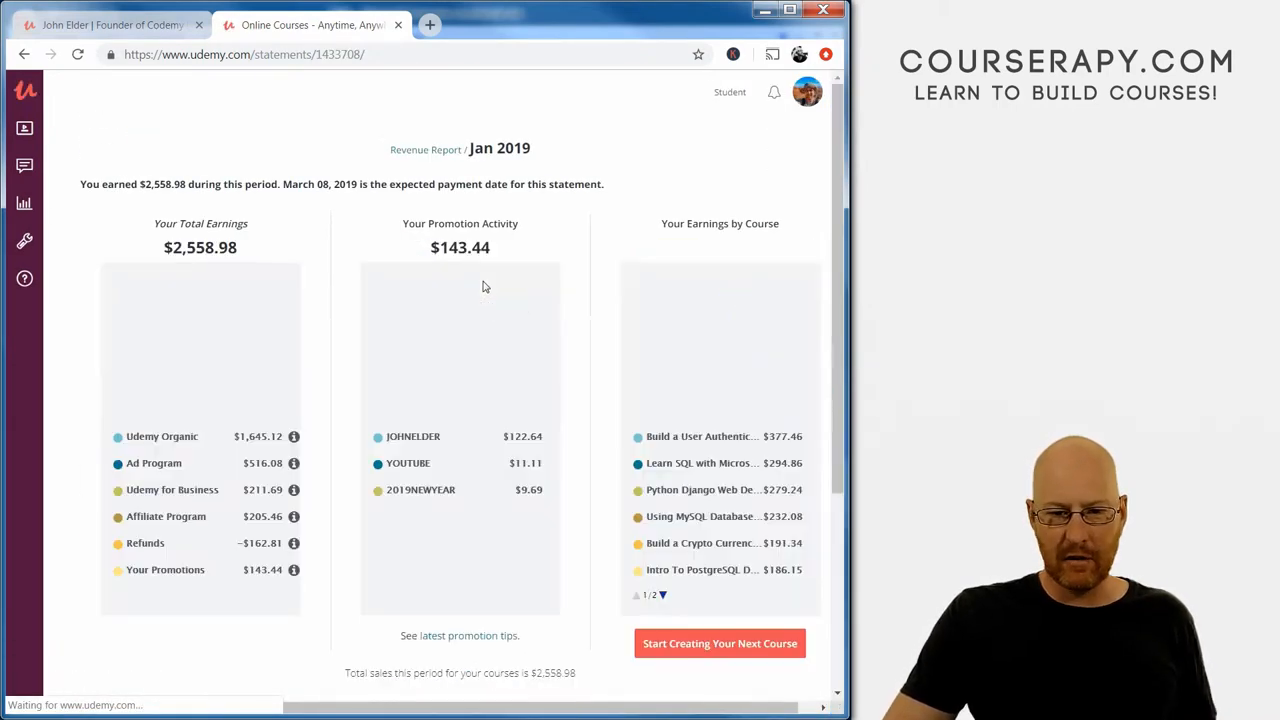
scroll("down", 3)
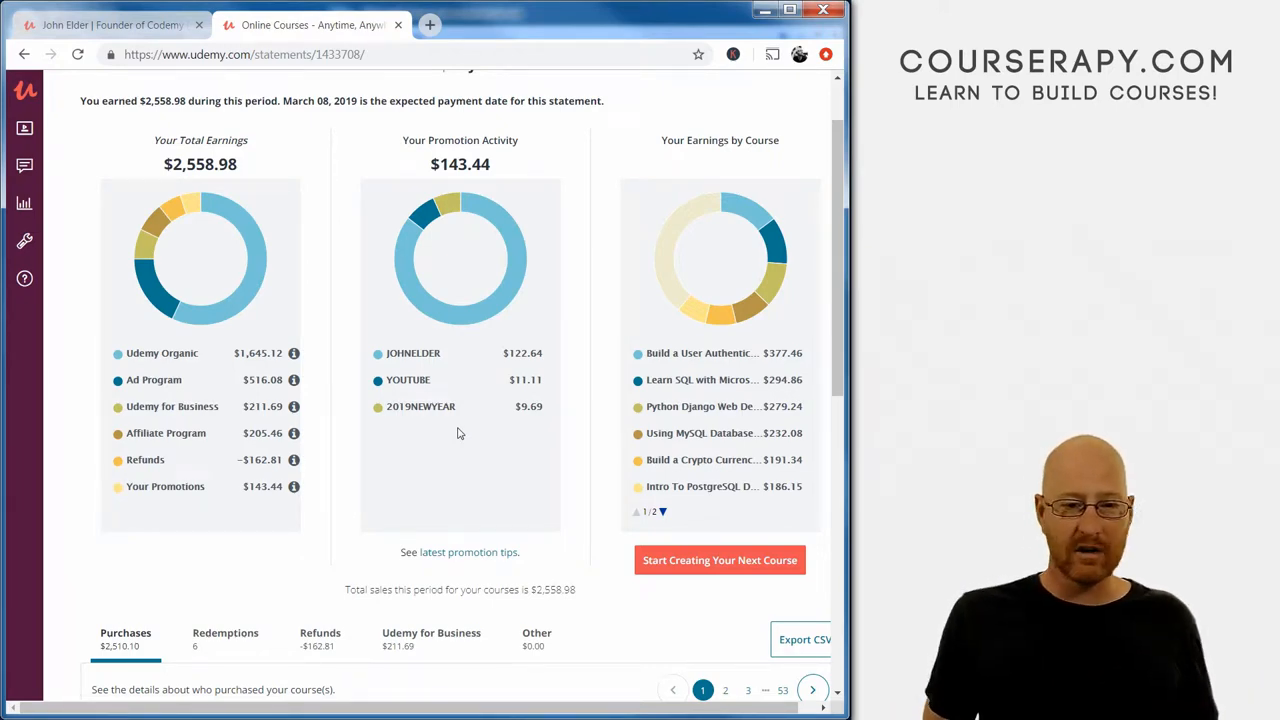
scroll("down", 3)
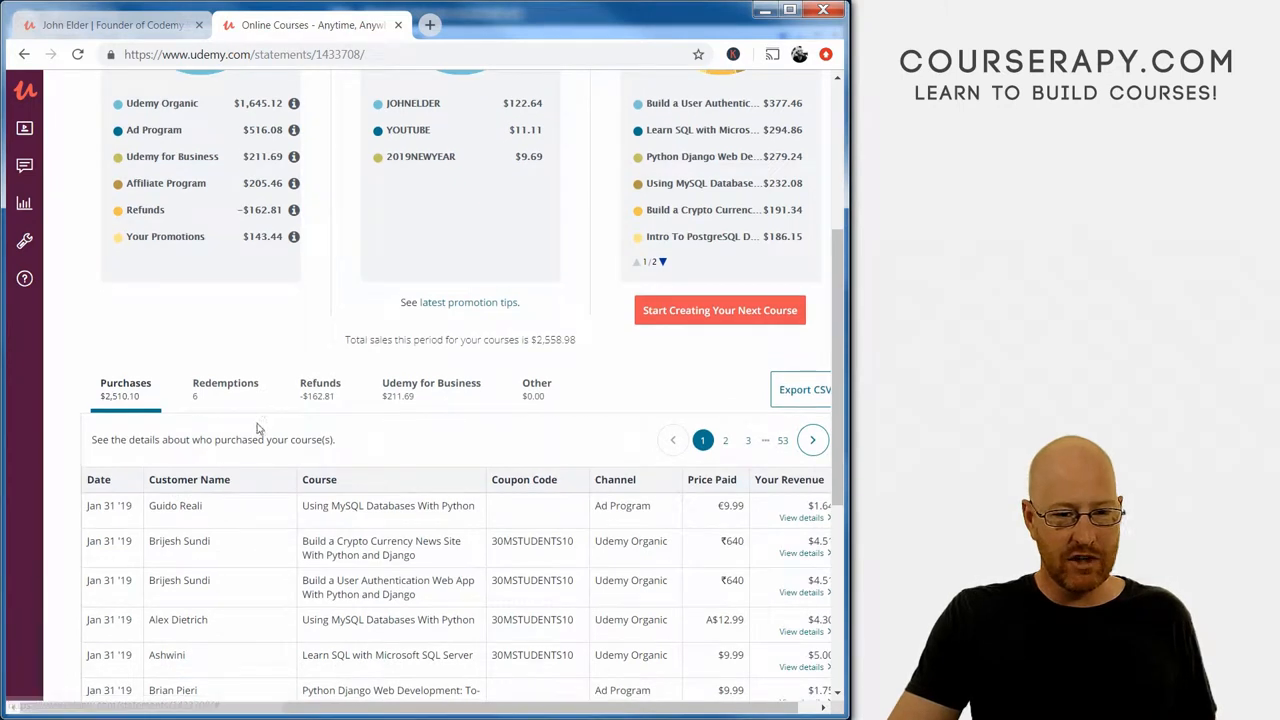
mouse_move(320, 395)
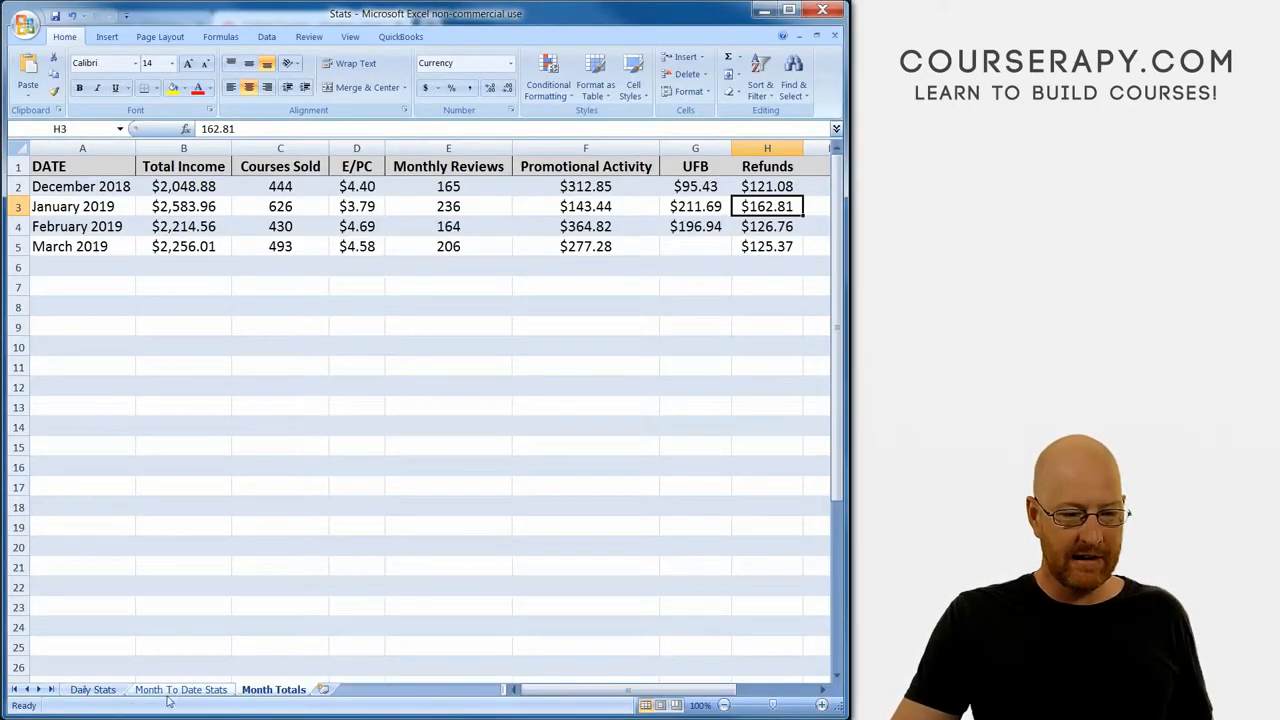
Compare late-January Refunds To Date on Daily Stats with the $162.81 statement refunds, then go back to Udemy.
left_click(92, 689)
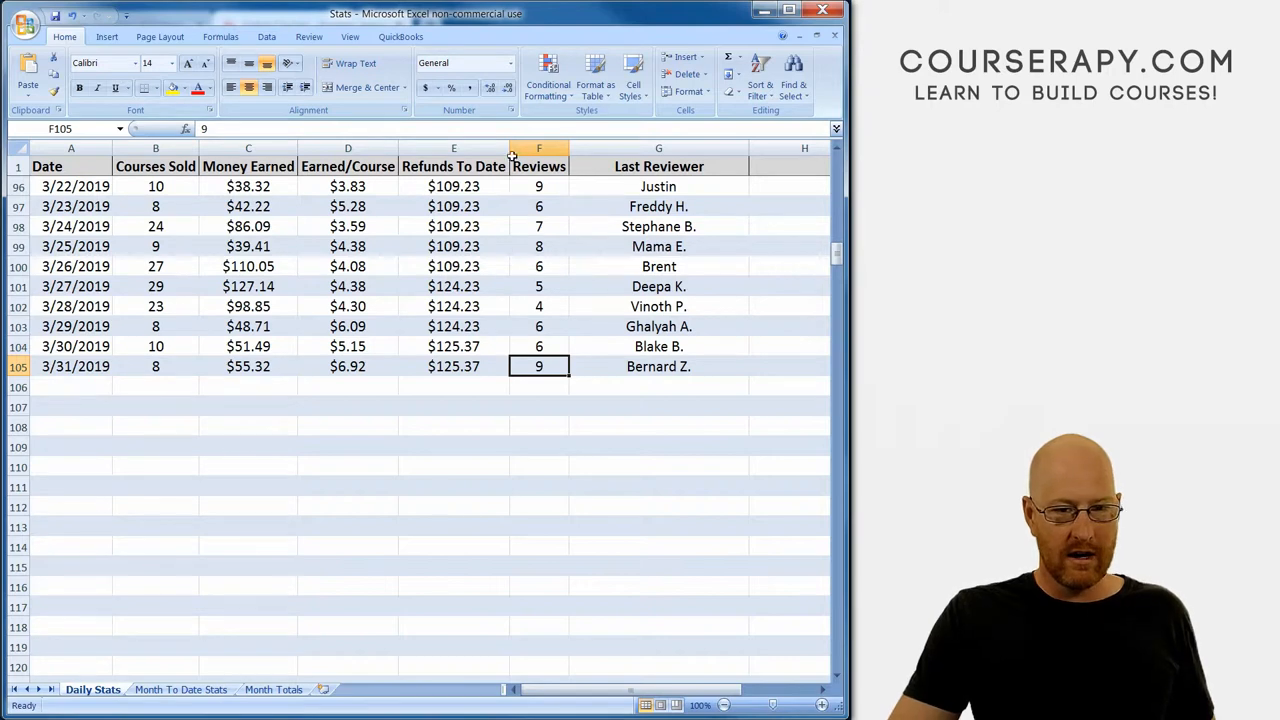
scroll("up", 3)
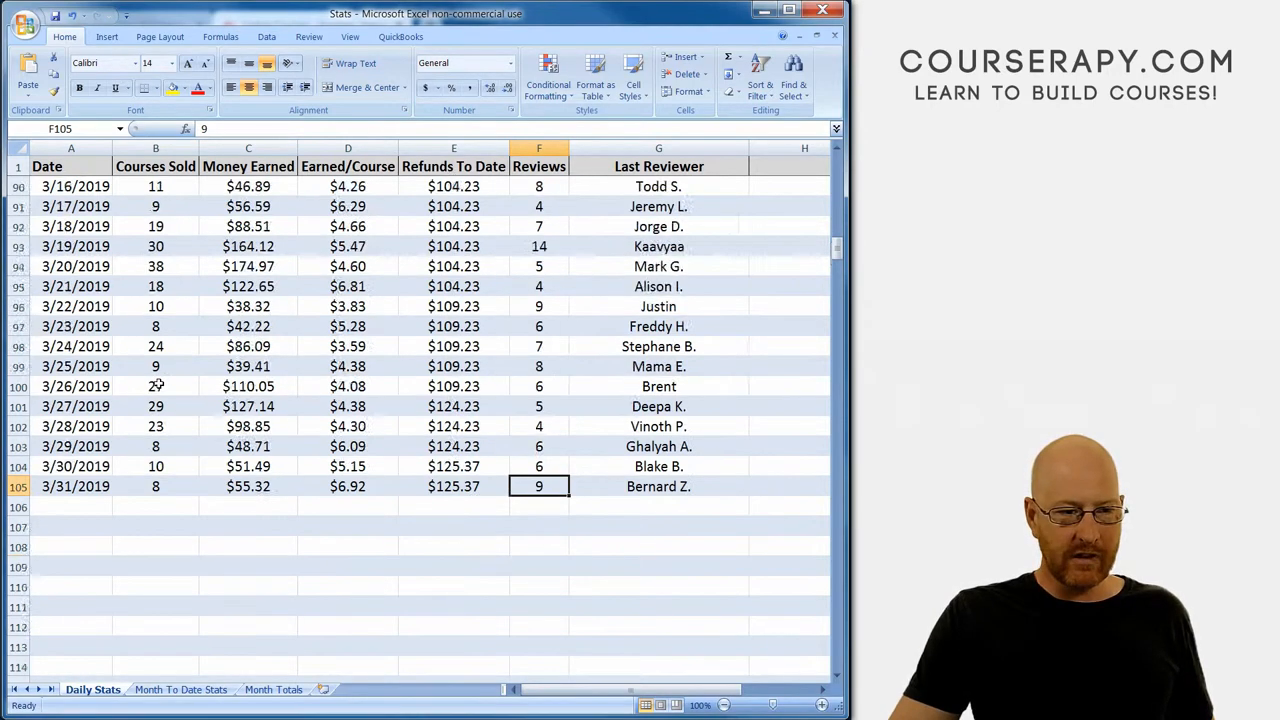
scroll("up", 3)
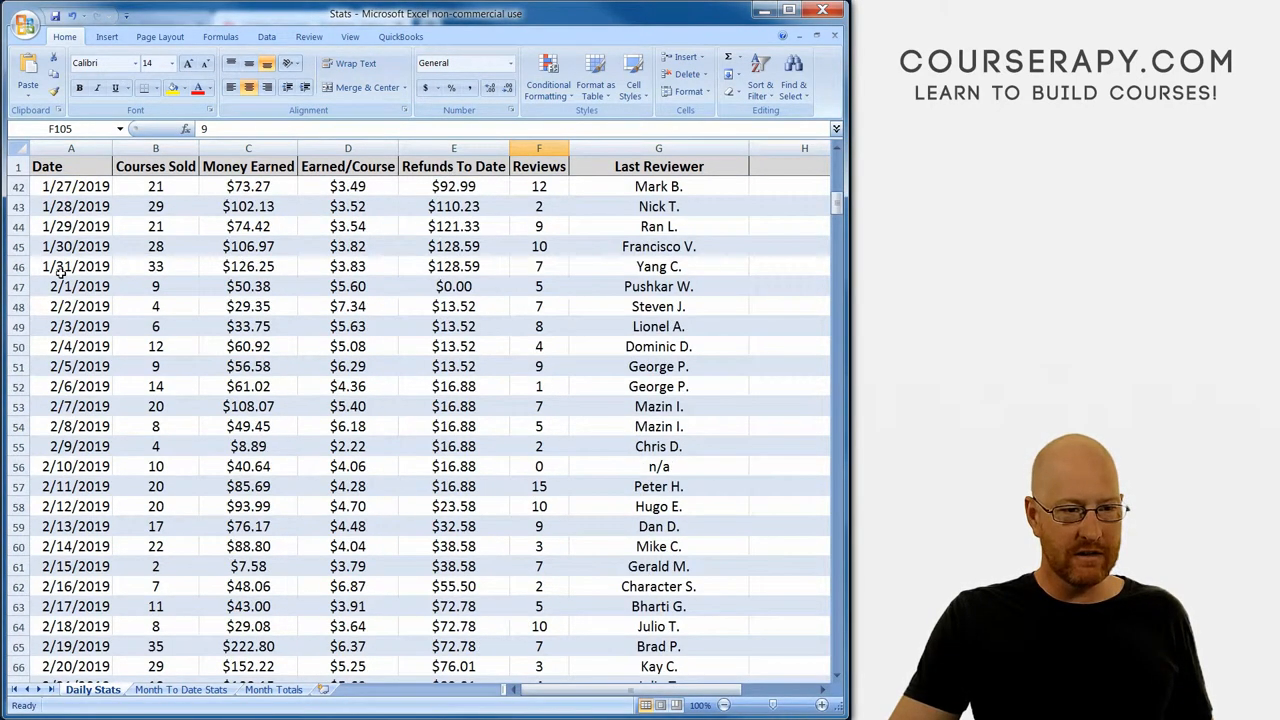
left_click(454, 266)
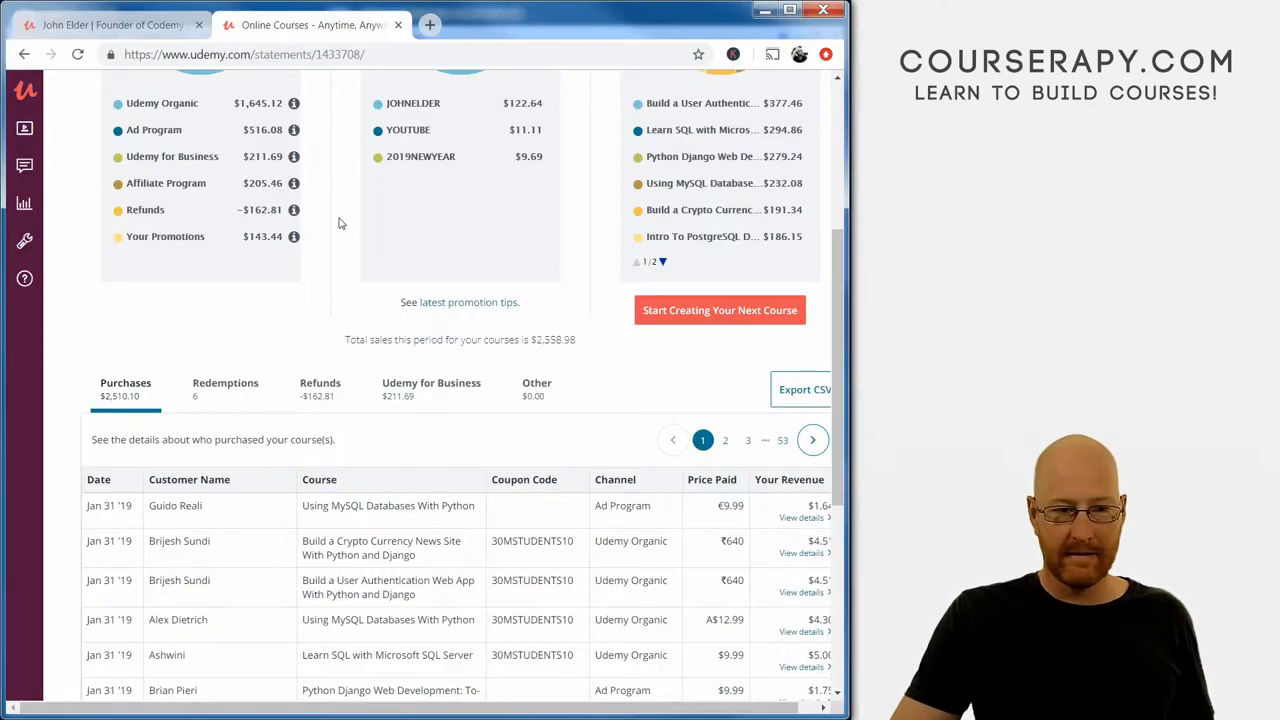
Show January 2019's Refunds list, with full refunds dated January 29 to February 26.
left_click(320, 388)
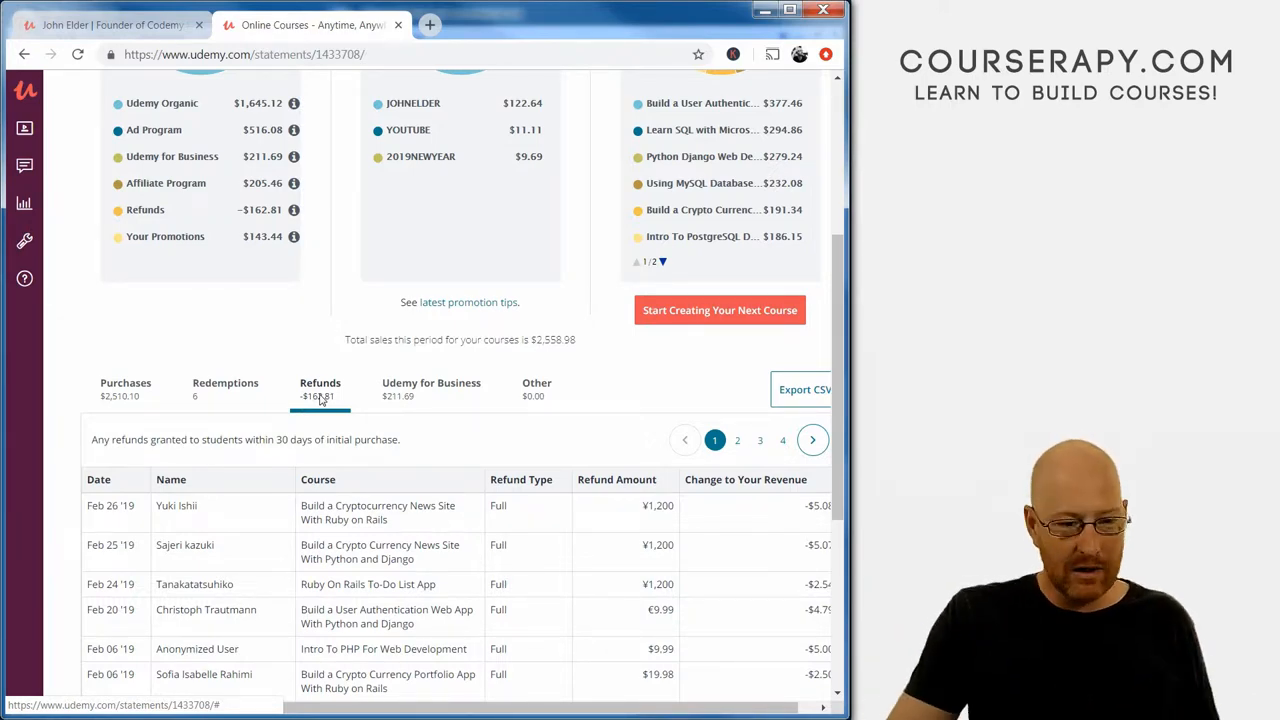
scroll("down", 3)
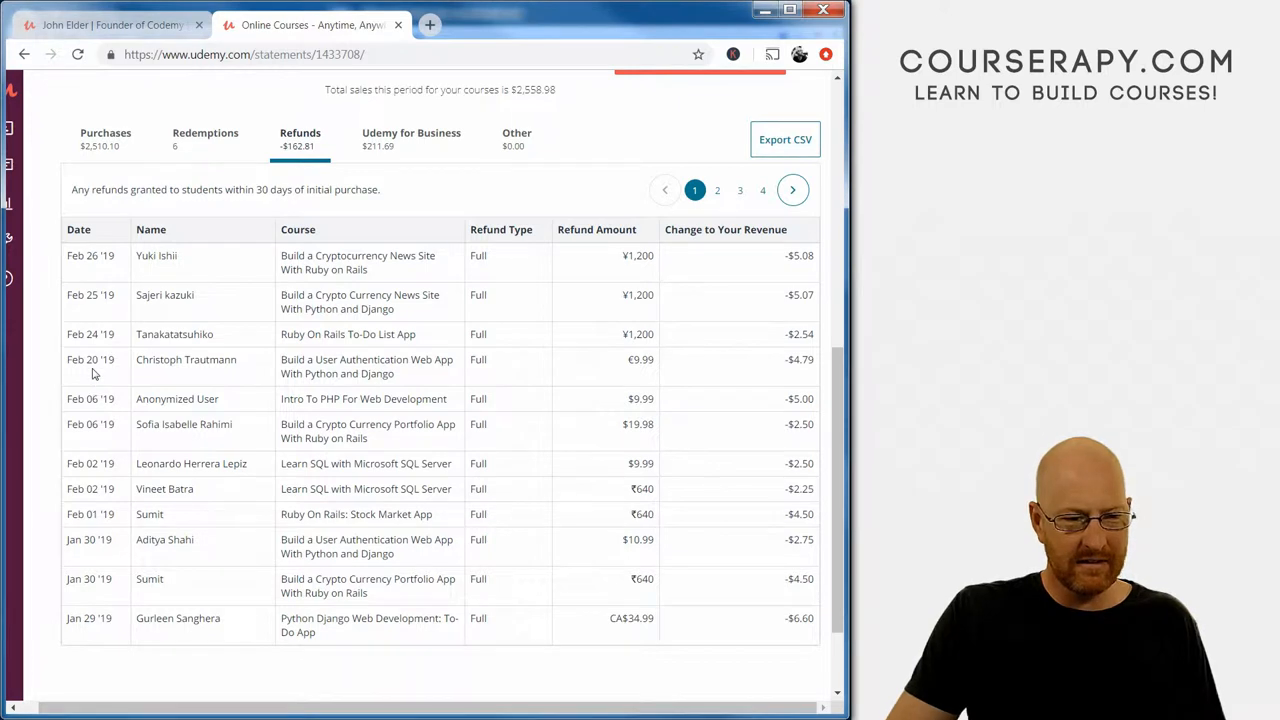
mouse_move(91, 398)
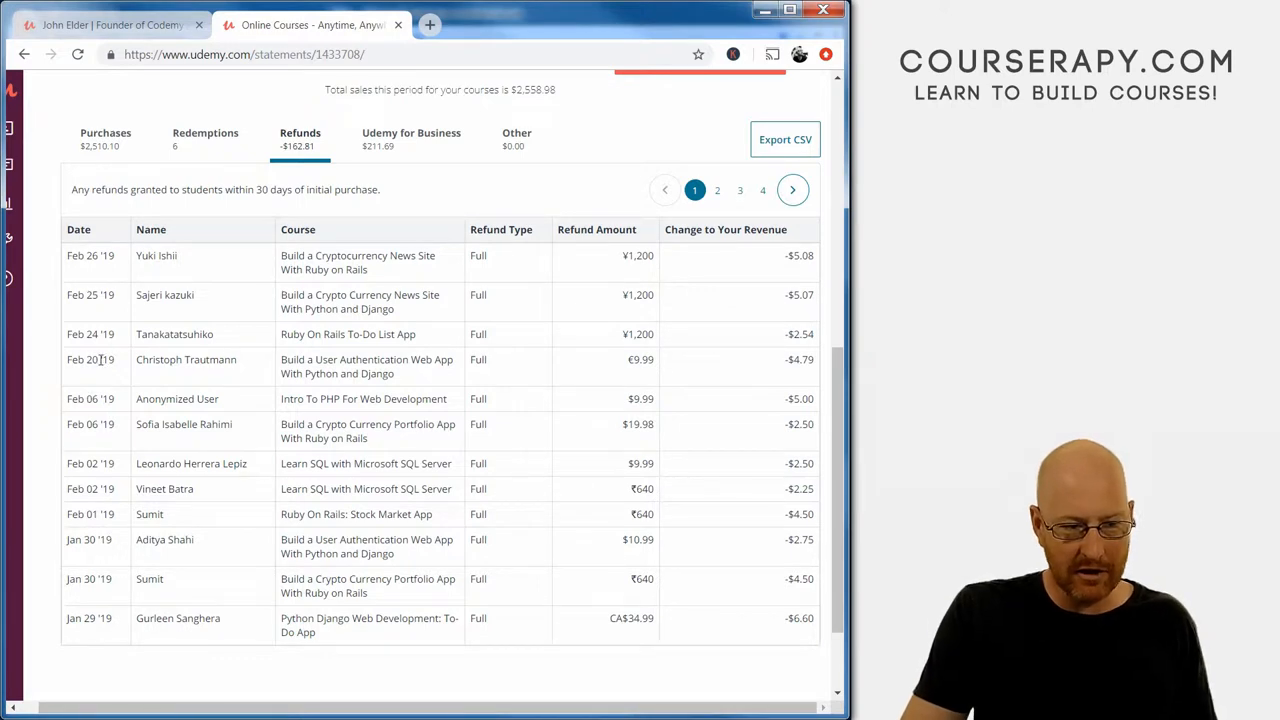
Highlight the Feb 26 '19 date of the latest January-statement refund.
double_click(92, 294)
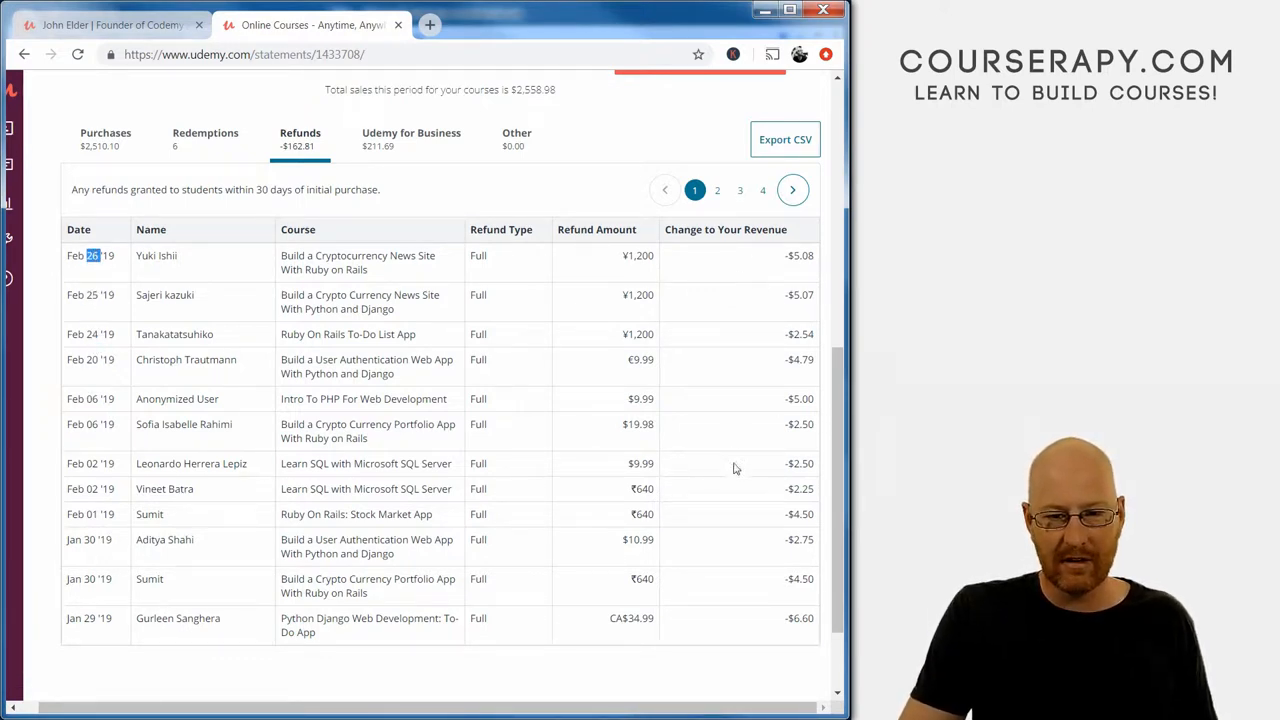
mouse_move(700, 444)
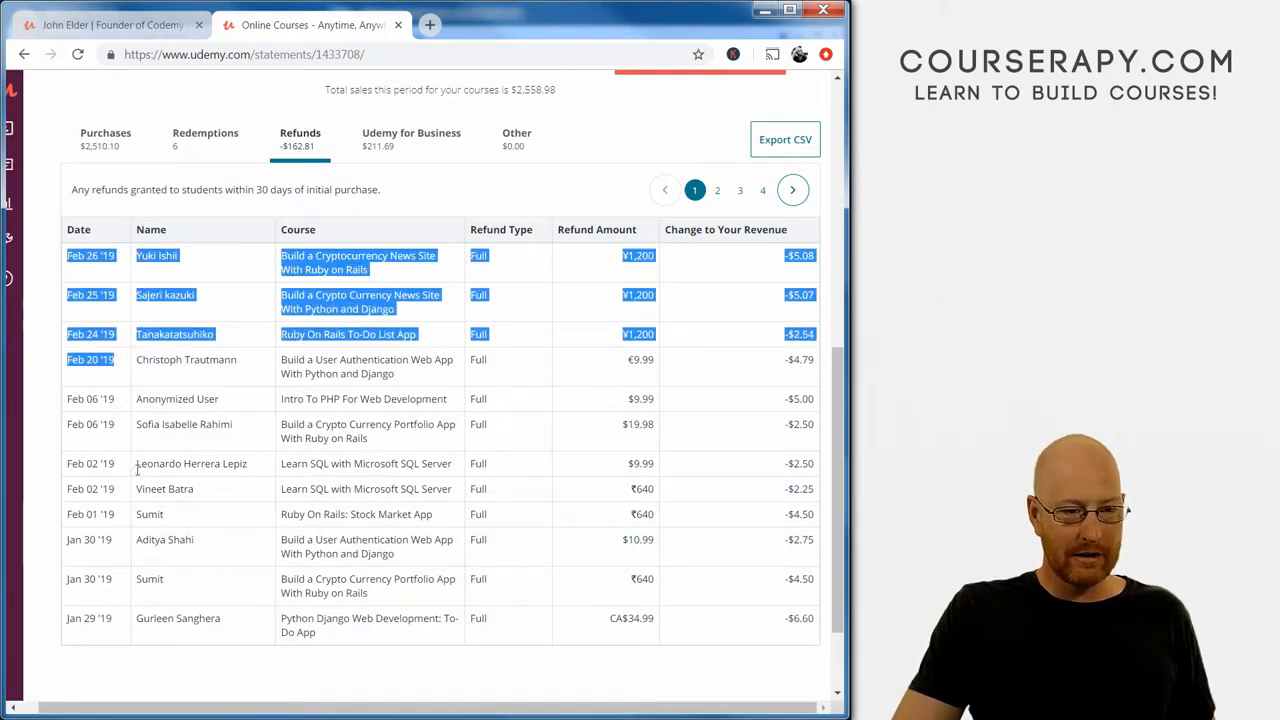
View December 2018's $121.08 refunds list, then return to the Revenue Report overview.
scroll("up", 3)
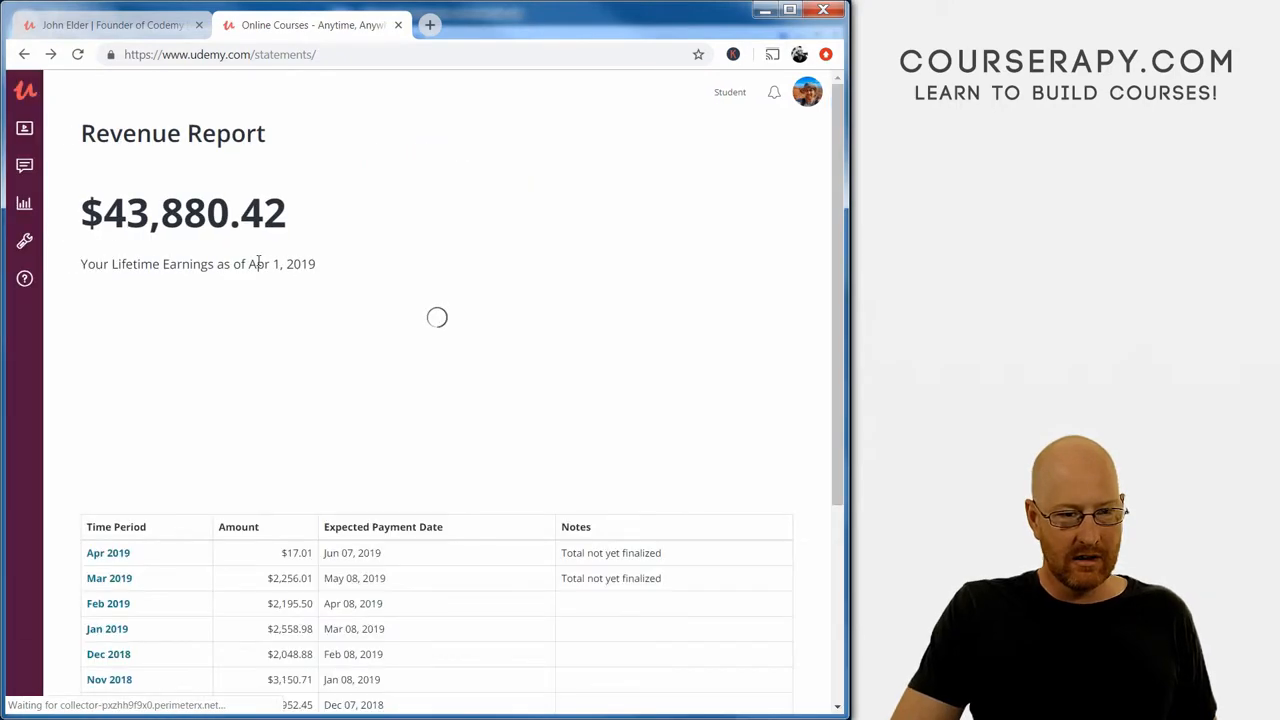
scroll("down", 3)
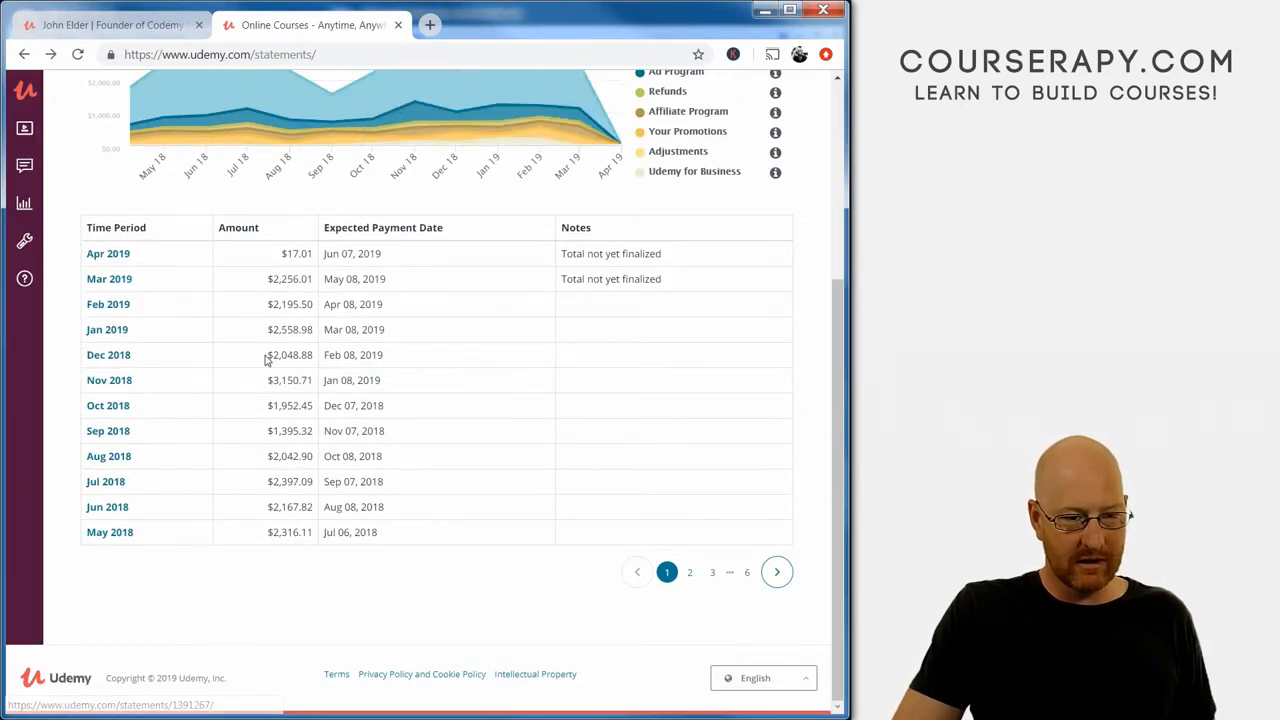
left_click(108, 354)
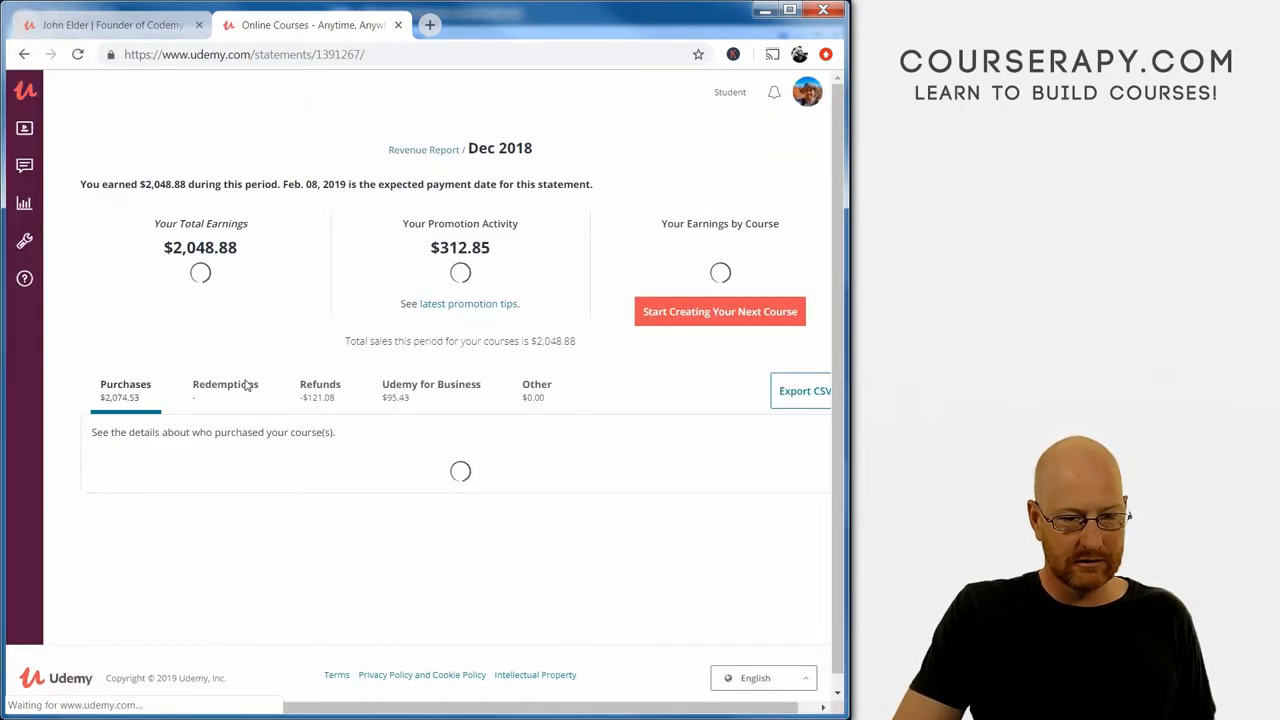
scroll("down", 3)
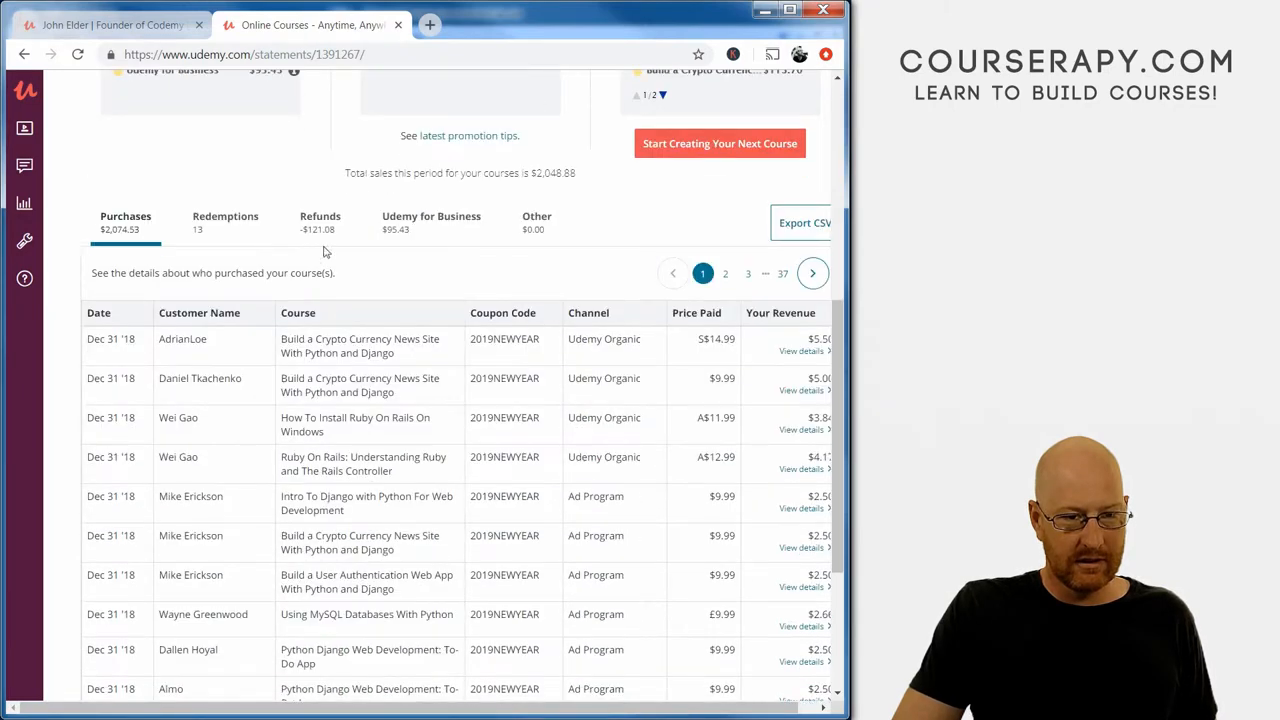
left_click(320, 216)
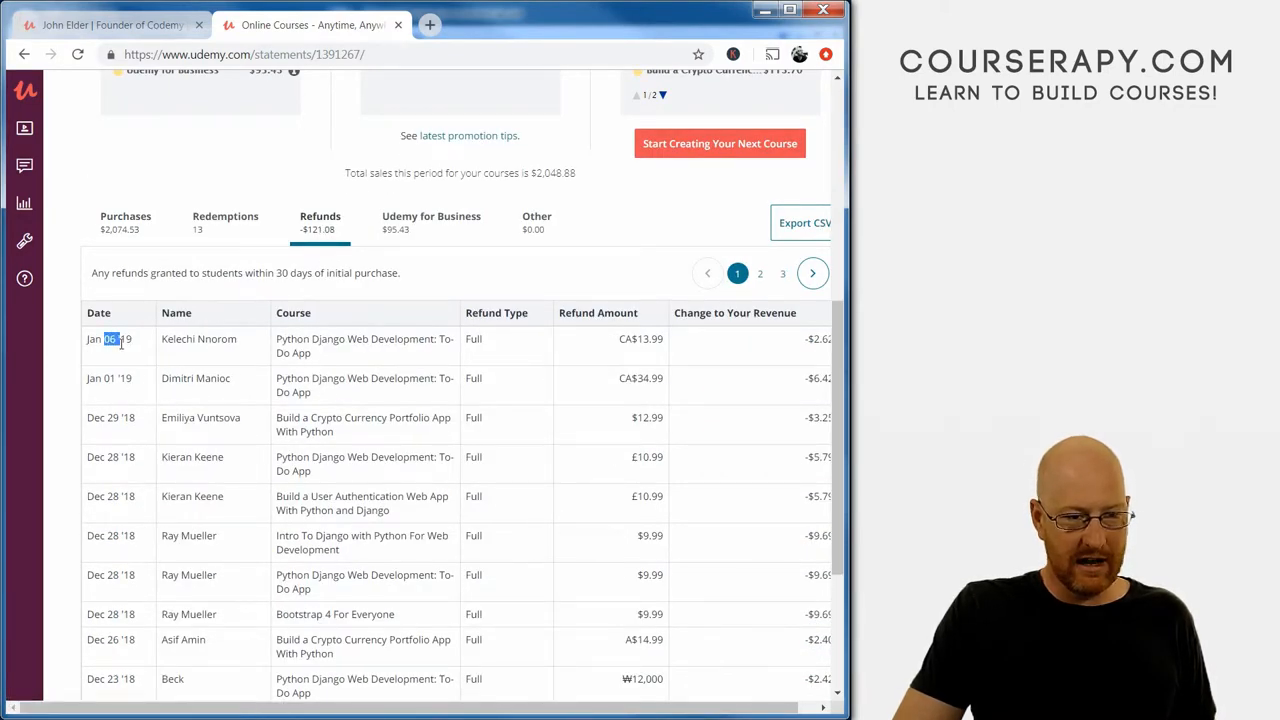
scroll("up", 3)
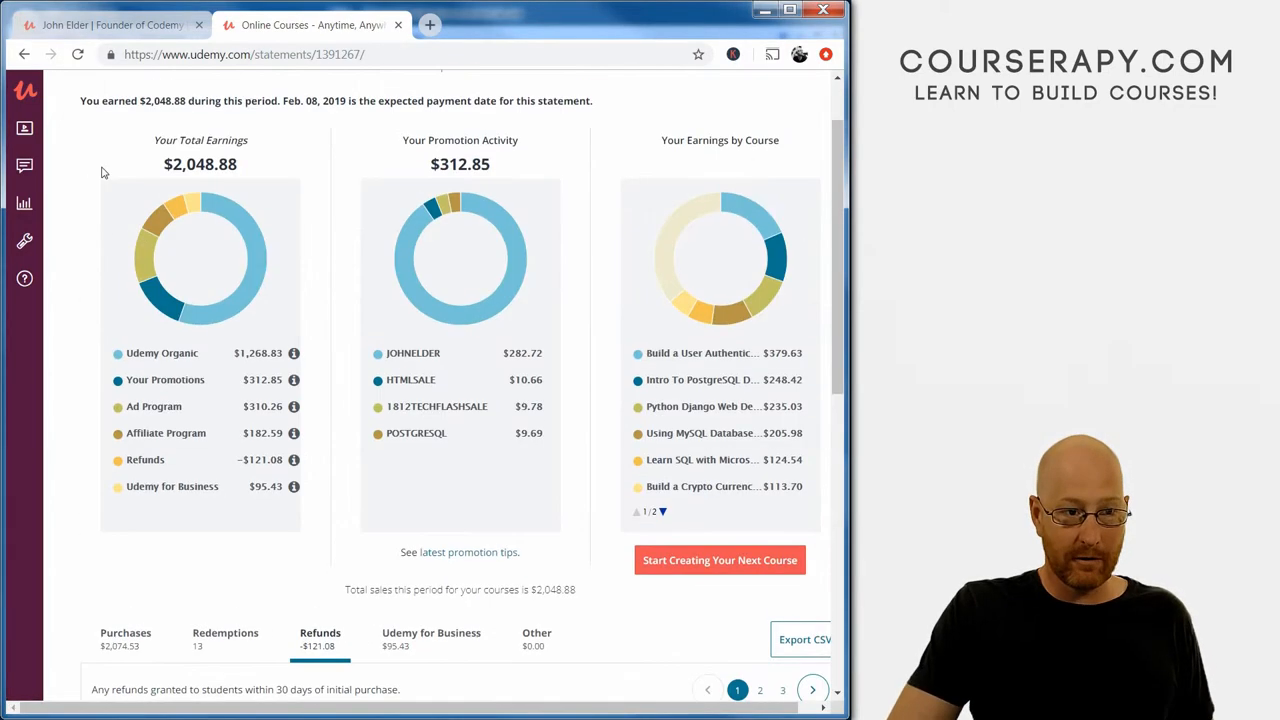
left_click(25, 54)
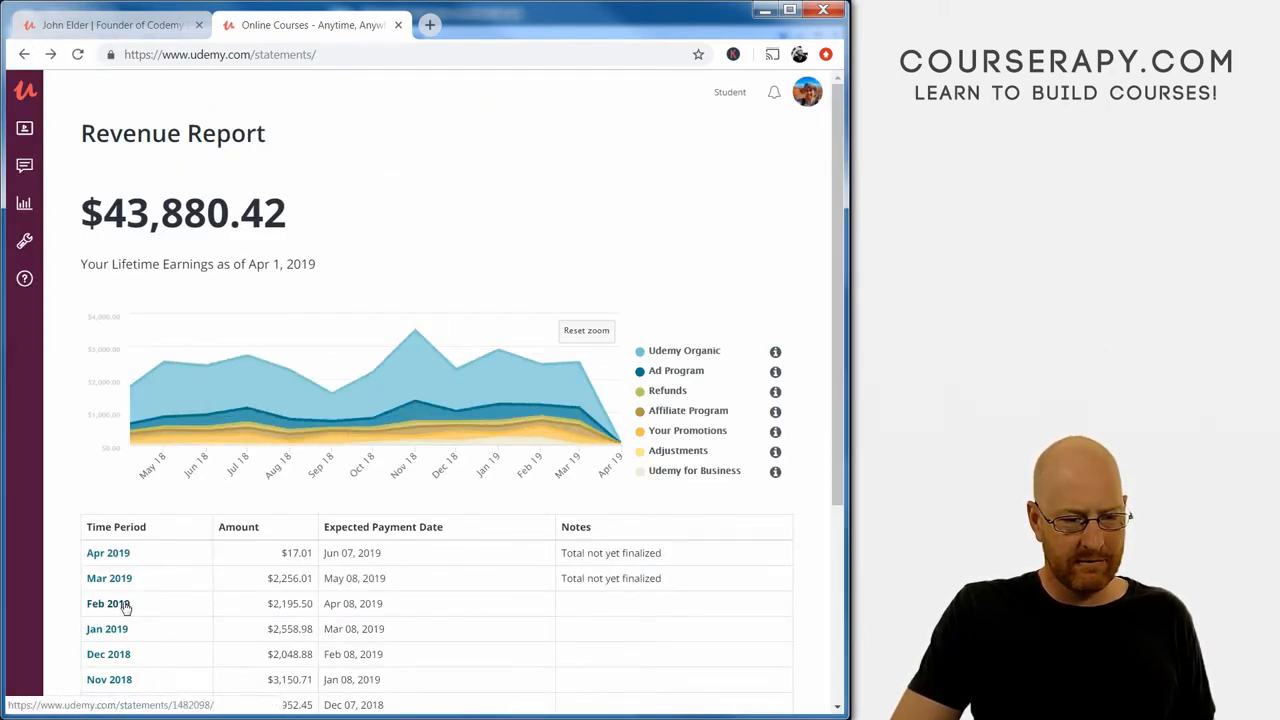
Open the Feb 2019 statement and scroll to its $126.76 refunds, dated through March 20.
left_click(108, 603)
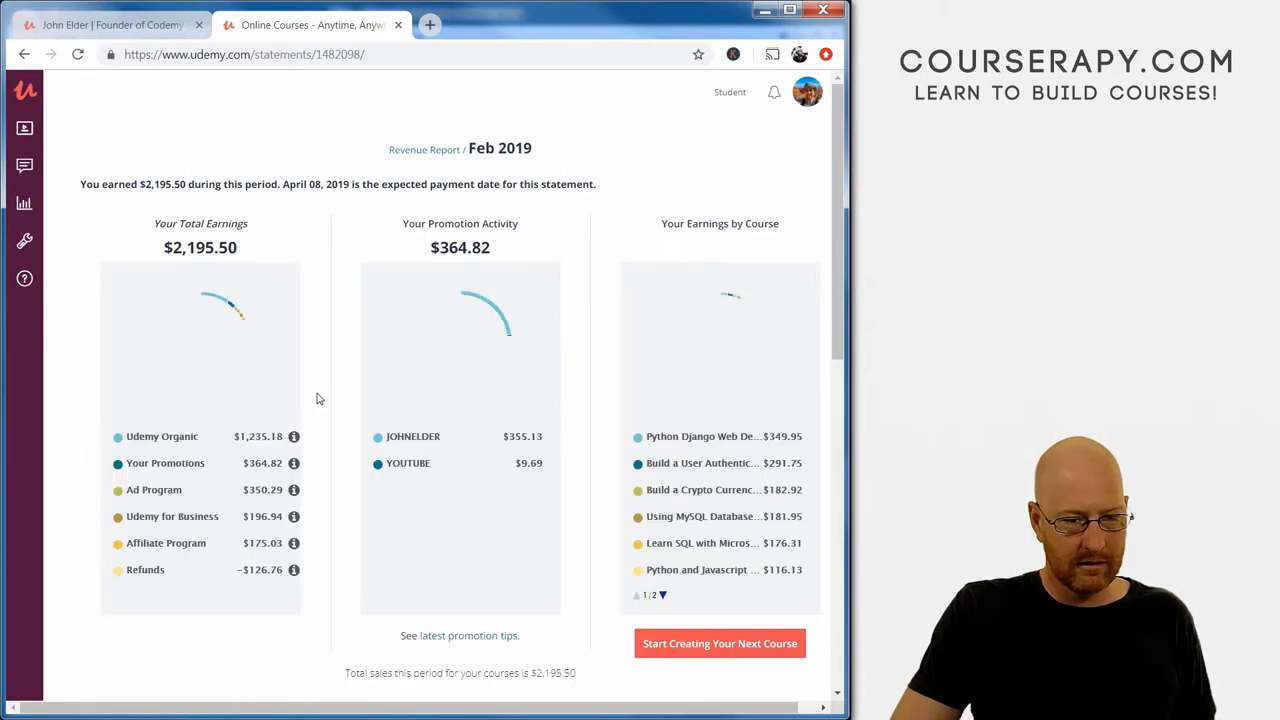
scroll("down", 3)
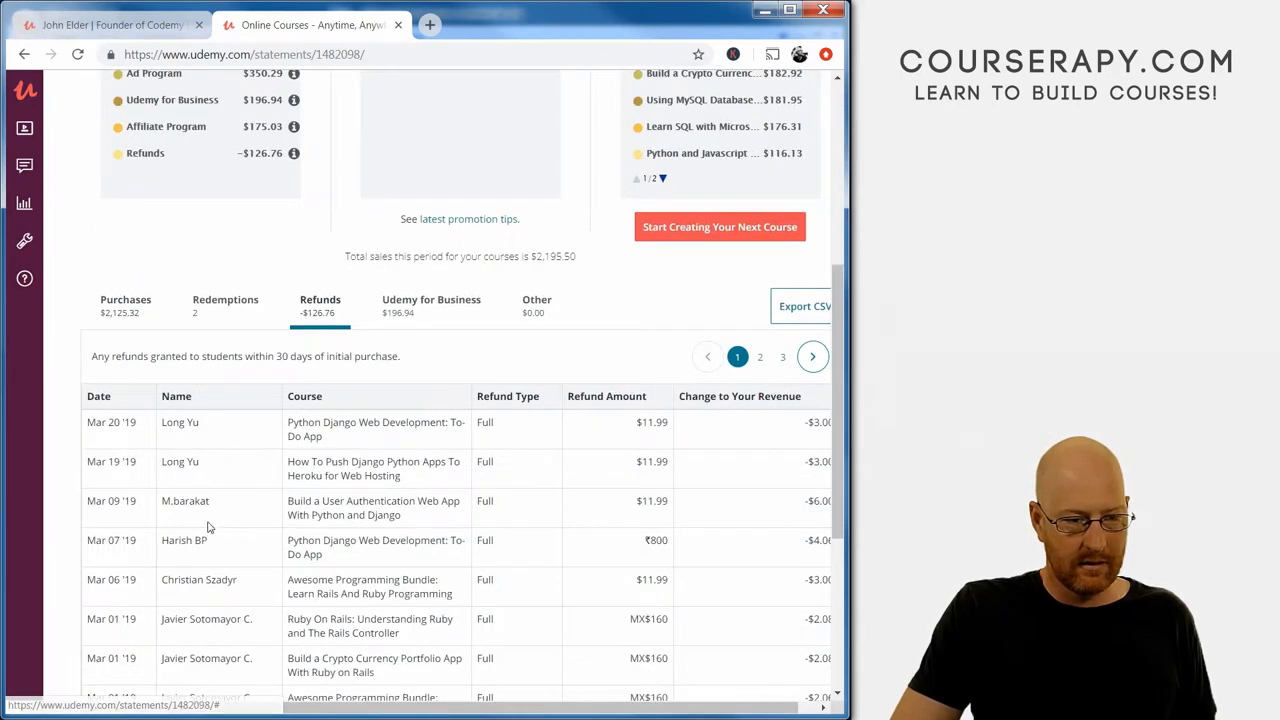
scroll("down", 3)
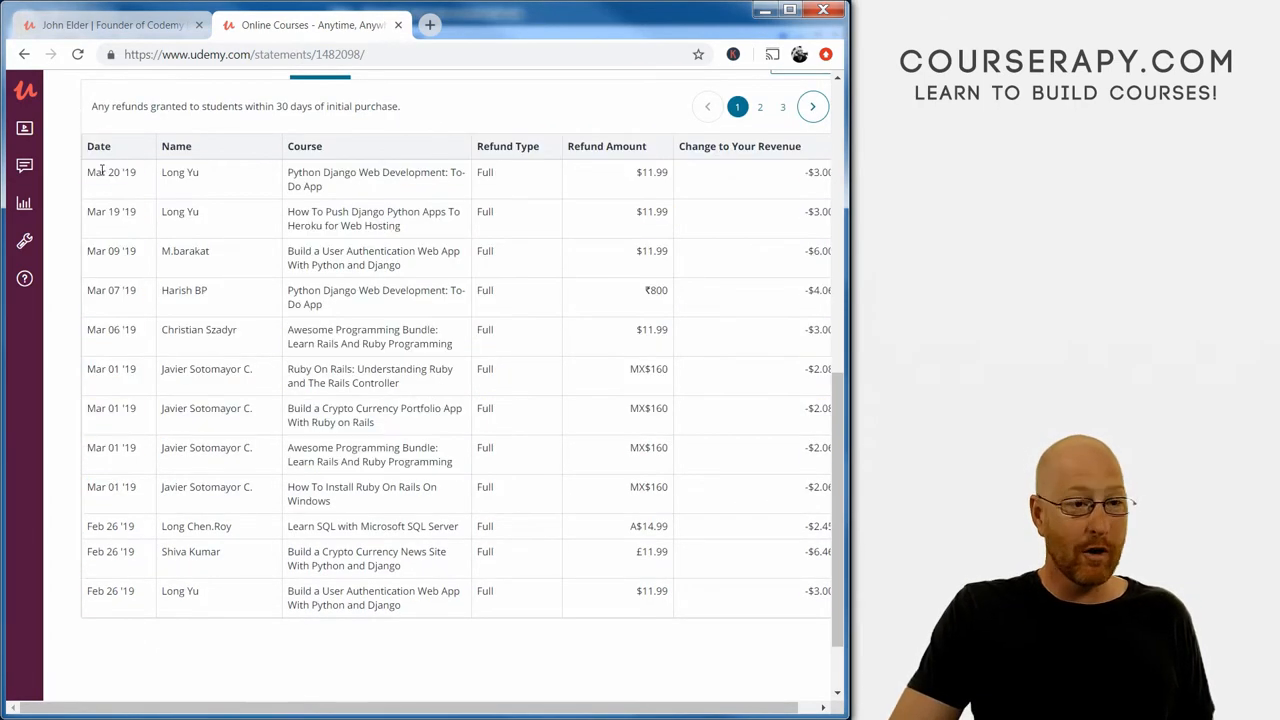
double_click(111, 172)
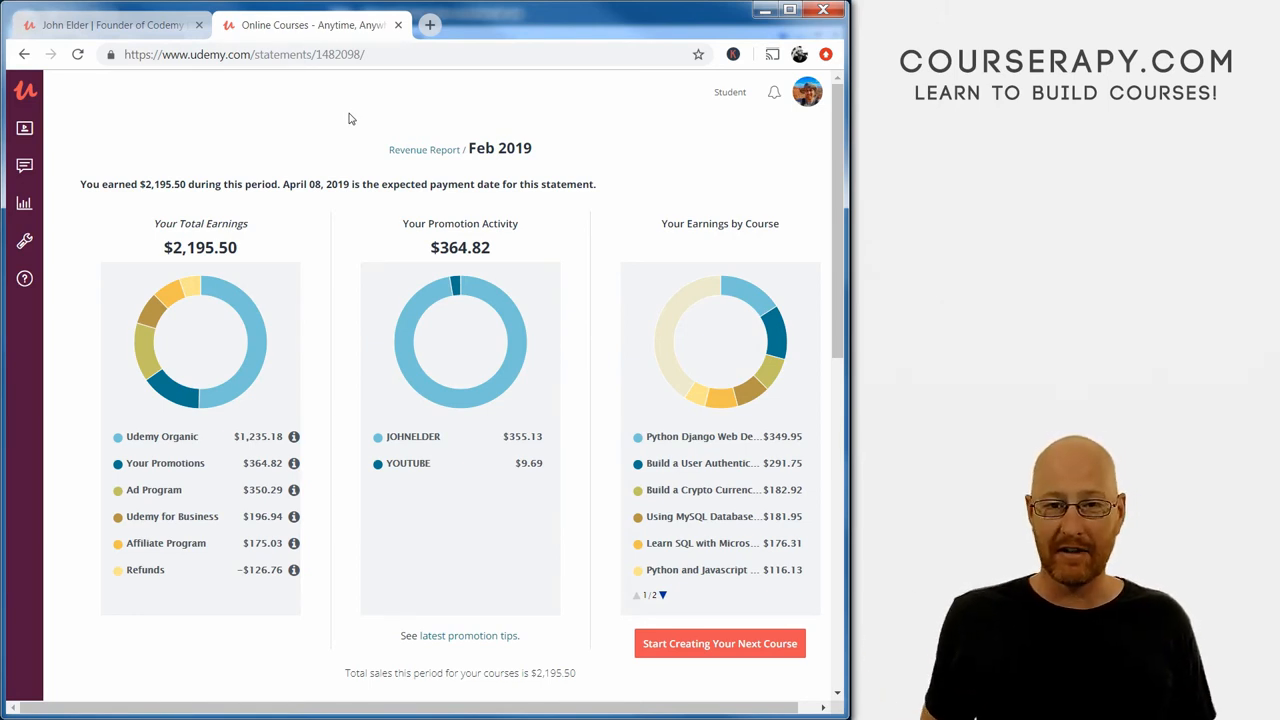
mouse_move(438, 147)
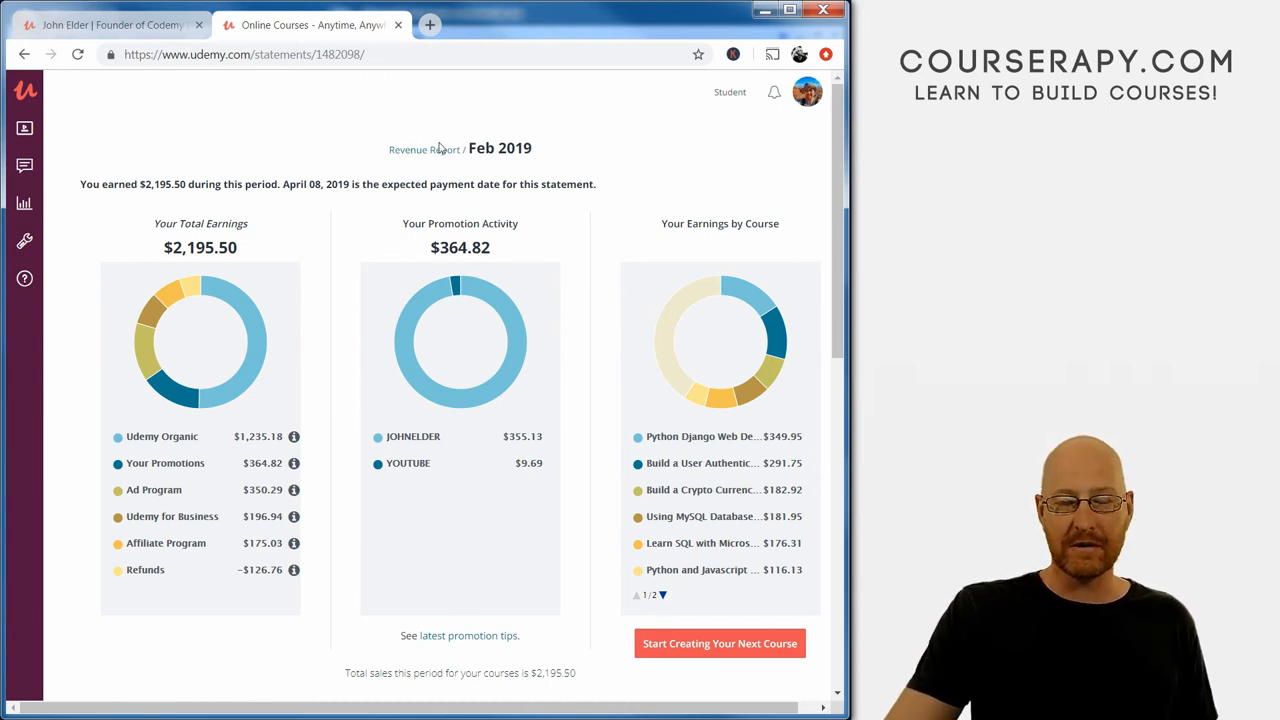